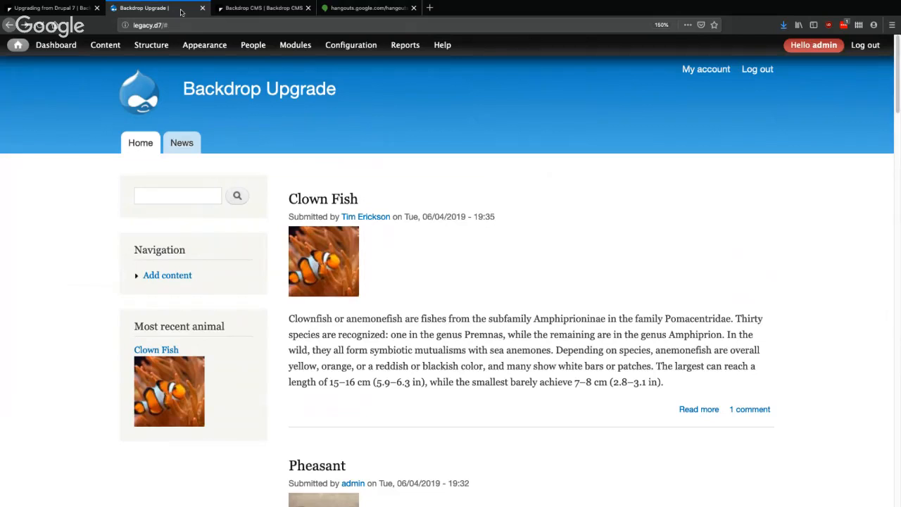
mouse_move(273, 235)
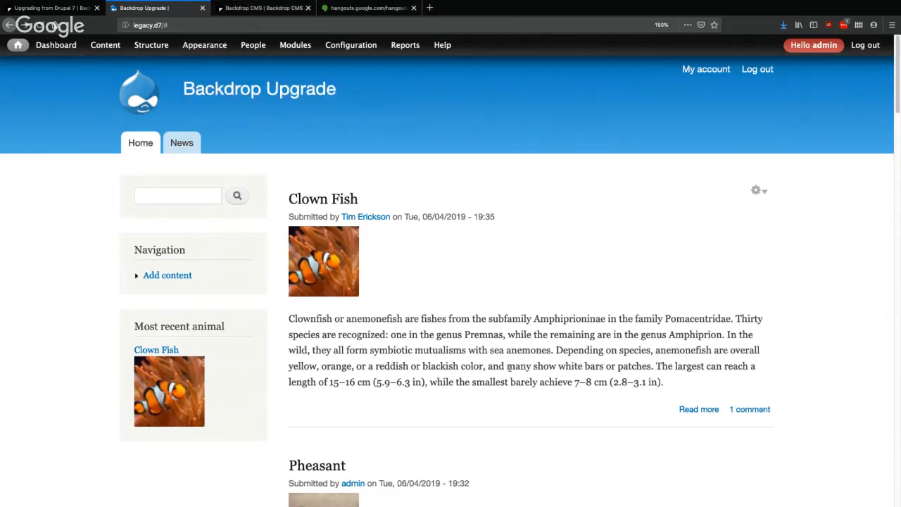
Scroll the Drupal 7 front page past the animal articles and pagination down to the footer block
scroll("down", 3)
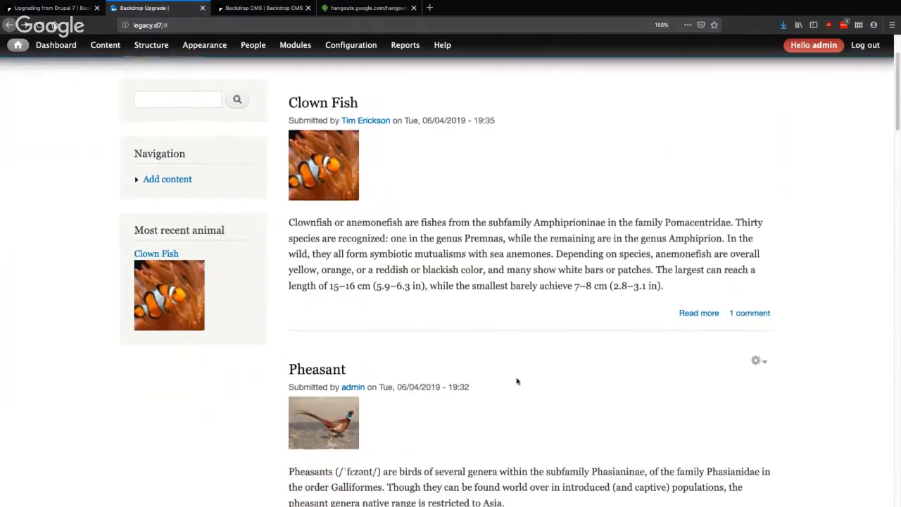
scroll("down", 3)
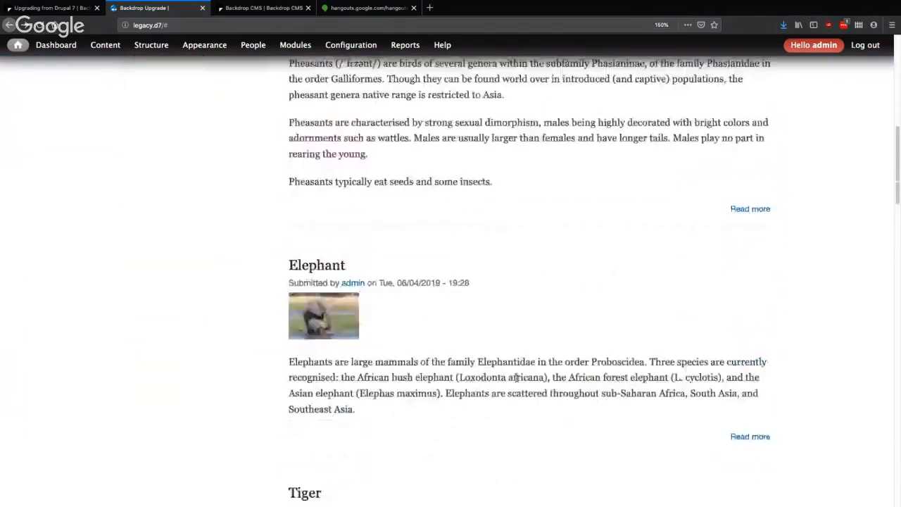
scroll("down", 3)
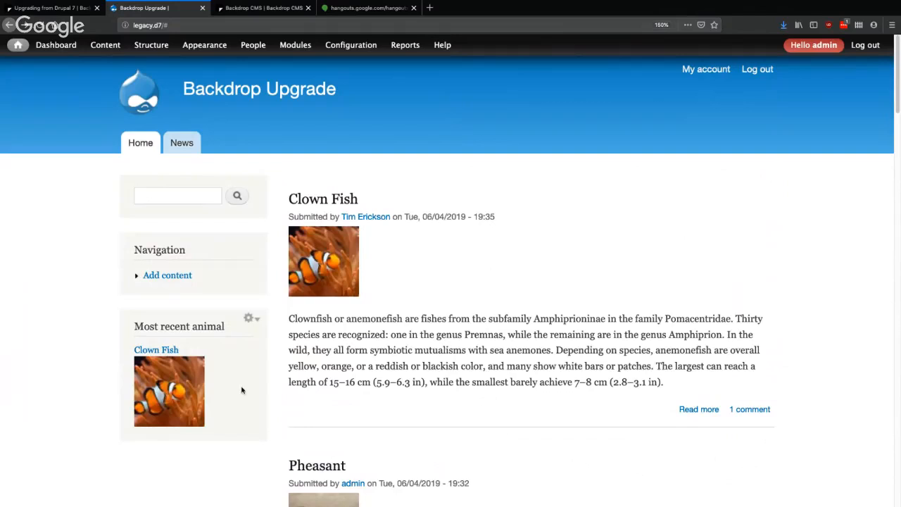
scroll("down", 3)
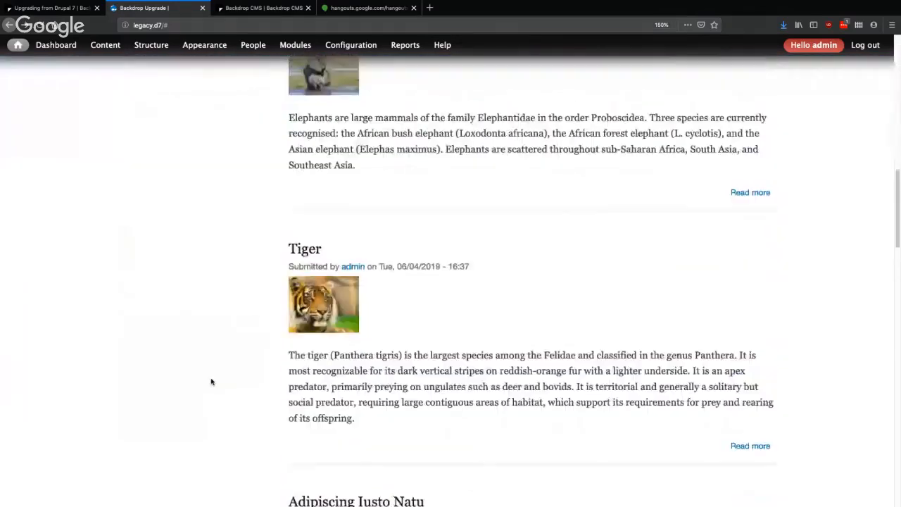
scroll("down", 3)
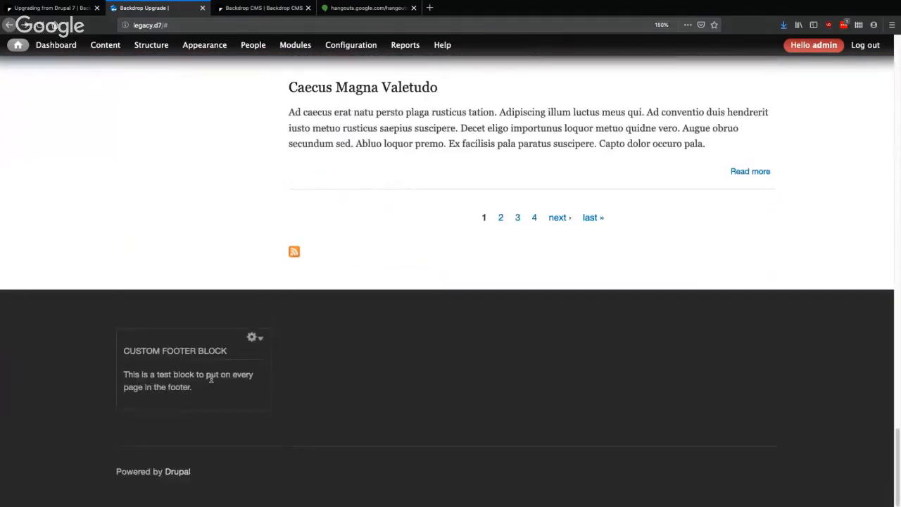
mouse_move(167, 369)
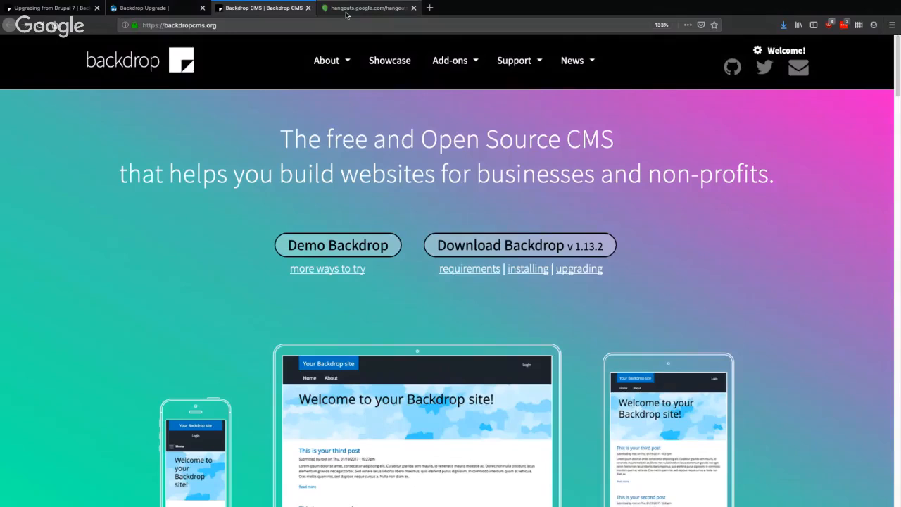
Open the 'Upgrading from Drupal 7' guide and read through Steps 1 and 2
left_click(49, 8)
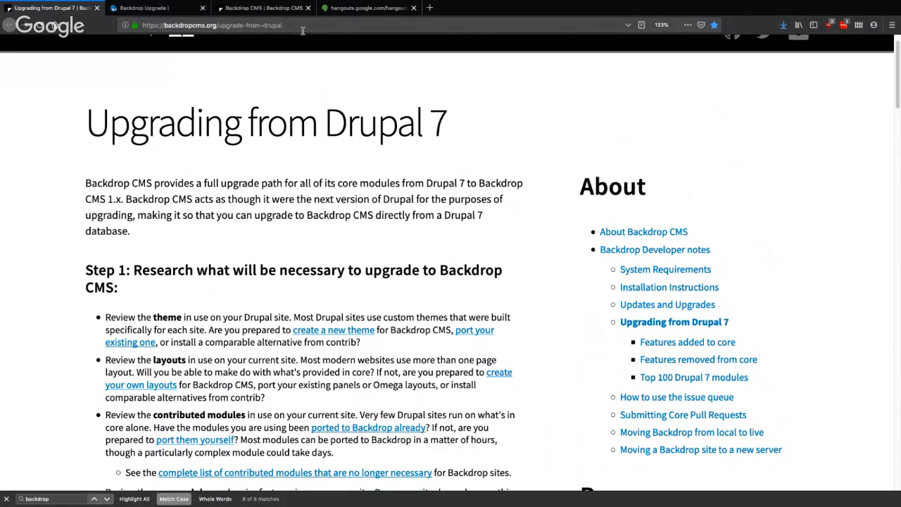
scroll("down", 3)
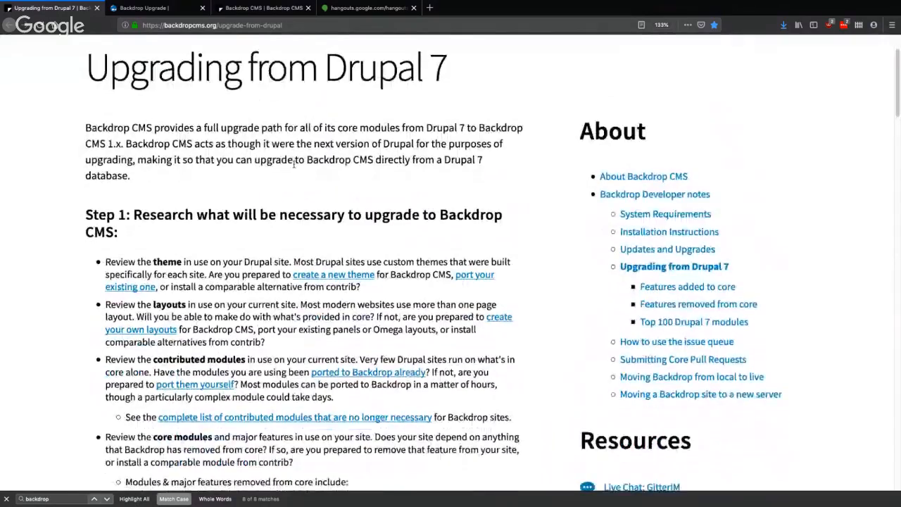
scroll("down", 3)
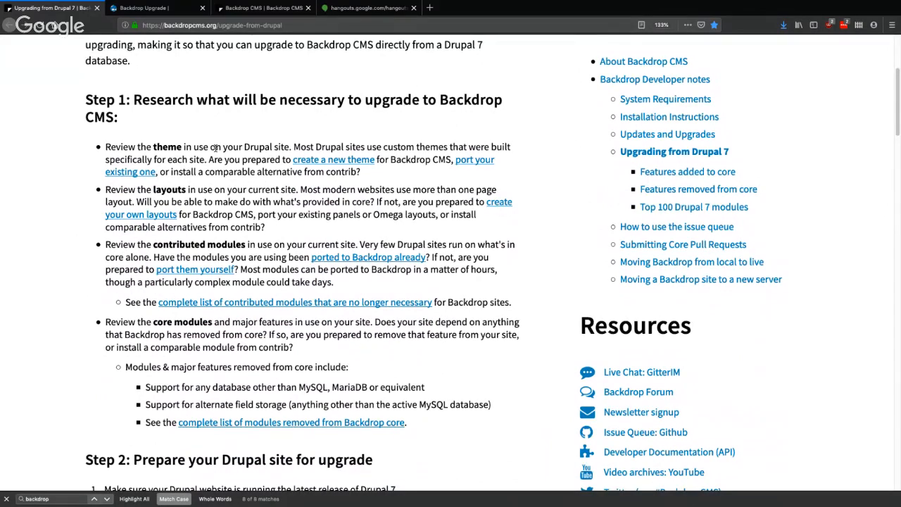
mouse_move(243, 183)
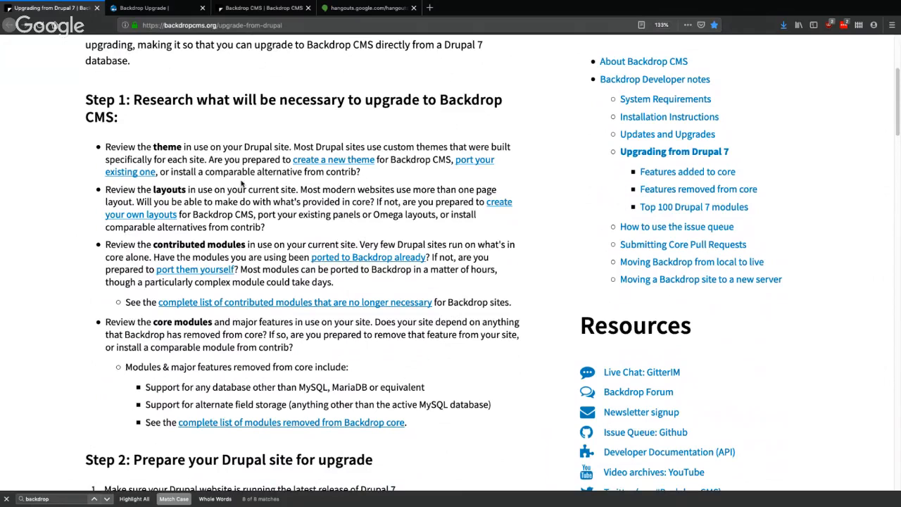
scroll("down", 3)
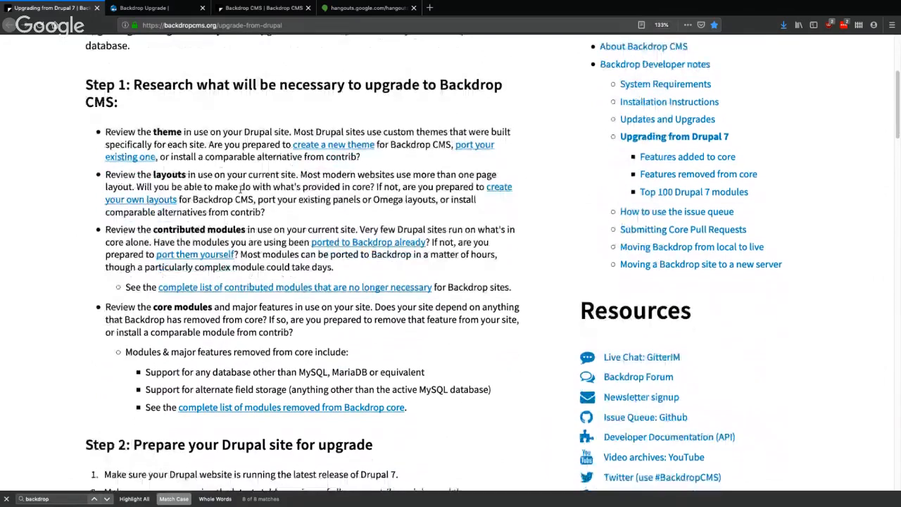
scroll("down", 3)
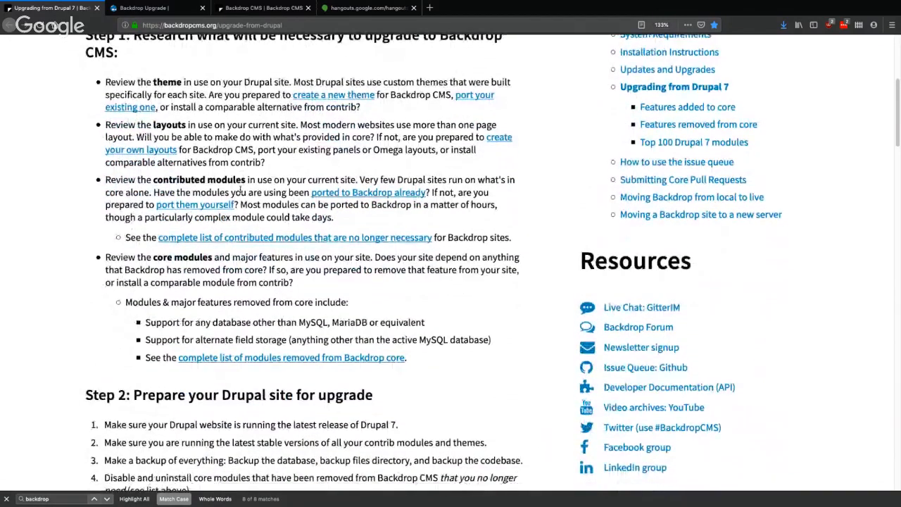
scroll("down", 3)
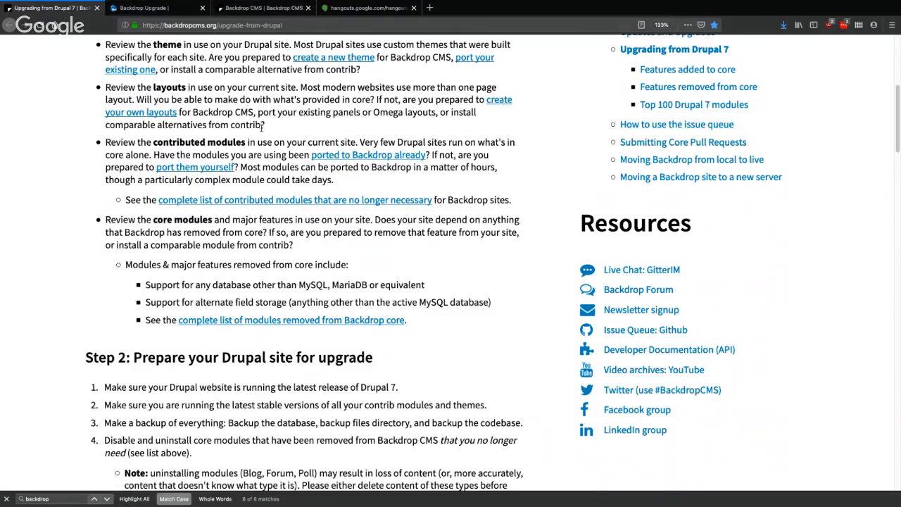
mouse_move(329, 161)
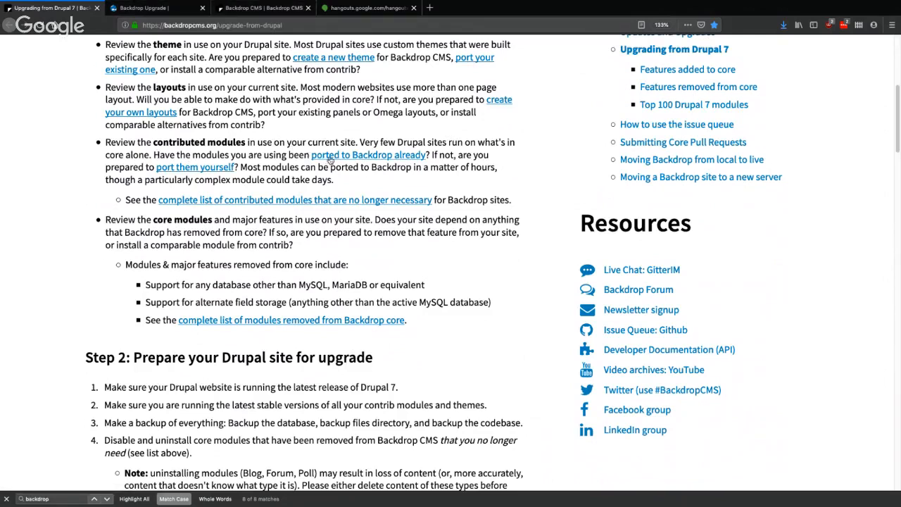
mouse_move(345, 157)
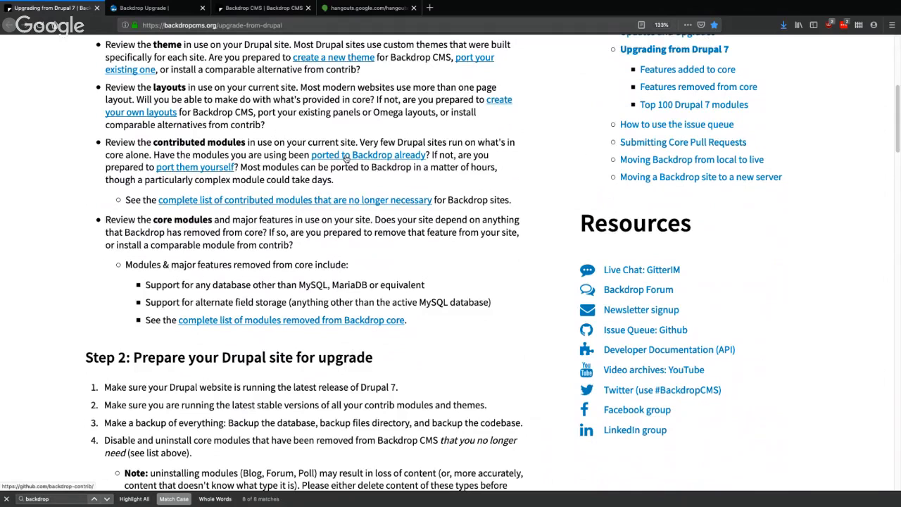
Open the 'ported to Backdrop already' modules list in a new tab
right_click(345, 157)
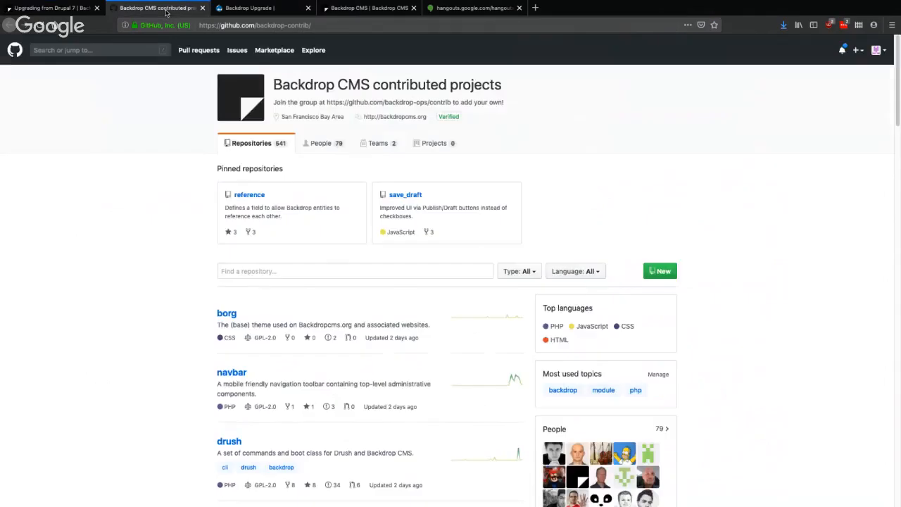
mouse_move(49, 9)
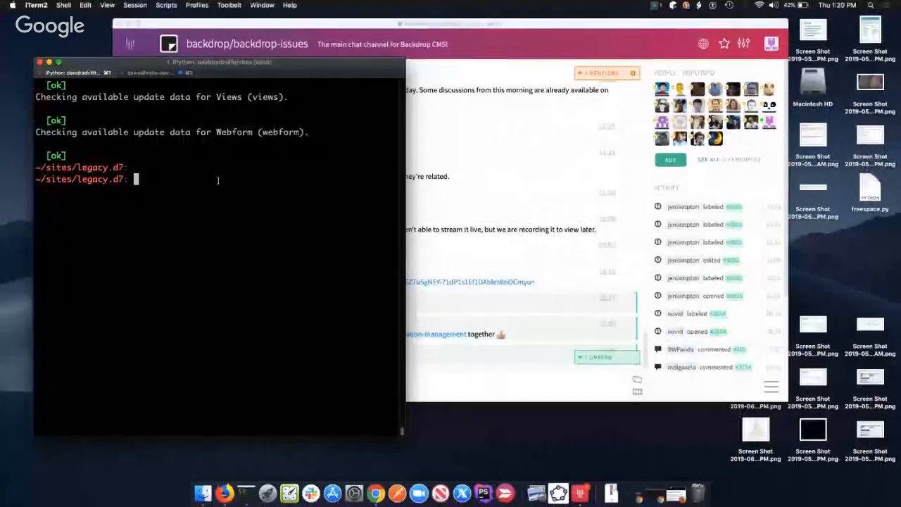
List the legacy site's enabled modules with drush pm-list --type=module --status=enabled
type("drush")
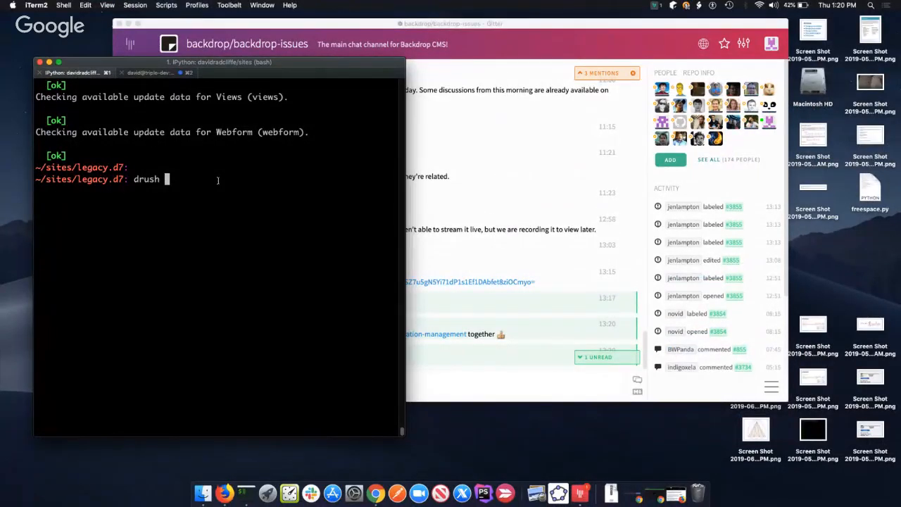
type("pm-list --")
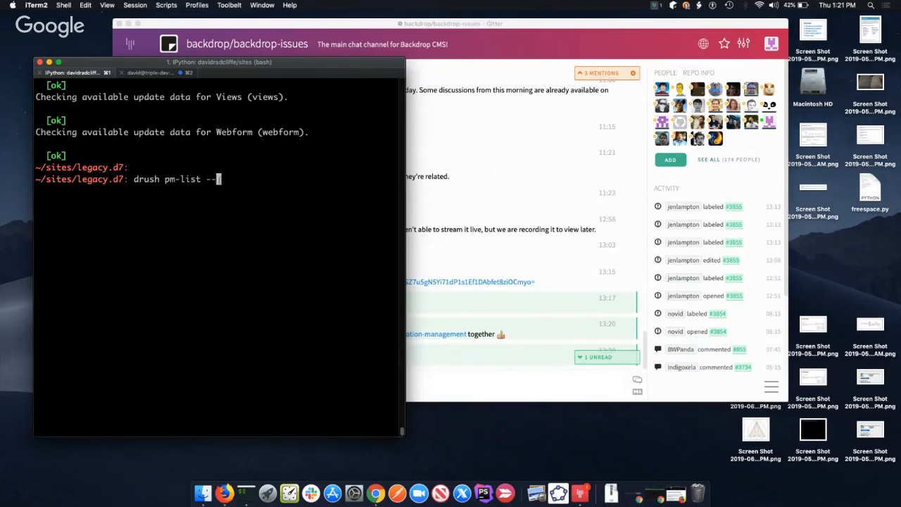
type("type=module")
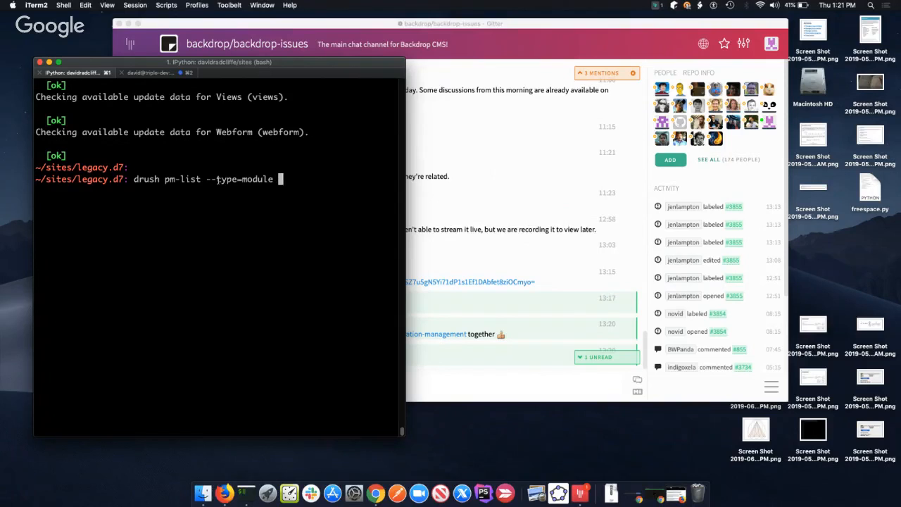
type("--status=enabled")
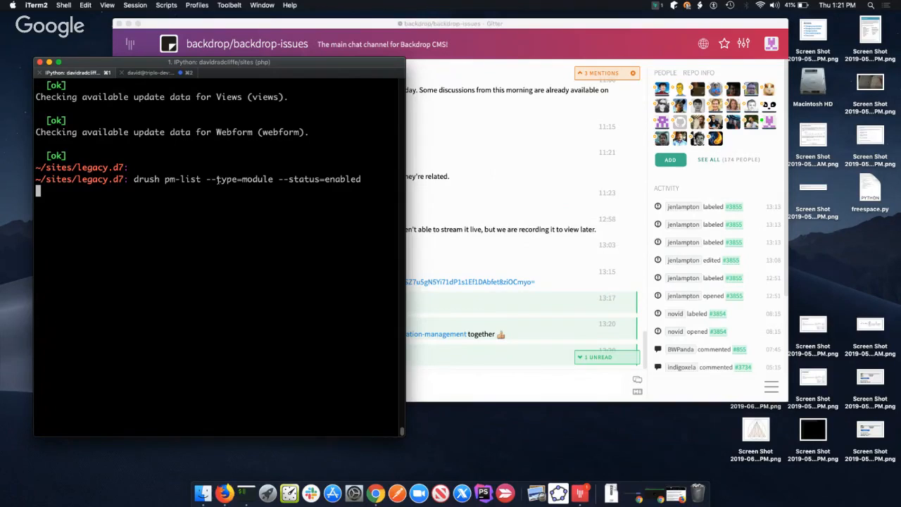
mouse_move(293, 268)
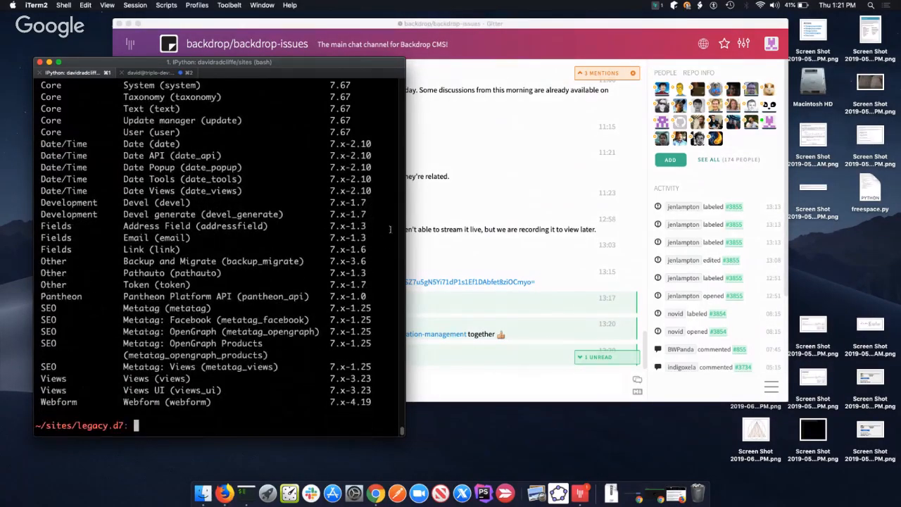
mouse_move(404, 242)
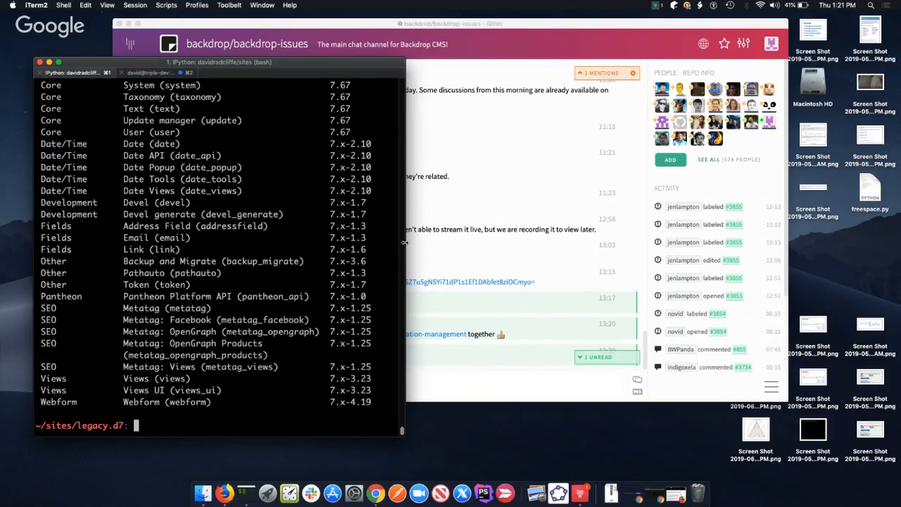
Run drush ups to check update status, with every module reporting ok
type("dr")
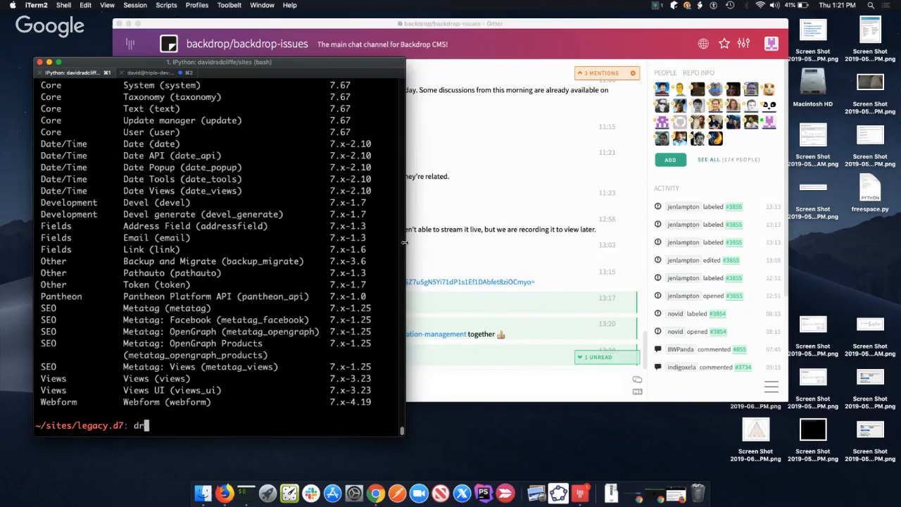
type("ush")
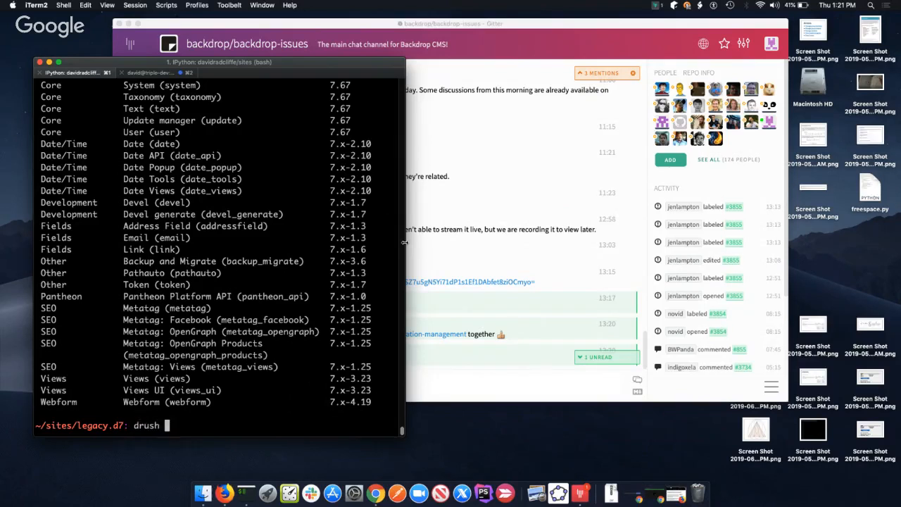
type("ups")
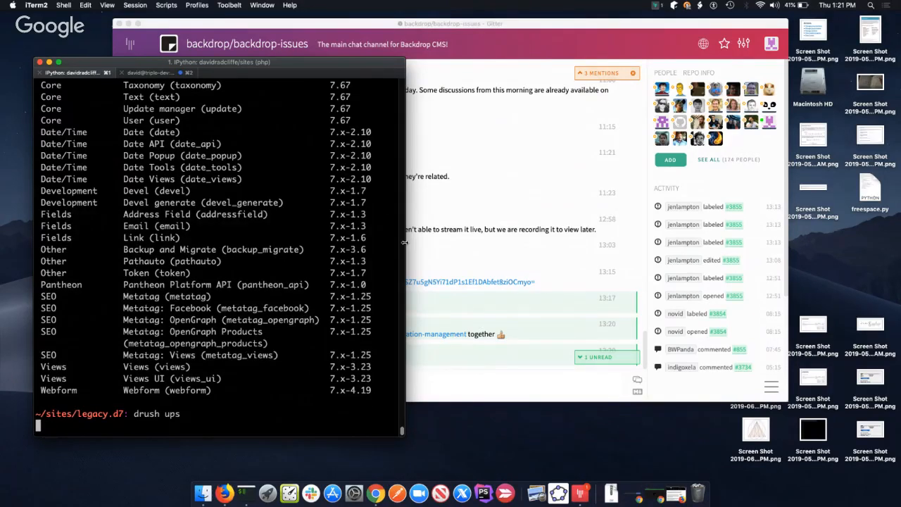
key("Return")
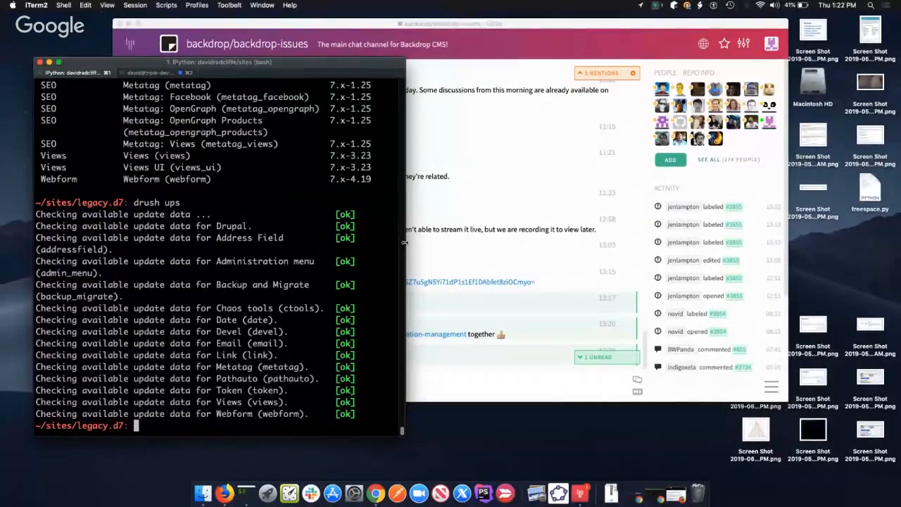
From the parent folder, run tar czvf drupal.tgz legacy.d7 to archive the site code
type("cd ..")
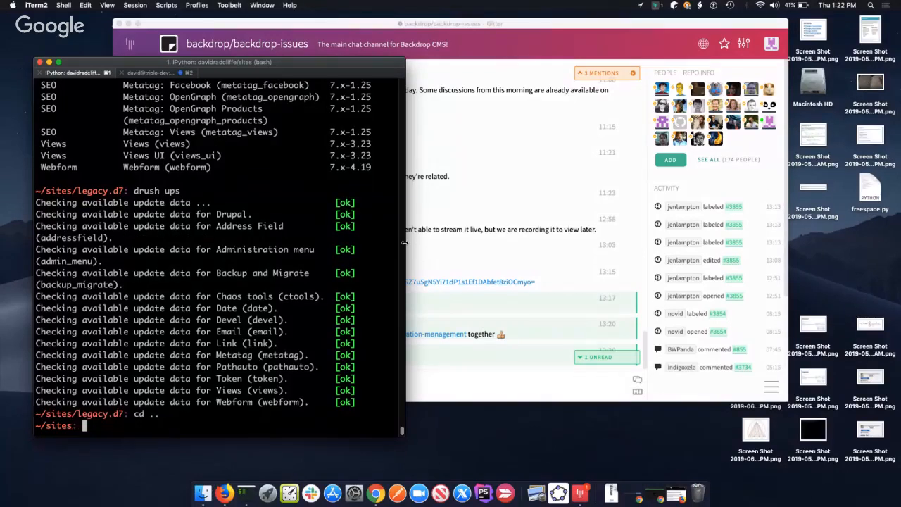
type("tar")
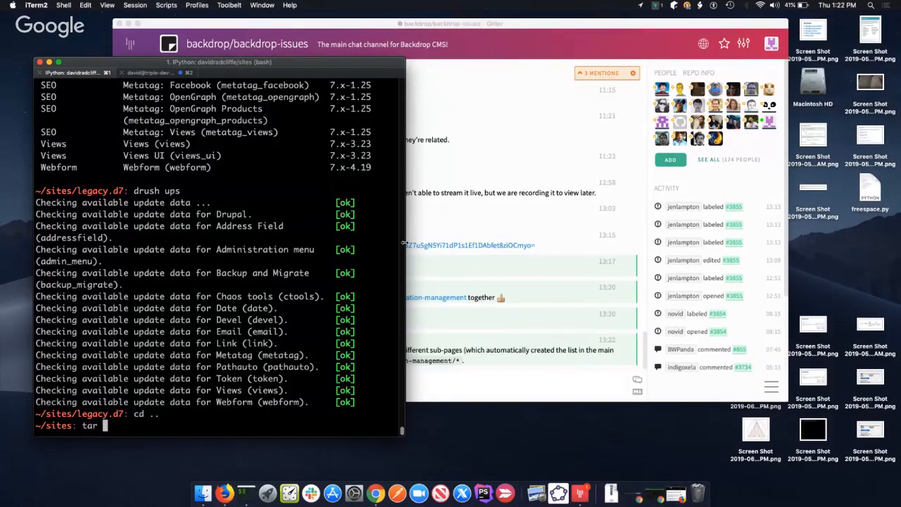
type("czvf")
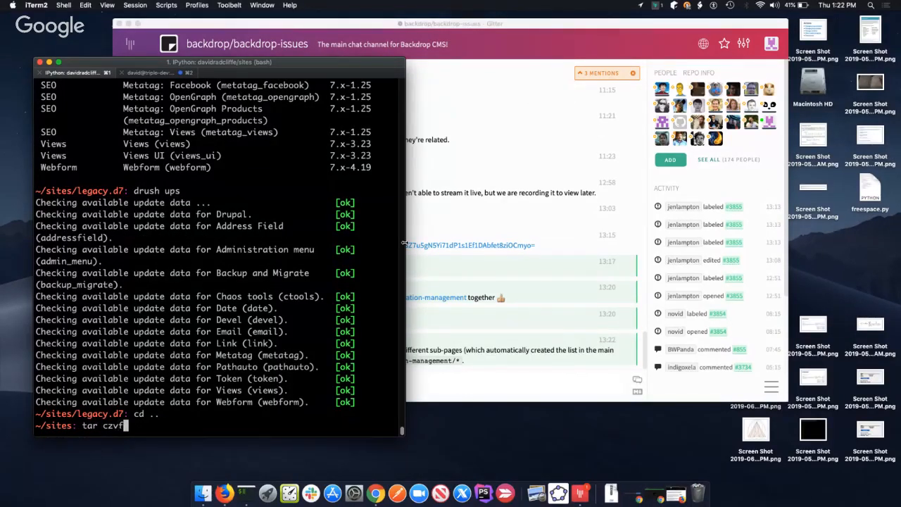
type("drual")
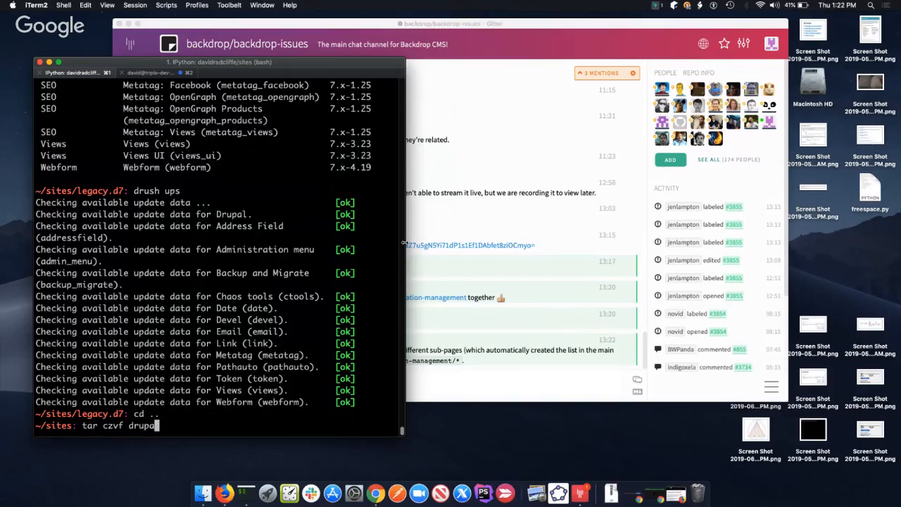
type(".tgz | gzip")
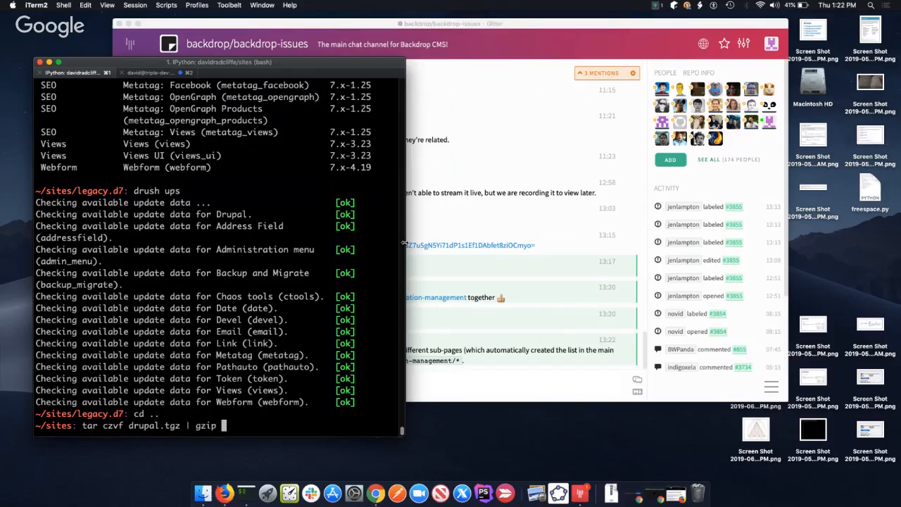
type("> drupal.sql")
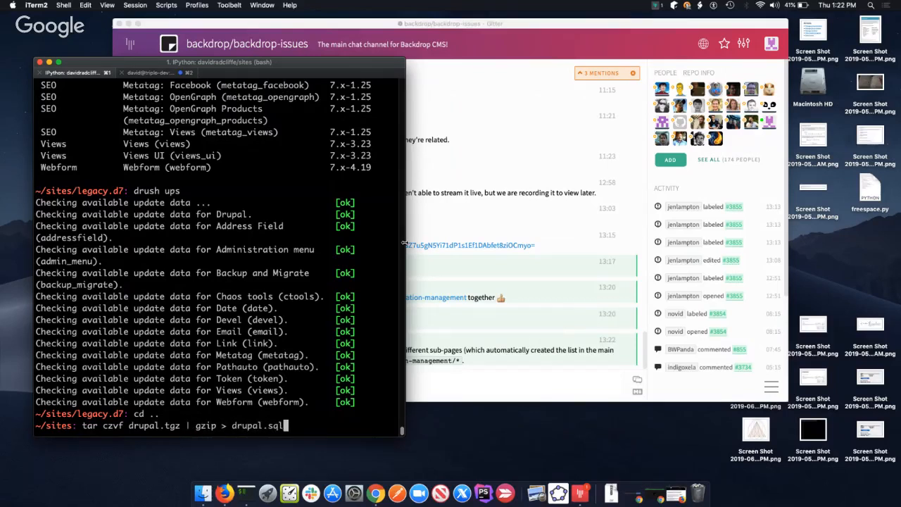
type("gz")
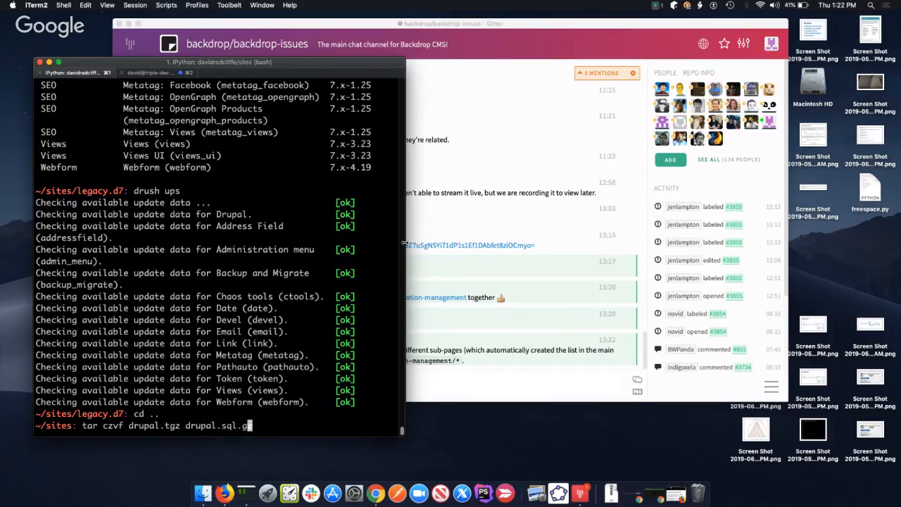
type("z")
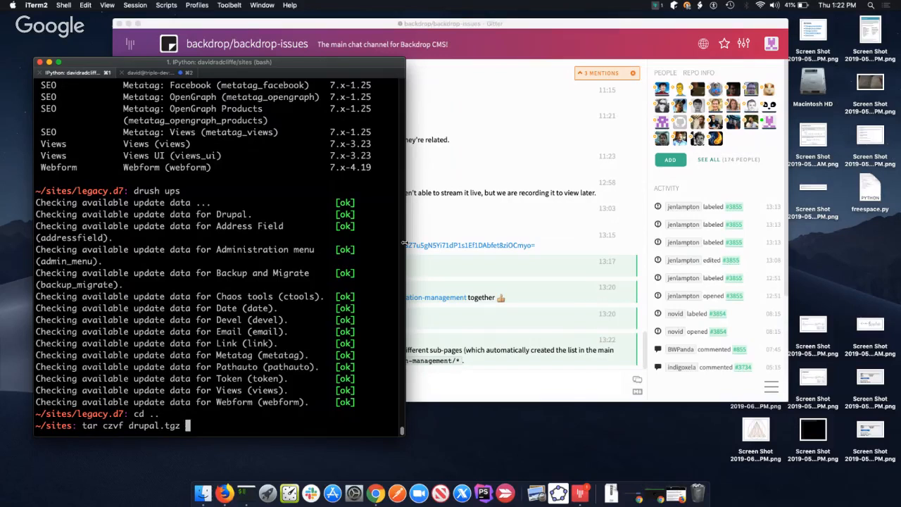
type("legacy.d7")
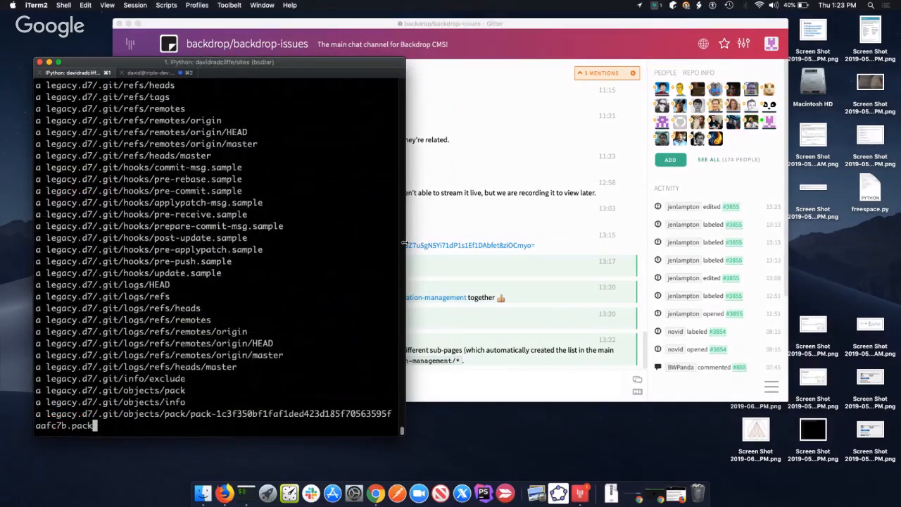
Attempt drush sql-dump | gzip > ../drupal.sql.gz from the sites folder, which fails
scroll("down", 3)
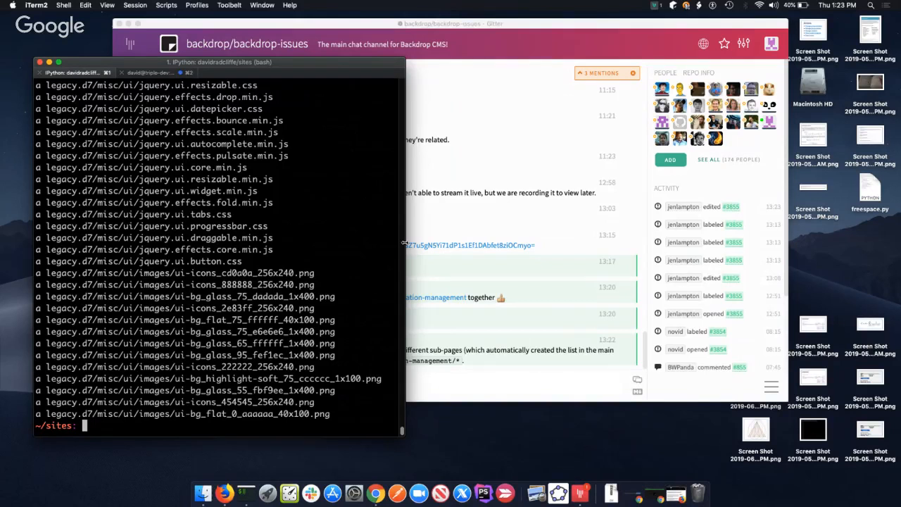
type("cd drupal")
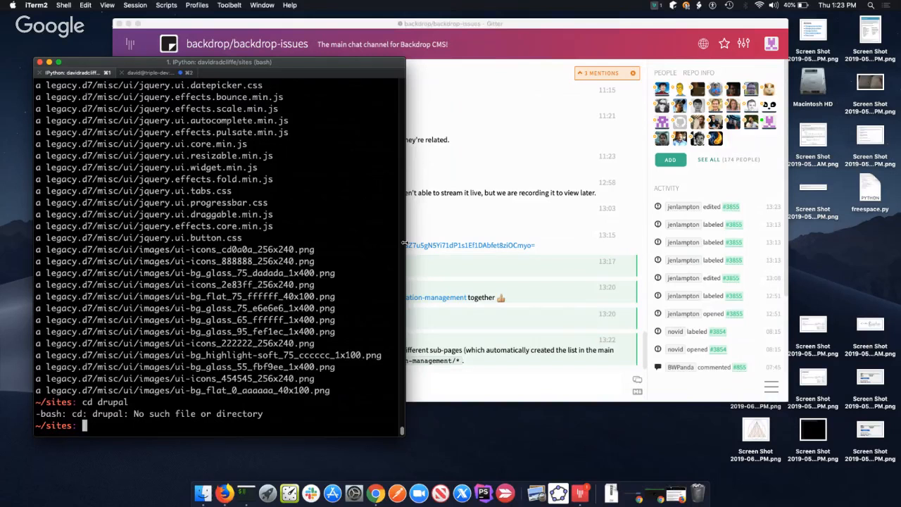
type("drush")
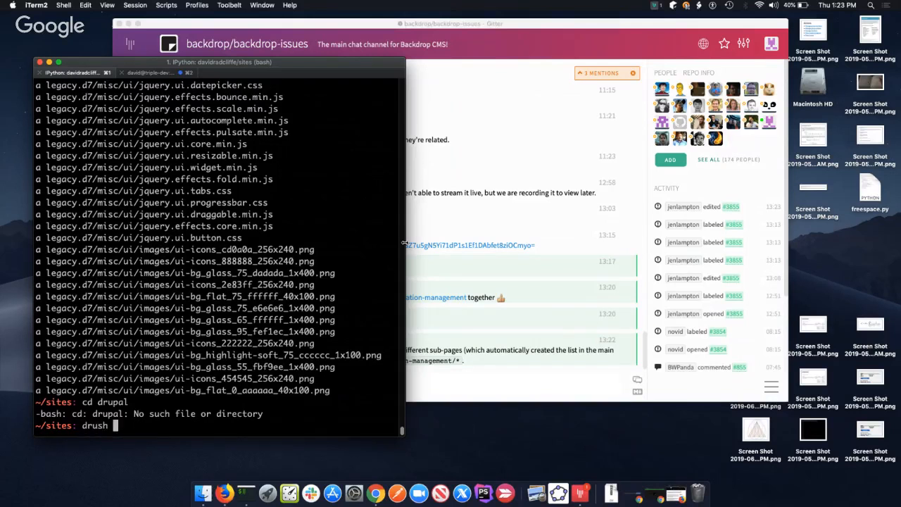
type("sql-dump")
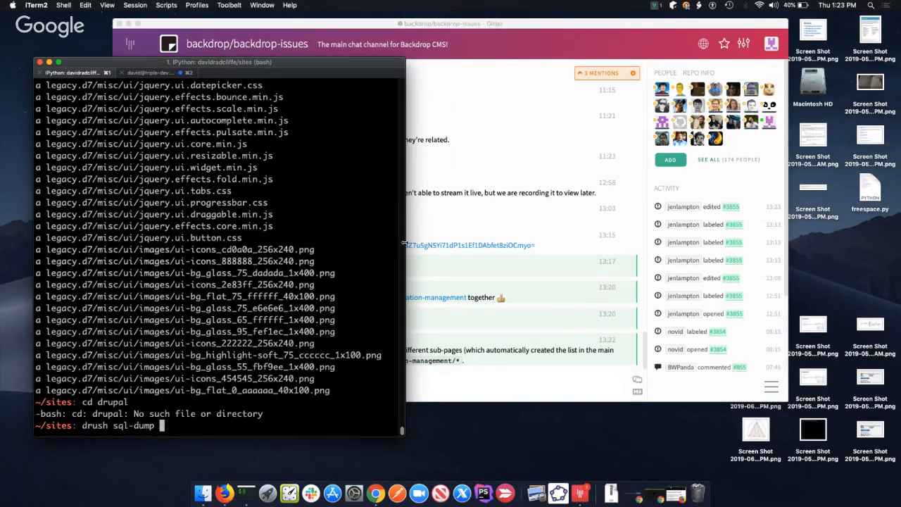
type("| gzip")
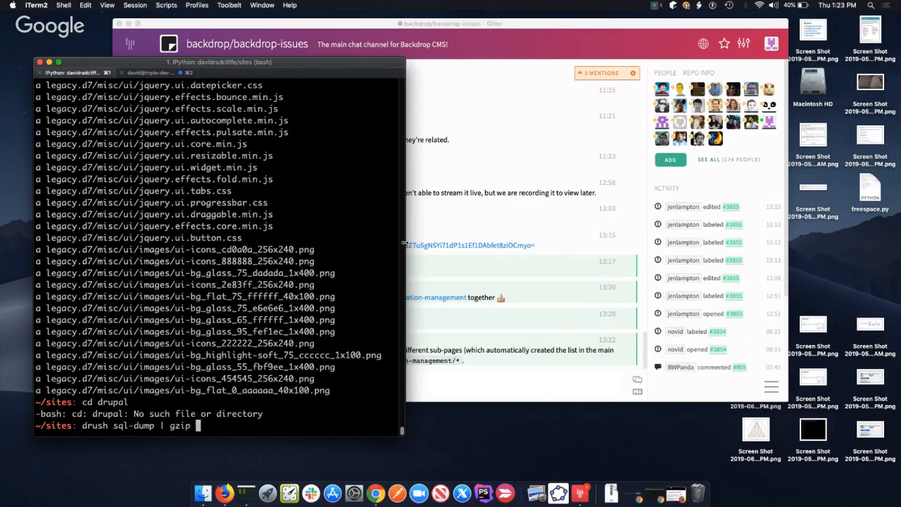
type(">")
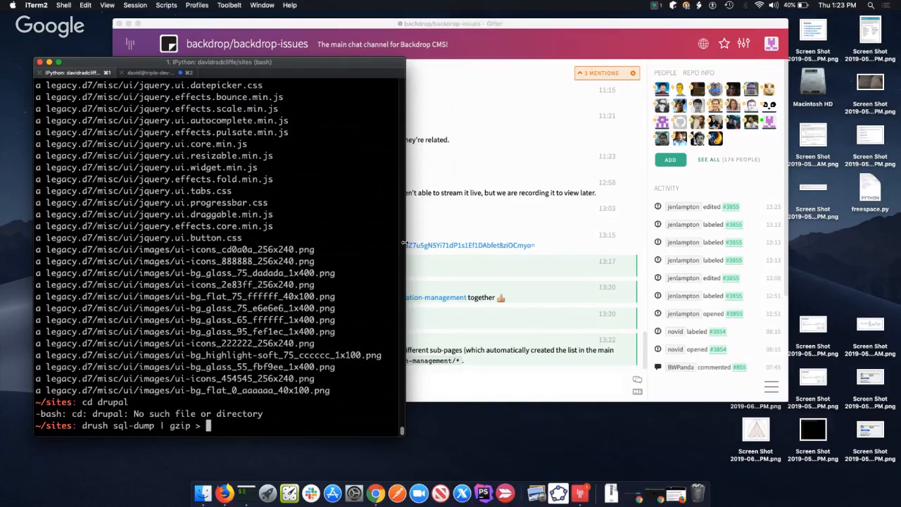
type("../drupal.sql.")
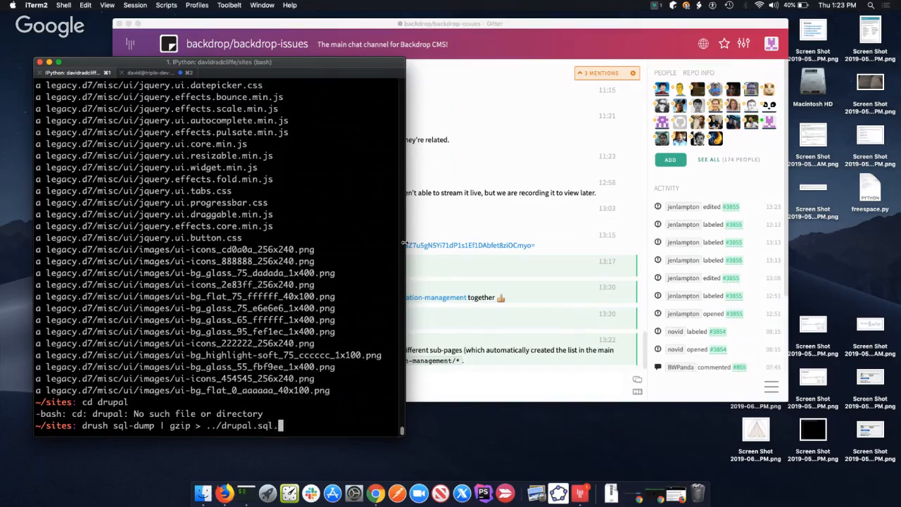
type("gz")
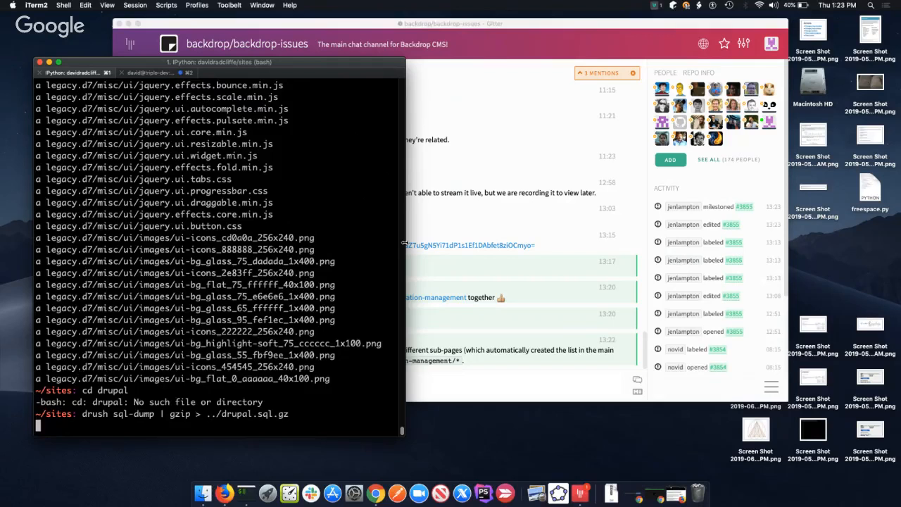
key("Return")
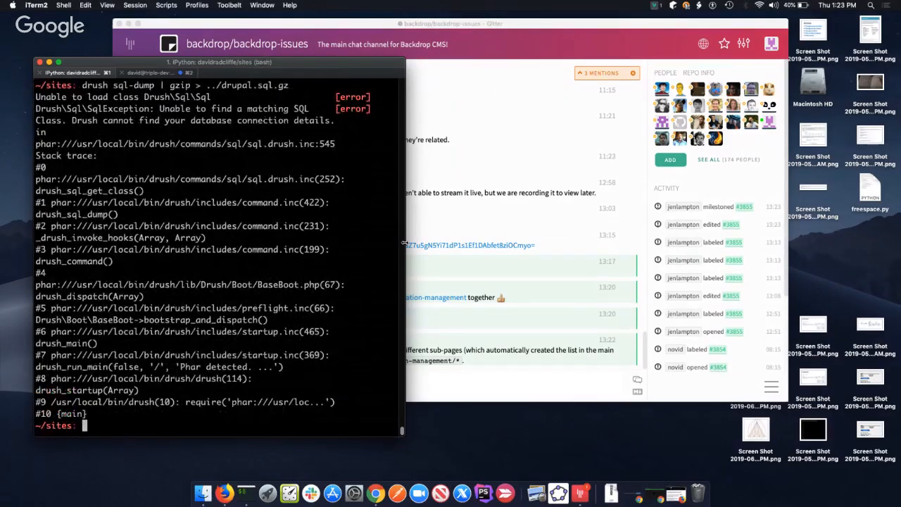
Change into legacy.d7 and start rerunning the compressed database dump from there
type("cd drupal")
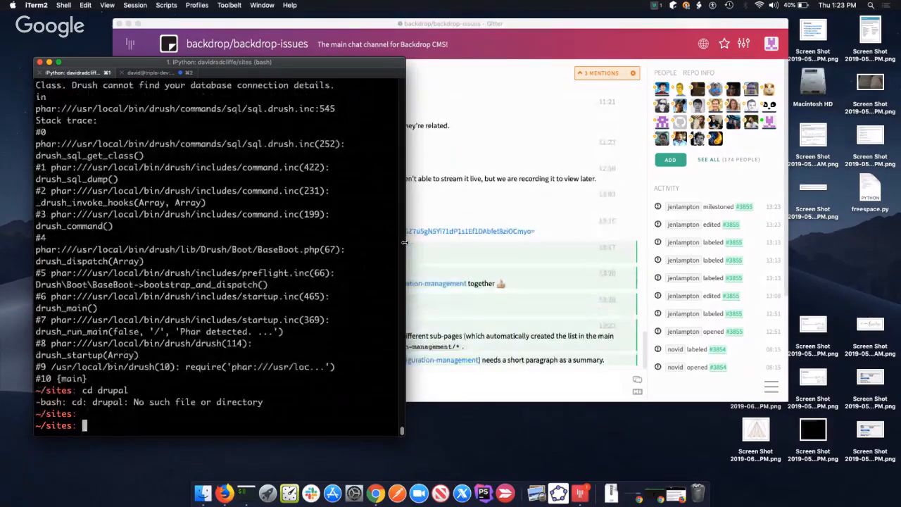
type("cd legacy.d7")
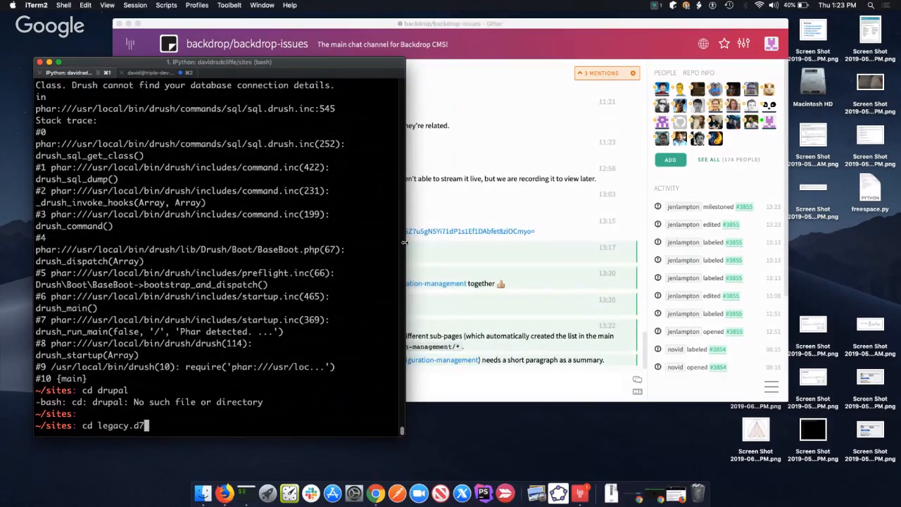
type("cd drupal")
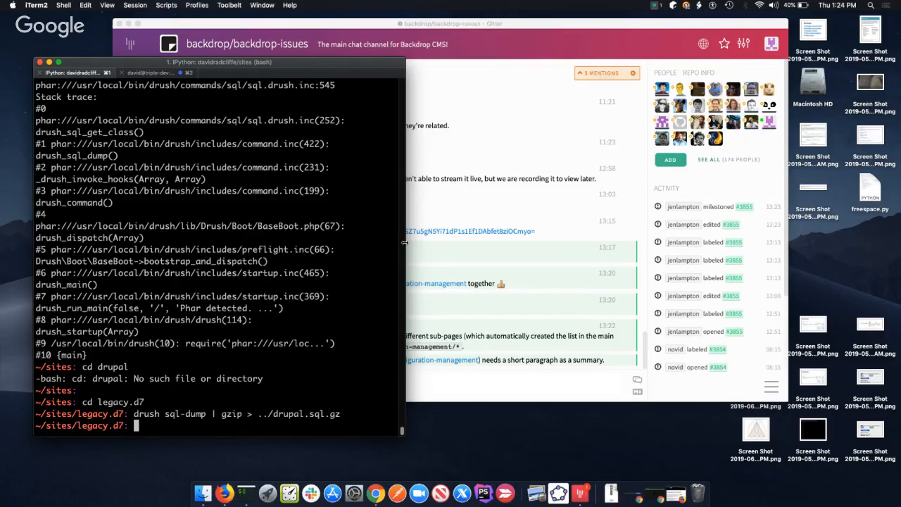
type("drush")
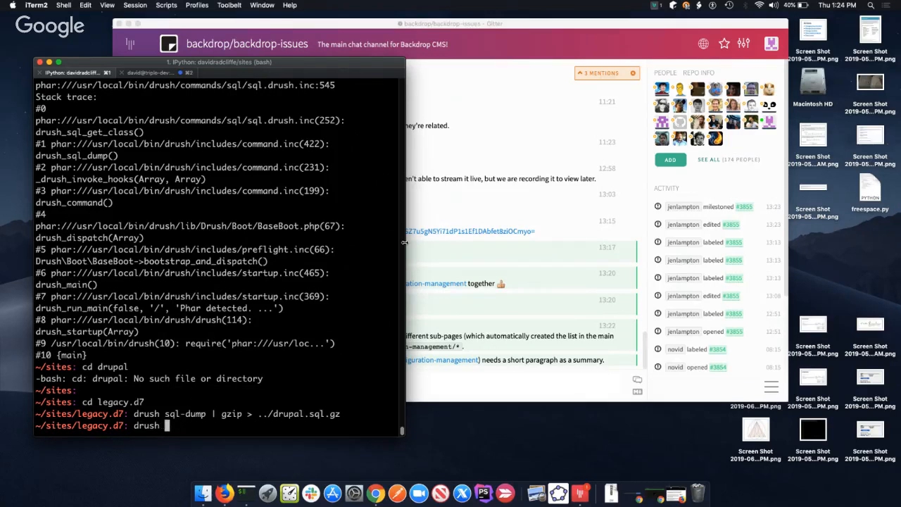
Disable the shortcut module with drush dis shortcut, answering y
type("dis ch")
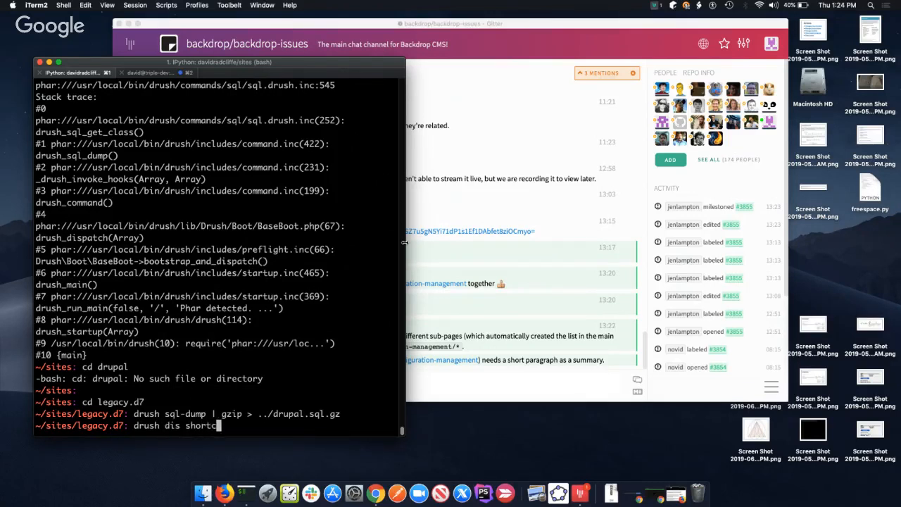
type("ut")
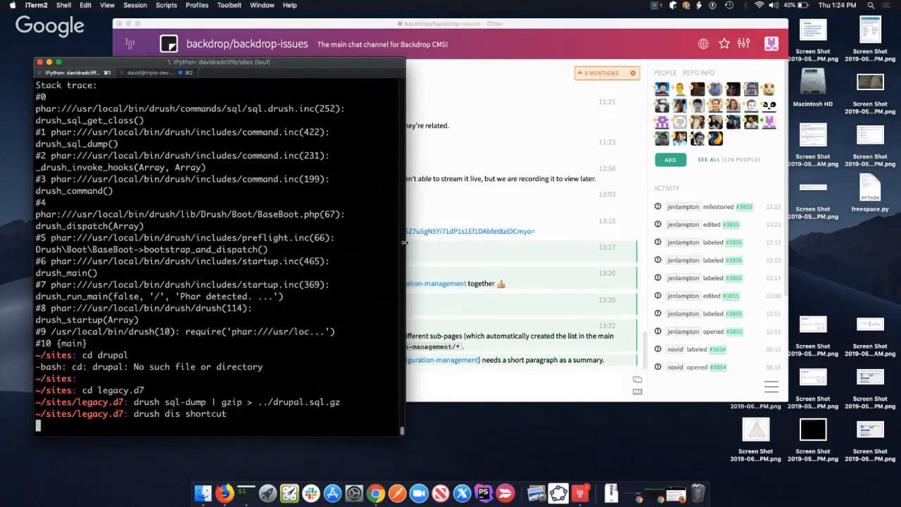
type("y")
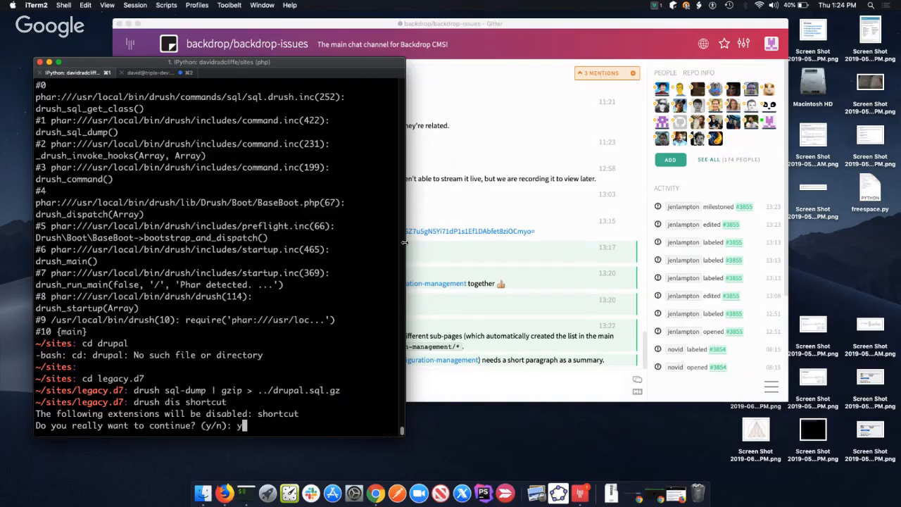
key("Return")
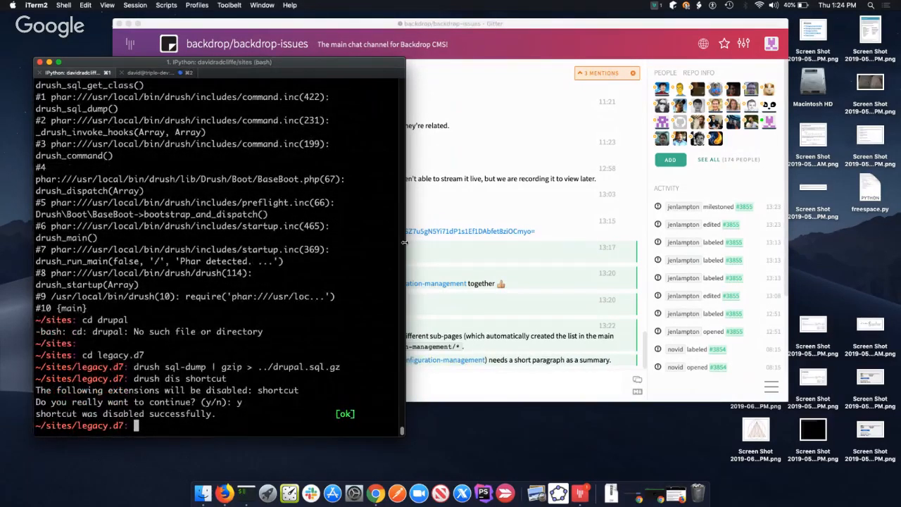
Uninstall the shortcut module with drush pmu shortcut, answering y
type("drush pmu shortcut")
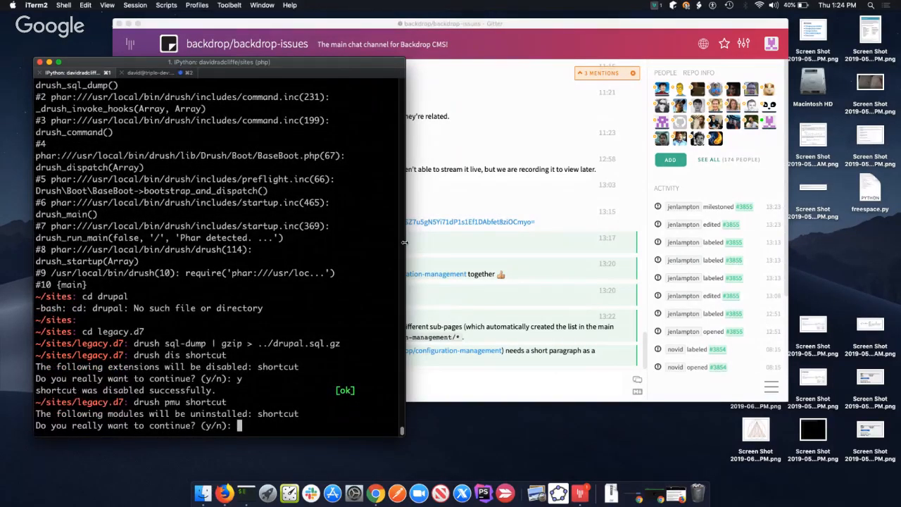
type("y")
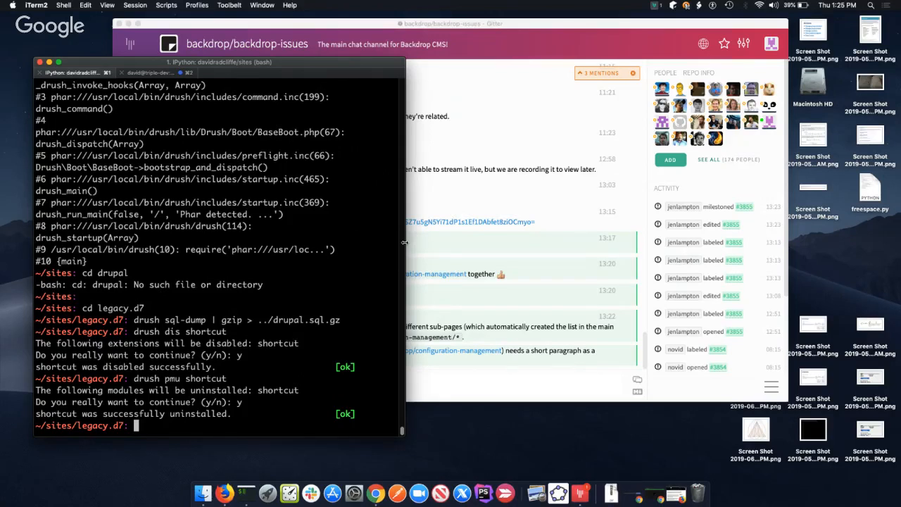
mouse_move(224, 493)
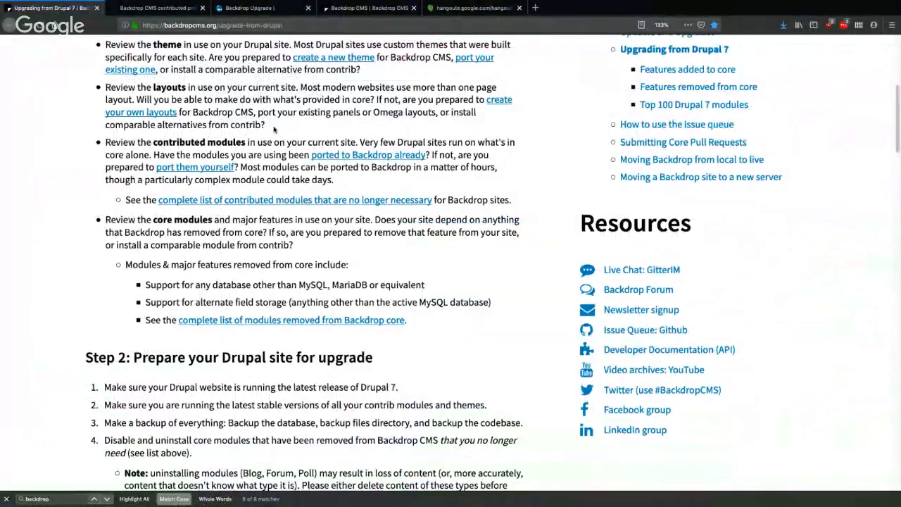
Scroll through the upgrade guide's Step 2 Drupal preparation checklist up to Step 3
scroll("down", 3)
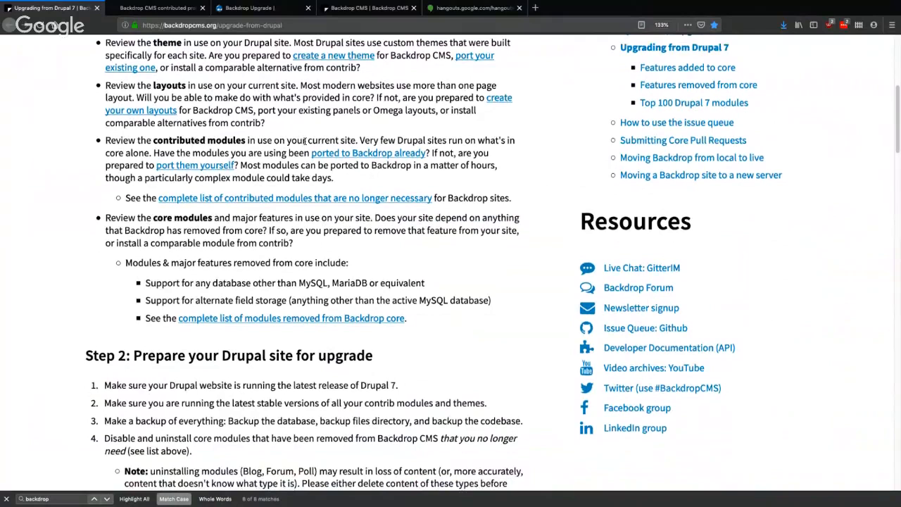
scroll("down", 3)
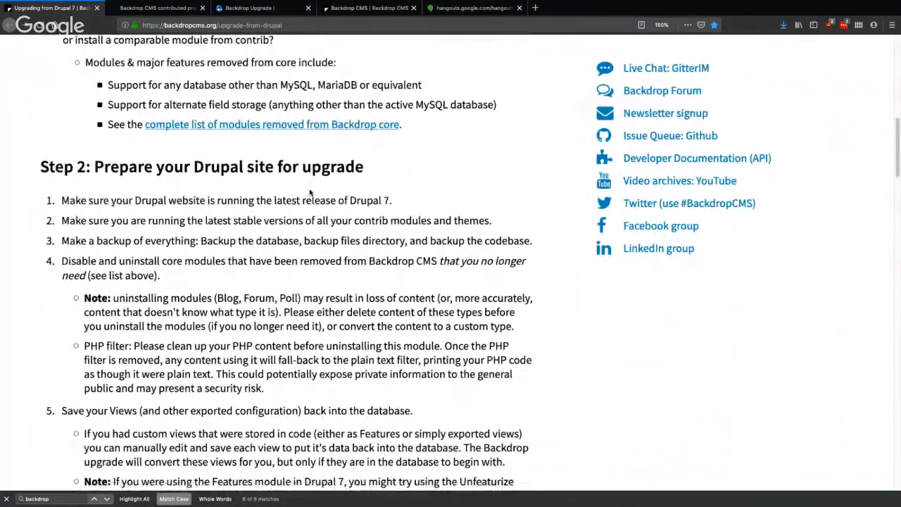
scroll("down", 3)
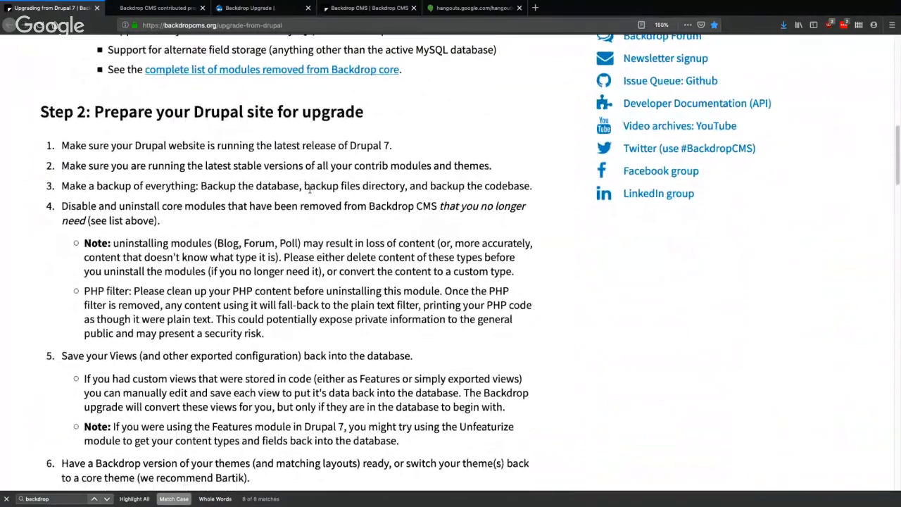
scroll("down", 3)
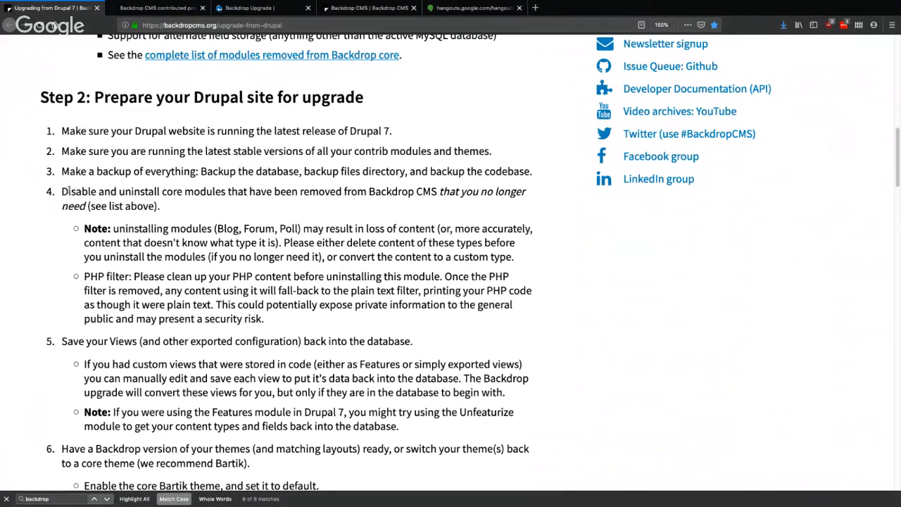
mouse_move(214, 196)
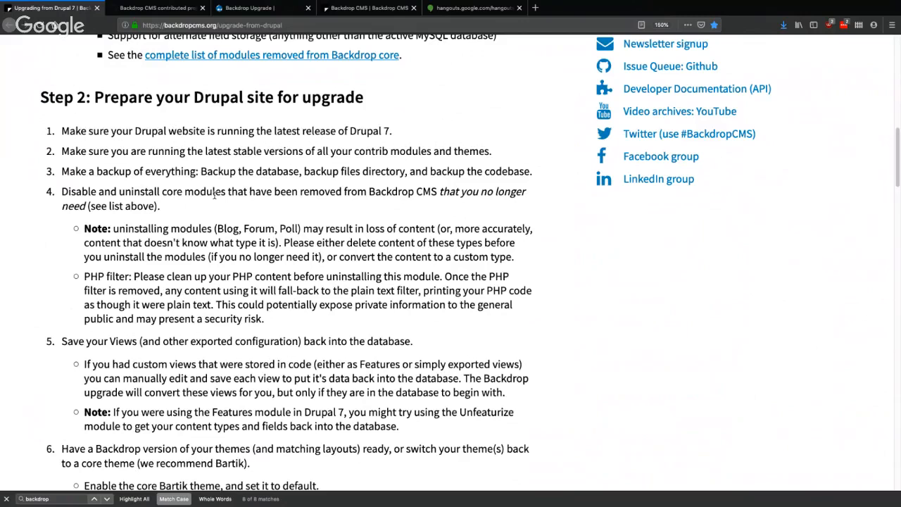
mouse_move(255, 285)
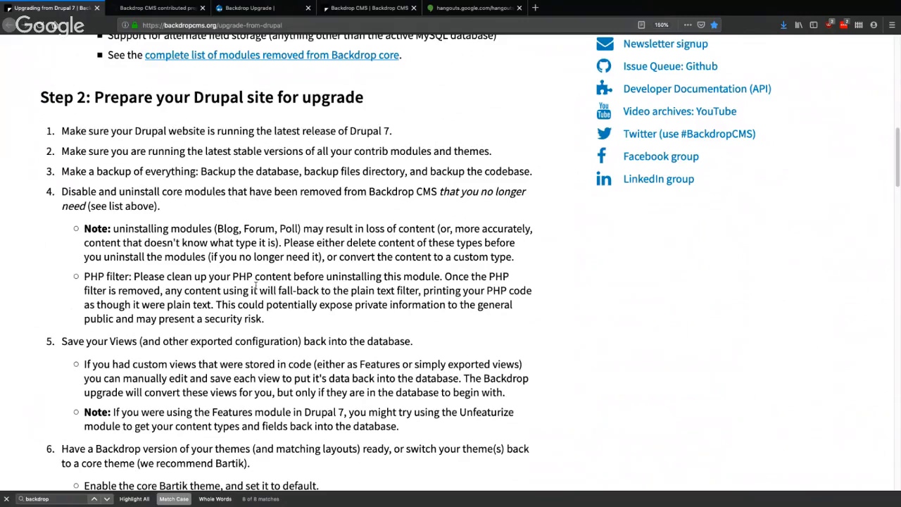
scroll("down", 3)
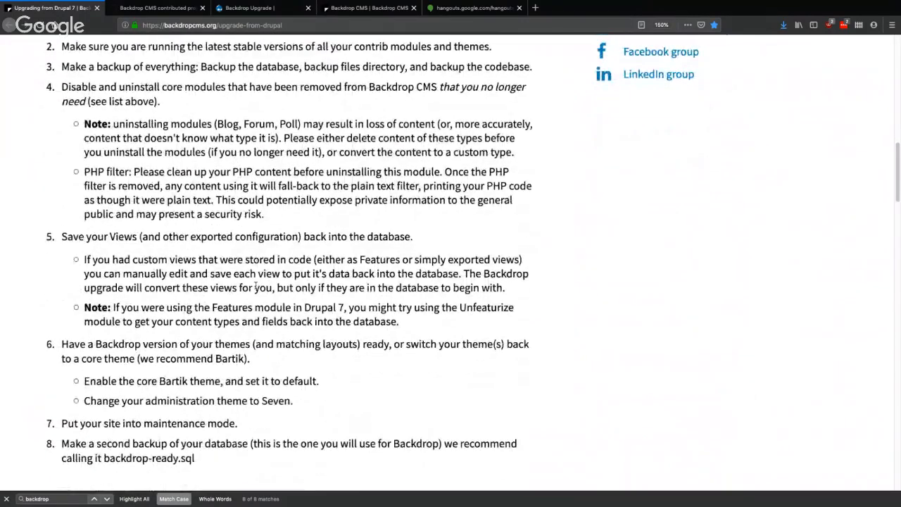
scroll("down", 3)
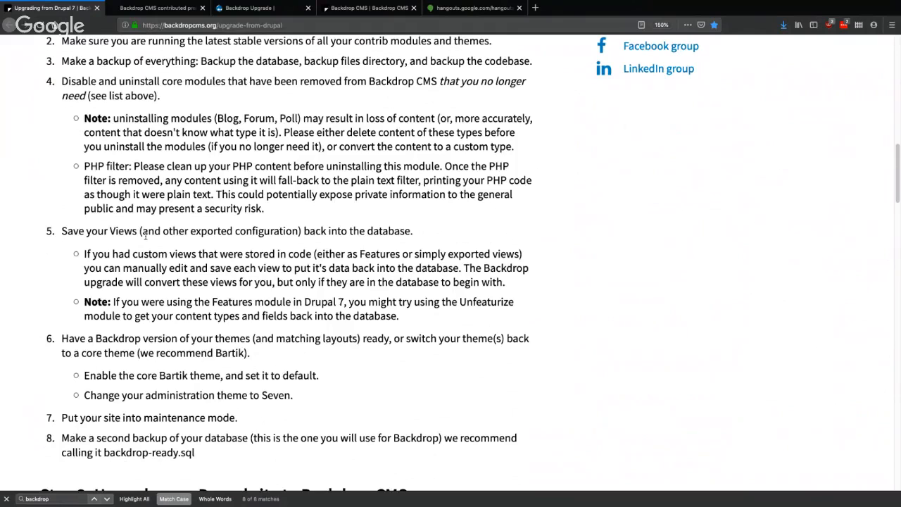
scroll("down", 3)
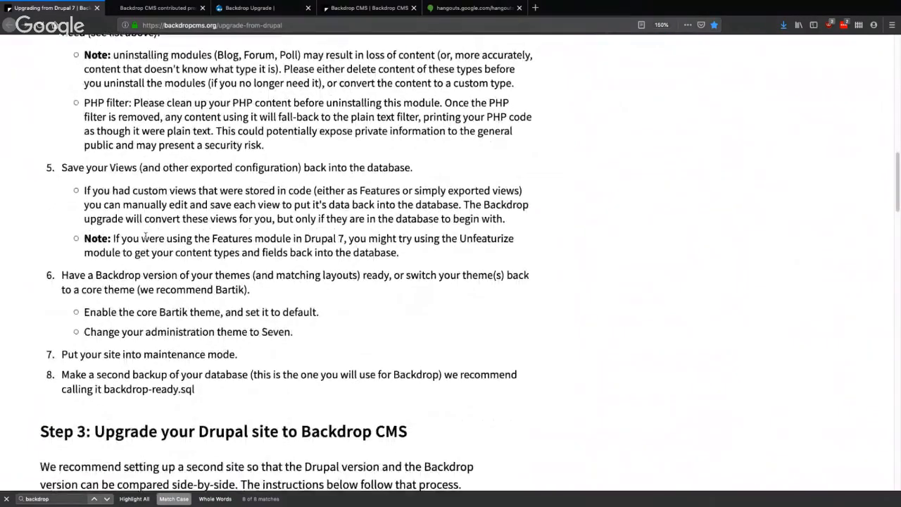
scroll("down", 3)
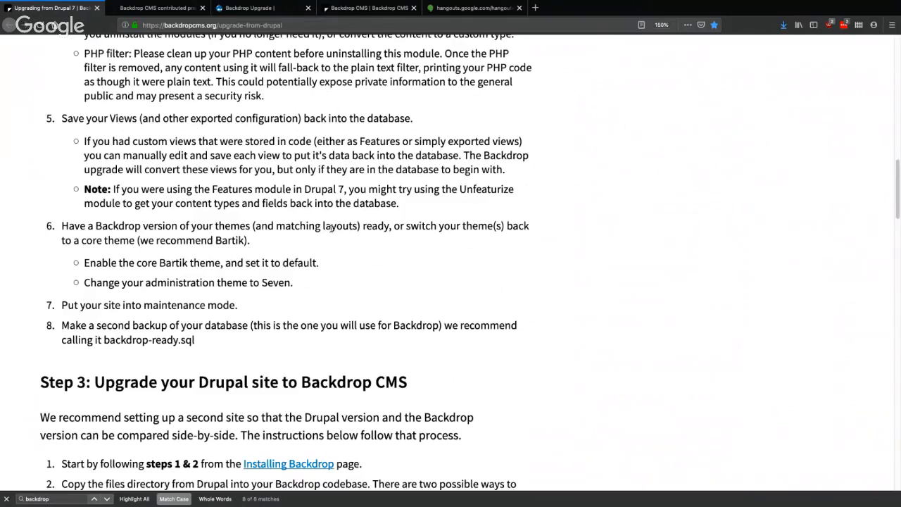
scroll("down", 3)
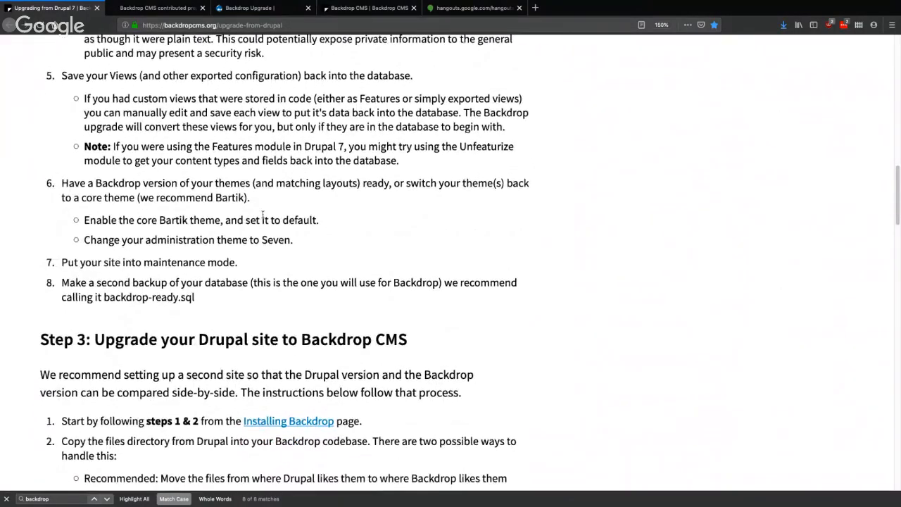
mouse_move(175, 221)
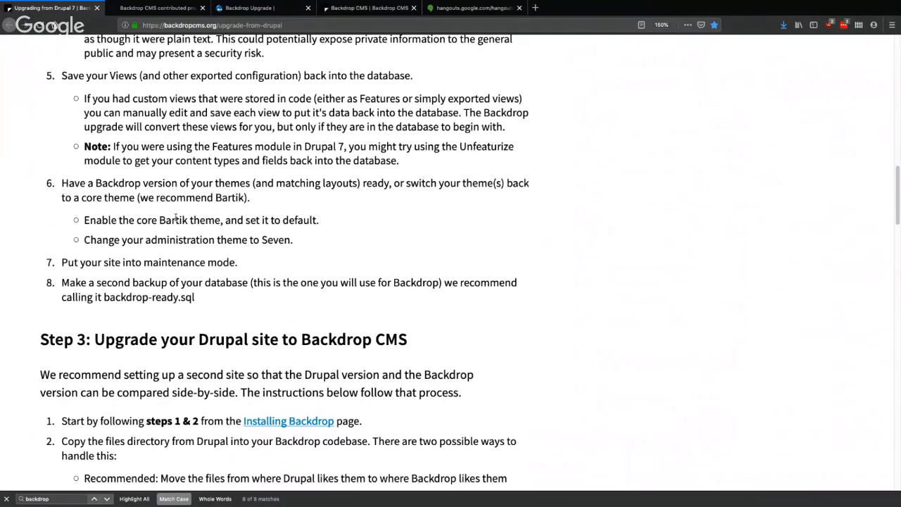
scroll("down", 3)
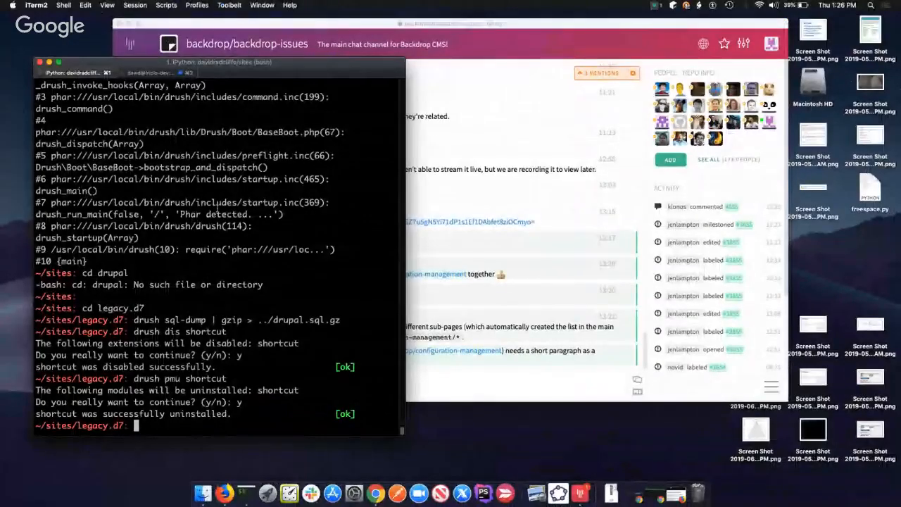
Enable maintenance mode with drush vset maintenance_mode 1
type("drush")
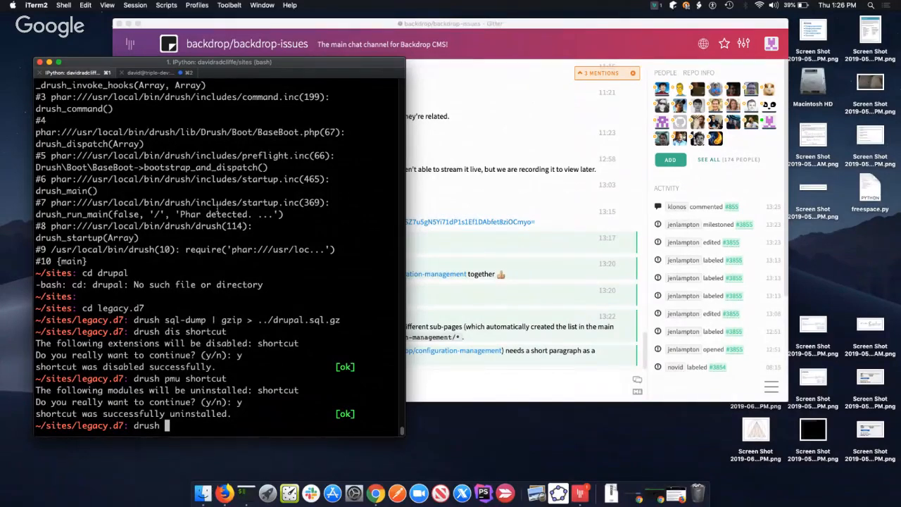
type("vset maintenance")
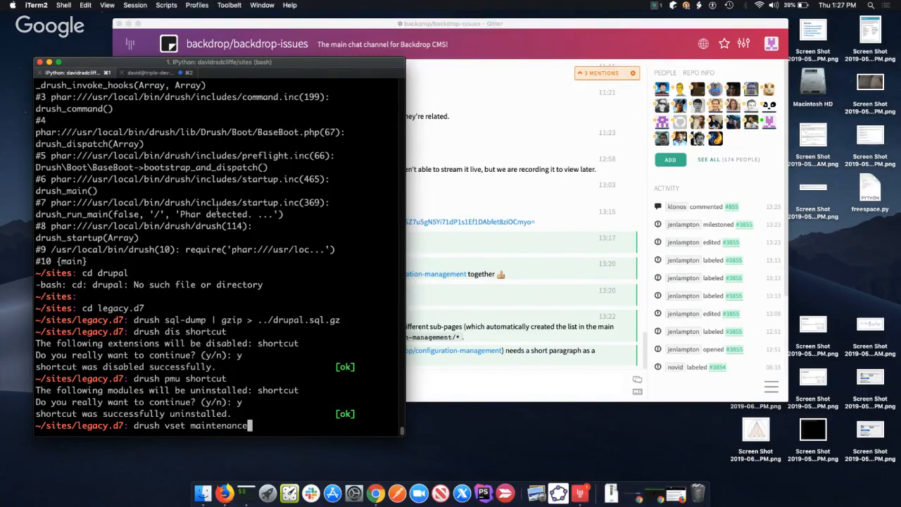
type("_mode 1")
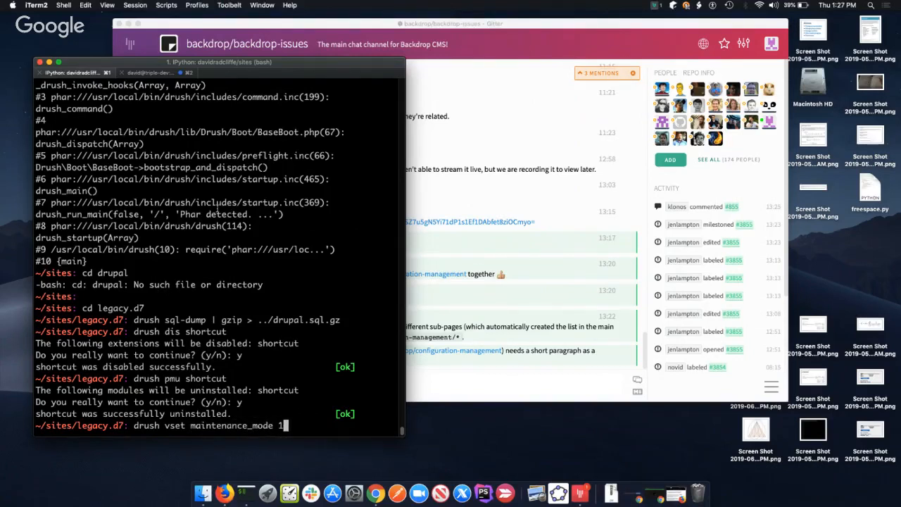
key("return")
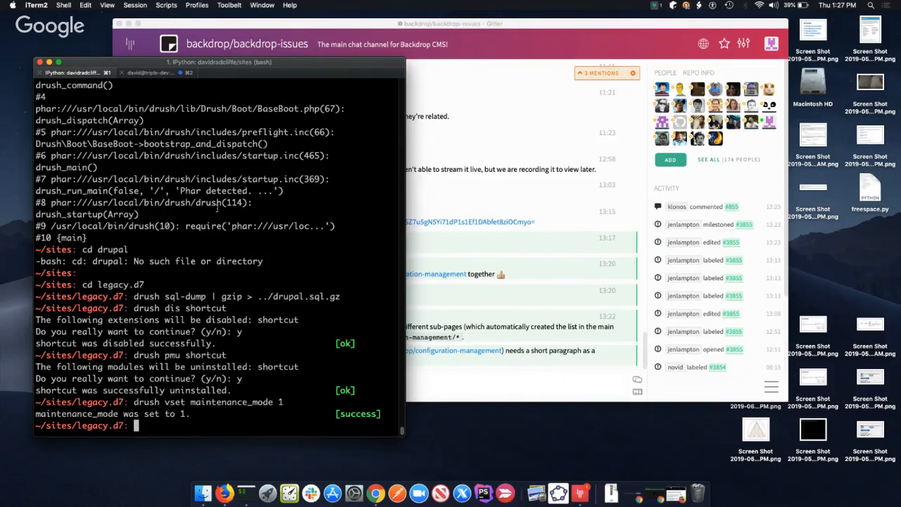
scroll("down", 3)
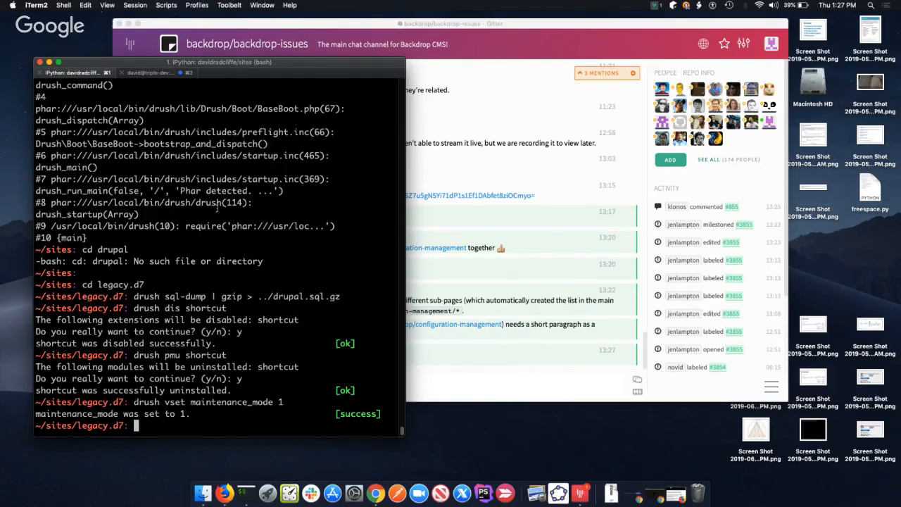
Set the install profile to standard with drush vset install_profile standard
type("drush")
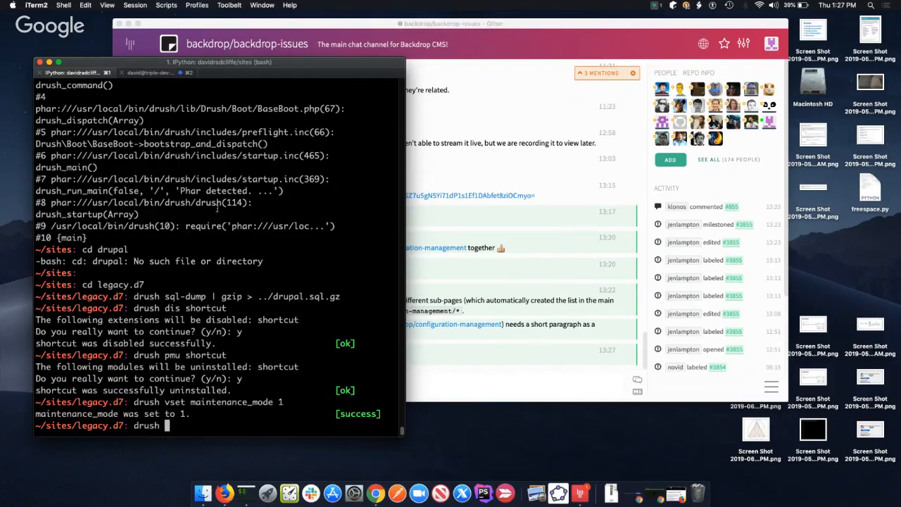
type("vset")
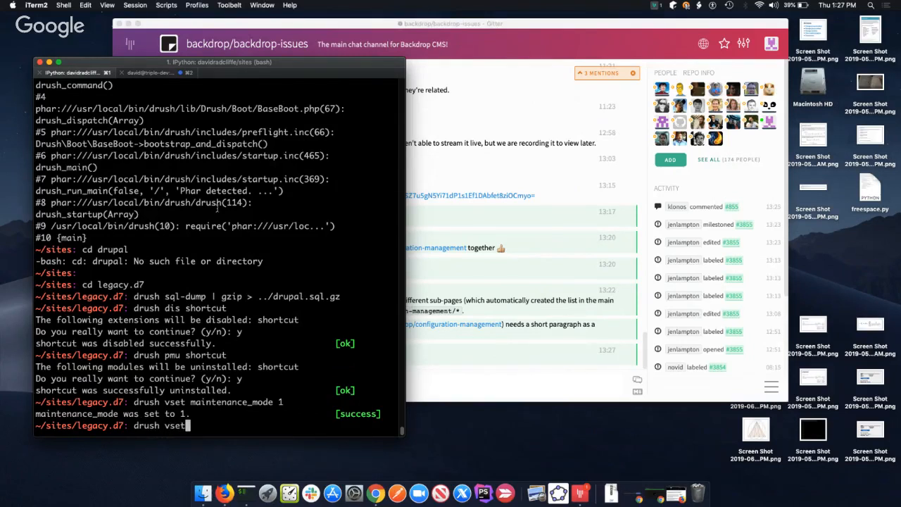
type("instal_profile")
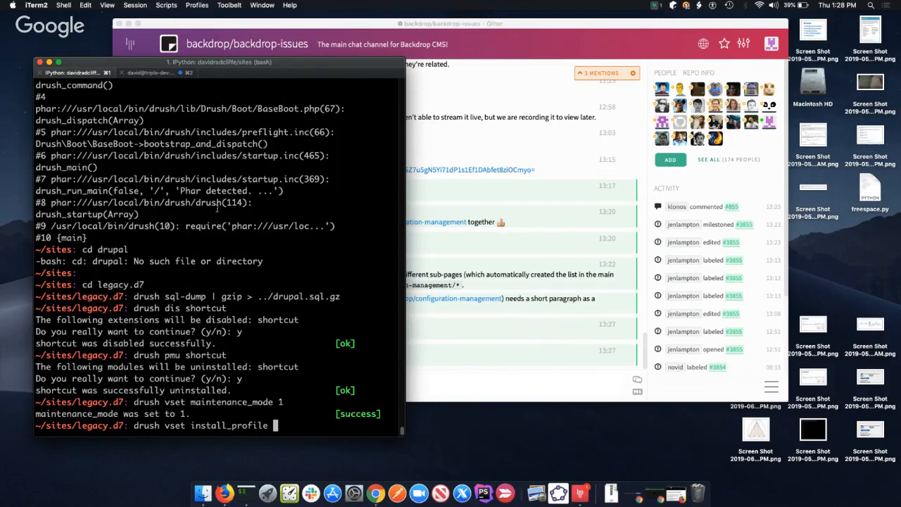
type("standard")
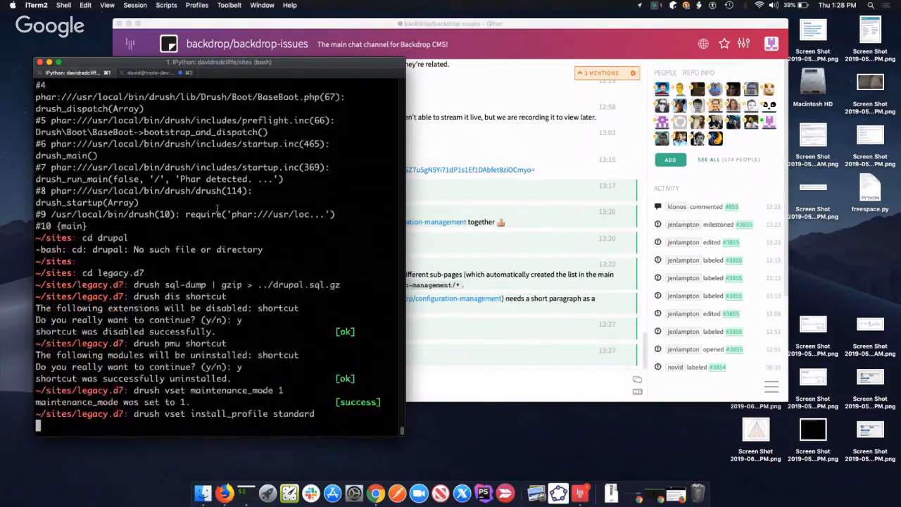
key("Return")
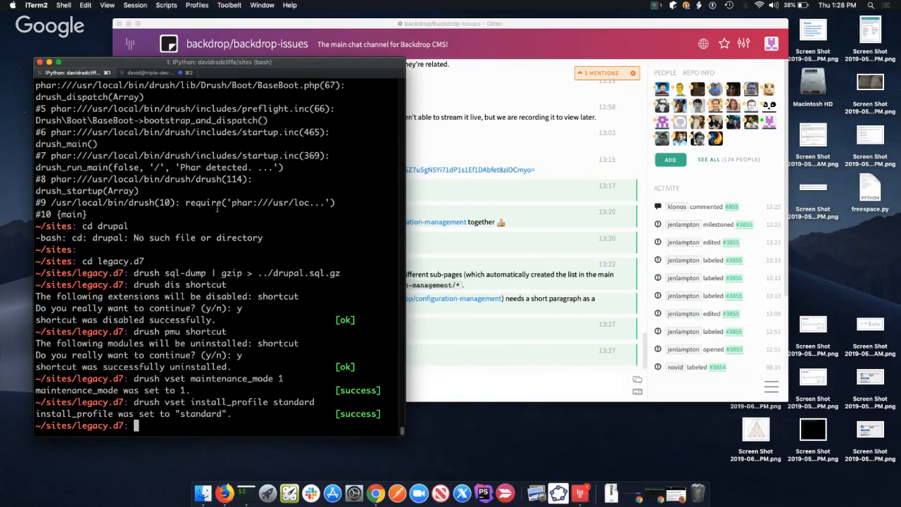
type("drush")
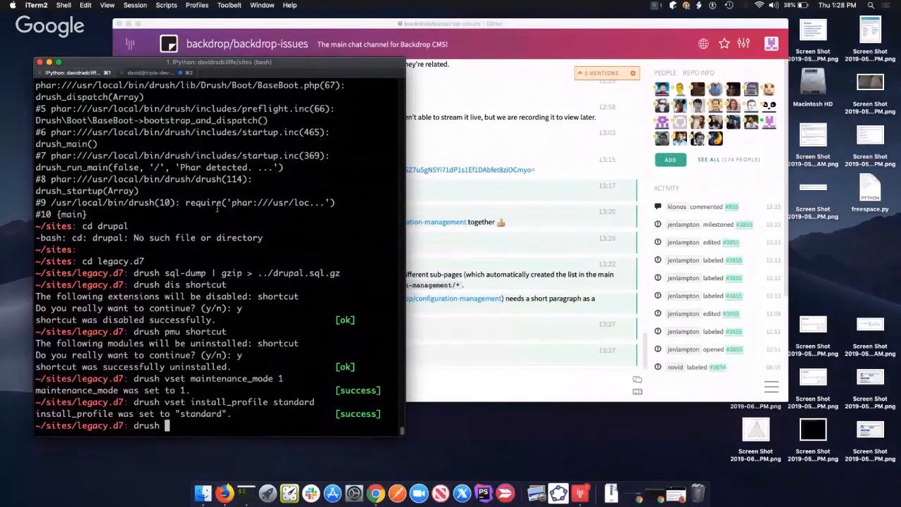
Export a second database backup with drush sql-dump > ../backdrop-ready.sql
type("sql")
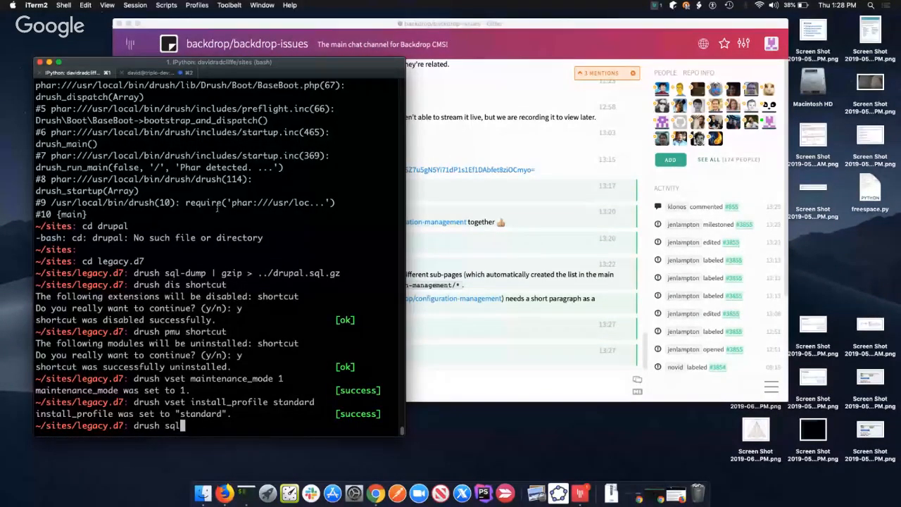
type("-dump")
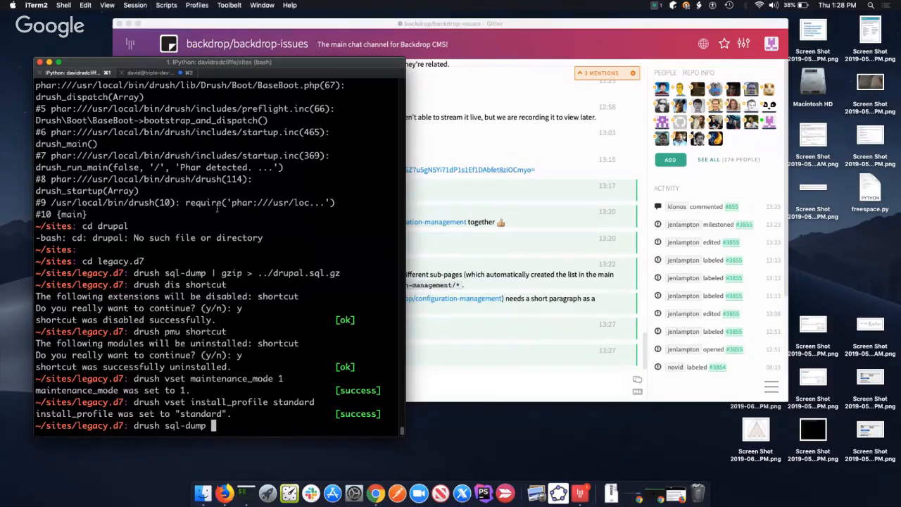
type("> ../")
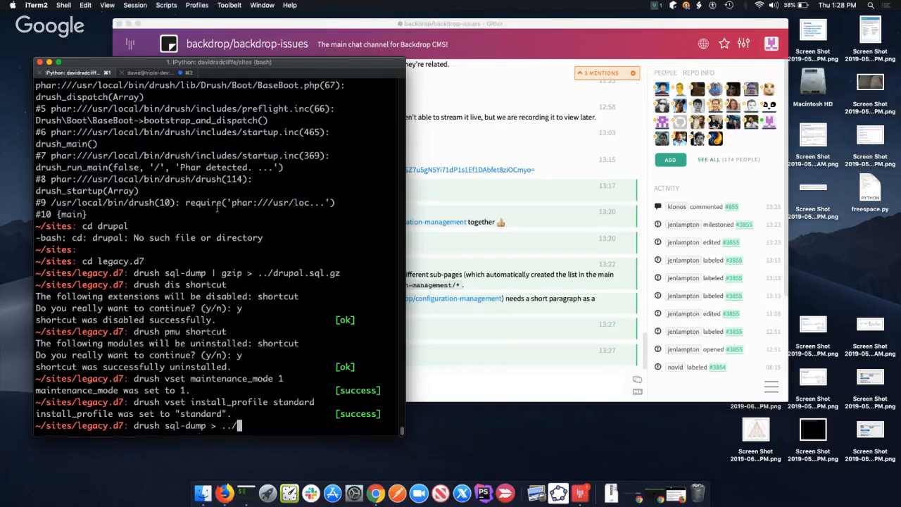
type("backdrop-")
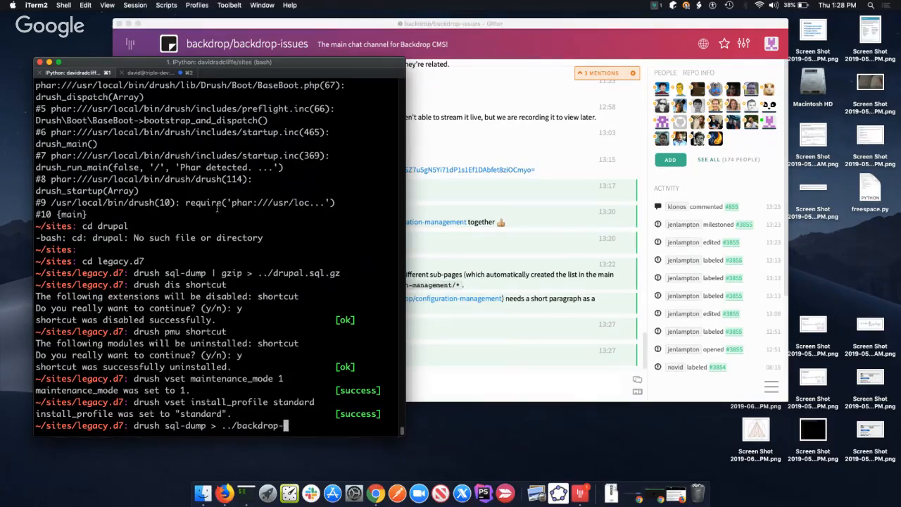
type("ready.sql")
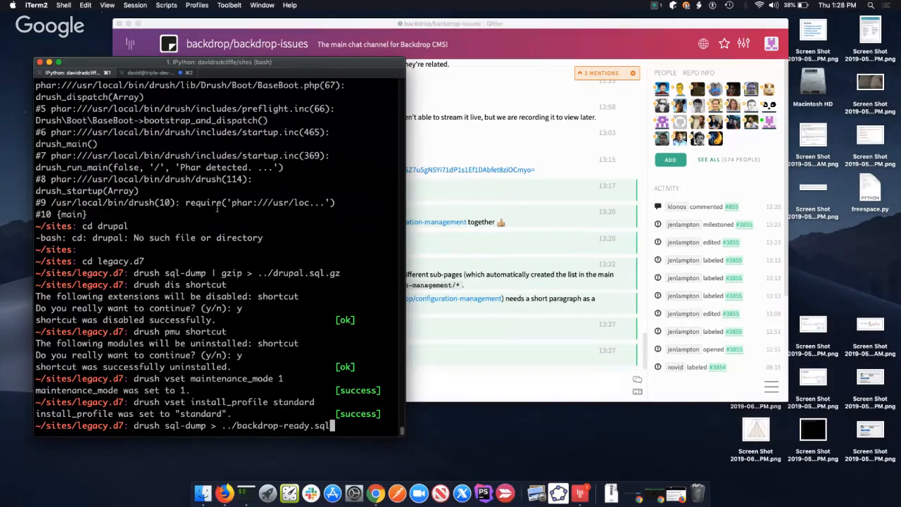
key("Return")
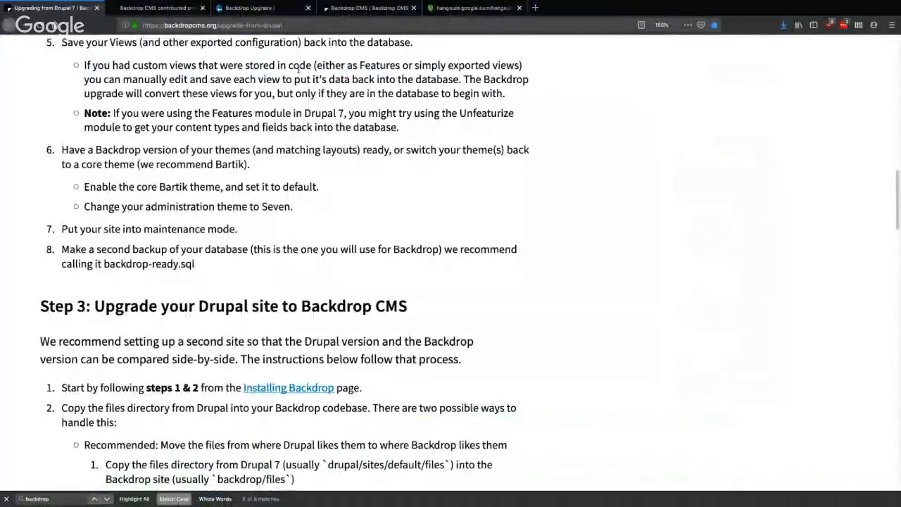
Download the latest Backdrop release from backdropcms.org and save backdrop.zip to the computer
left_click(366, 8)
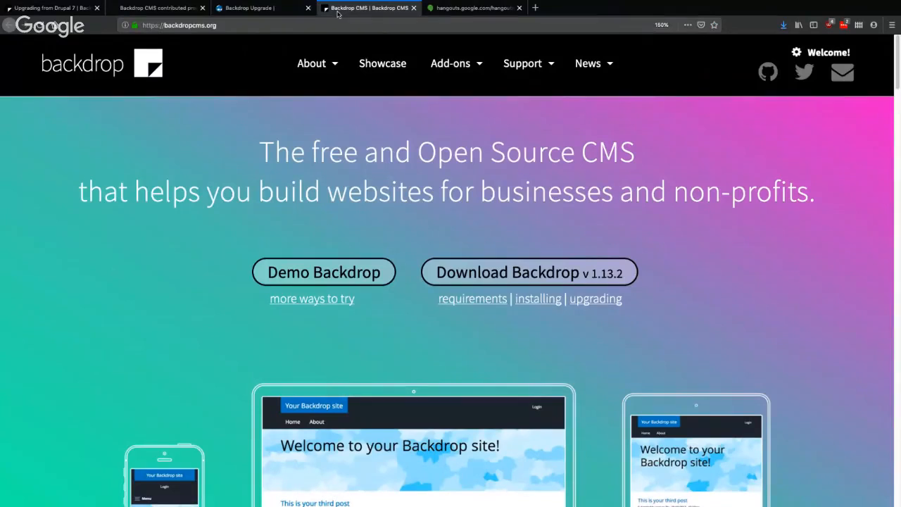
mouse_move(529, 274)
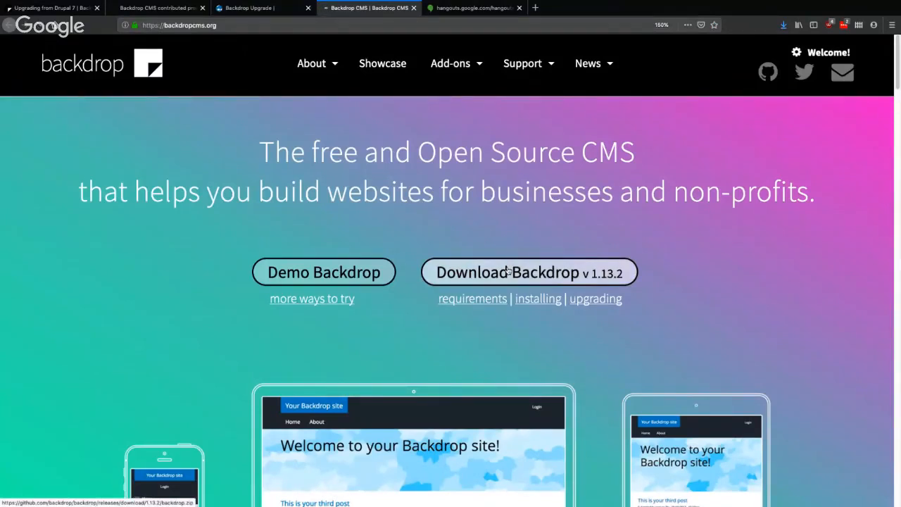
left_click(529, 274)
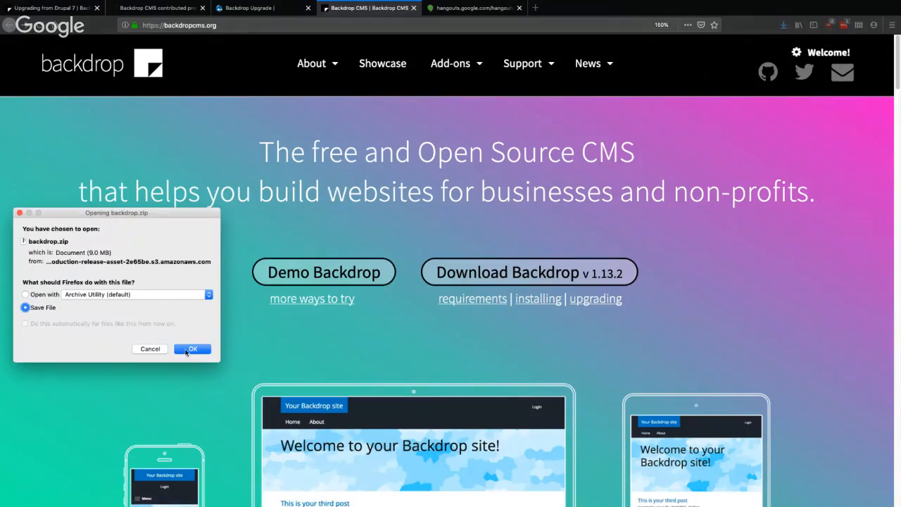
left_click(192, 349)
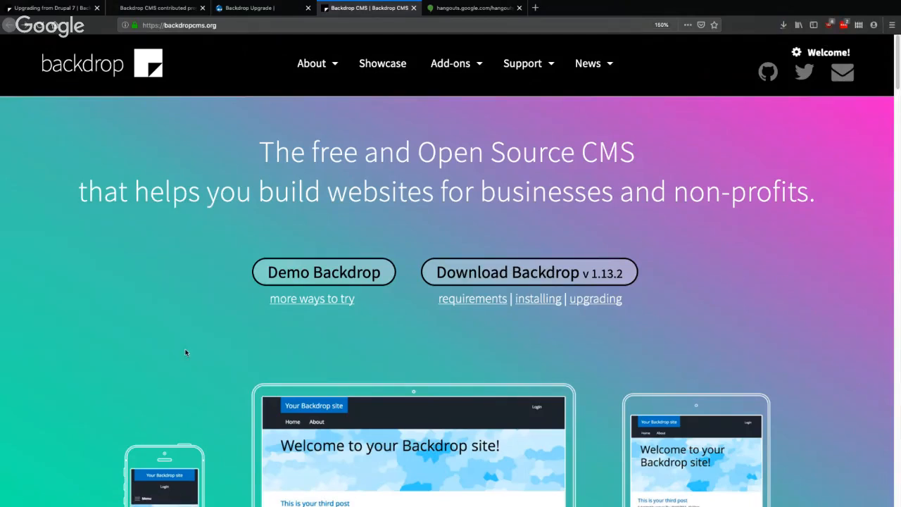
mouse_move(254, 374)
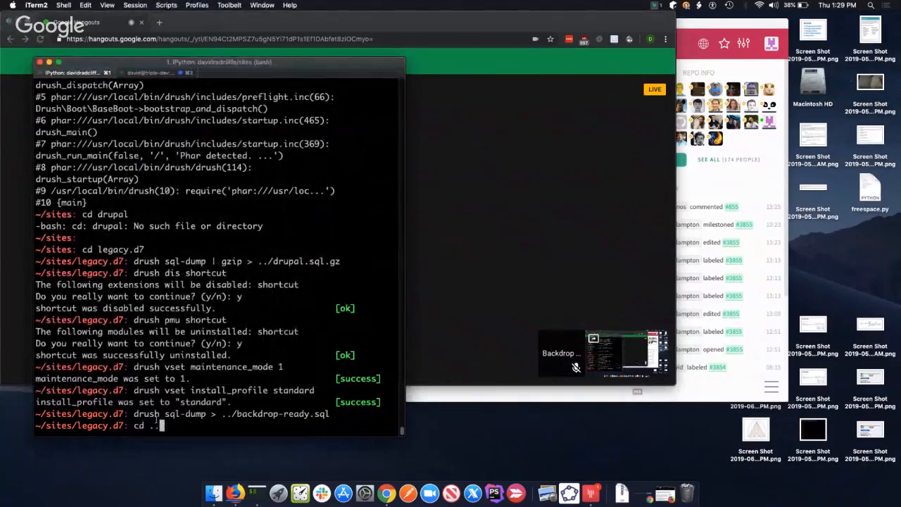
Confirm backdrop.zip is present in sites and unzip it into a backdrop folder
type("ls backdrop")
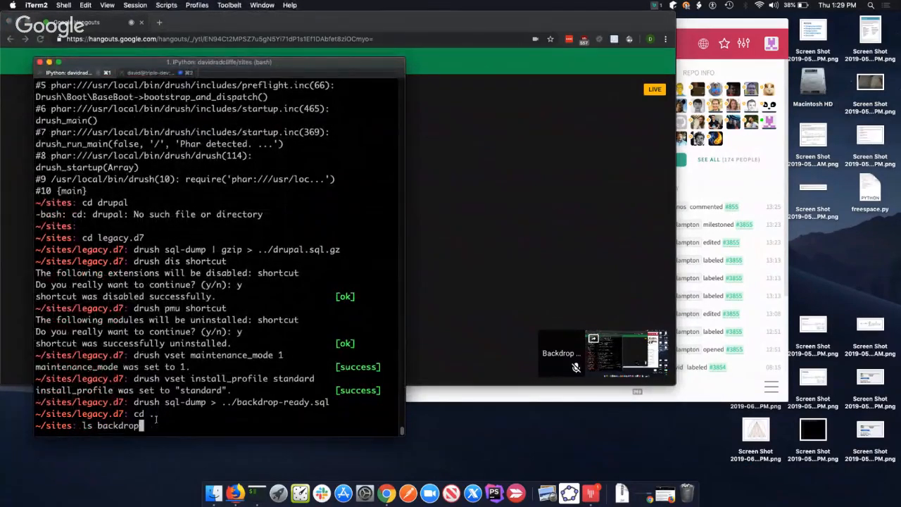
key("Return")
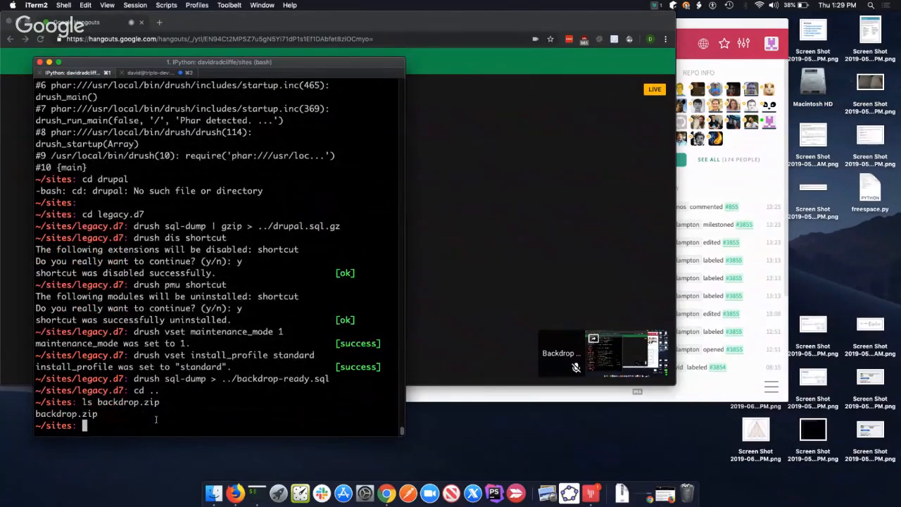
type("unzip bac")
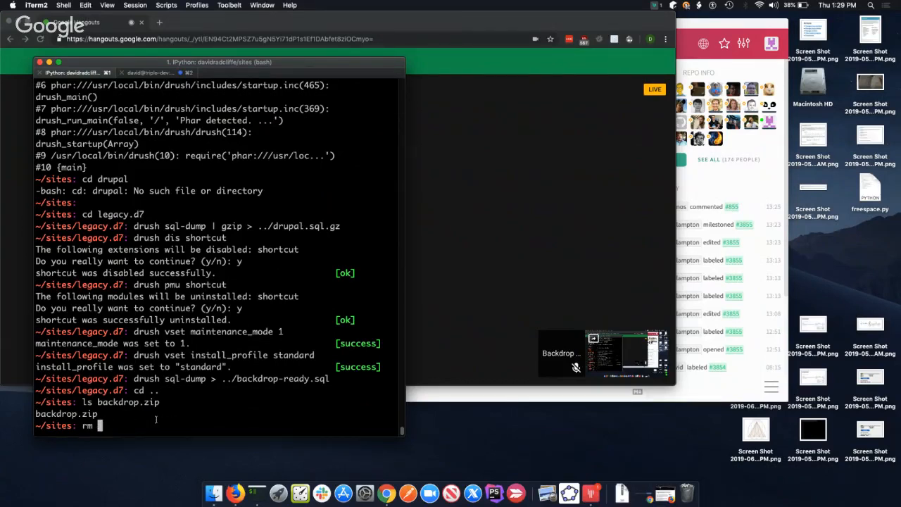
type("backdrop")
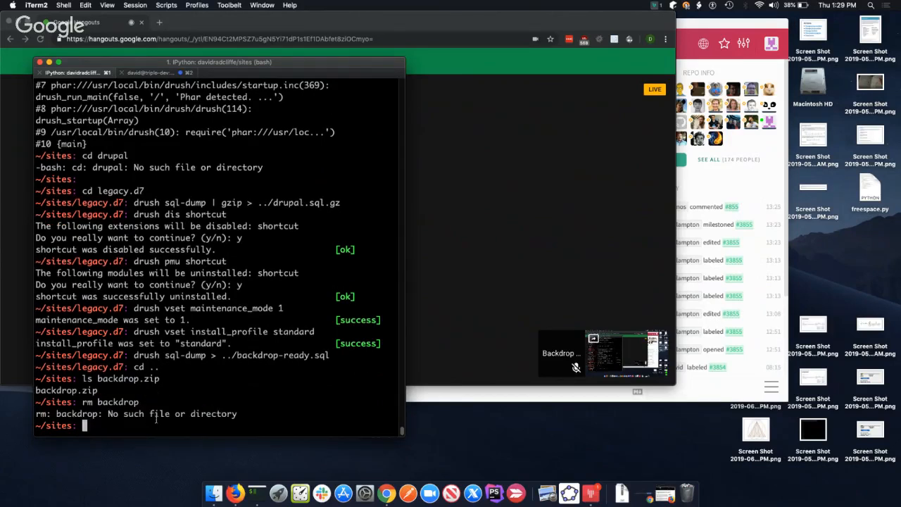
type("unzip back")
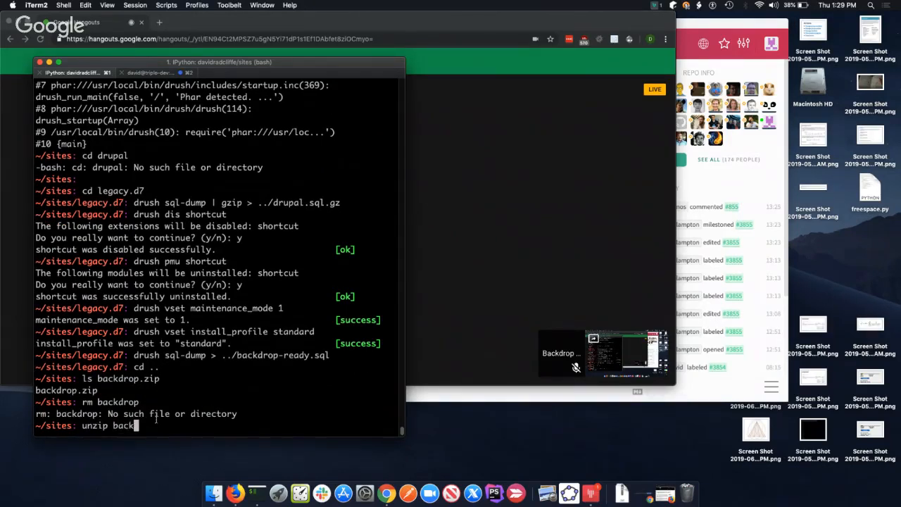
key("Return")
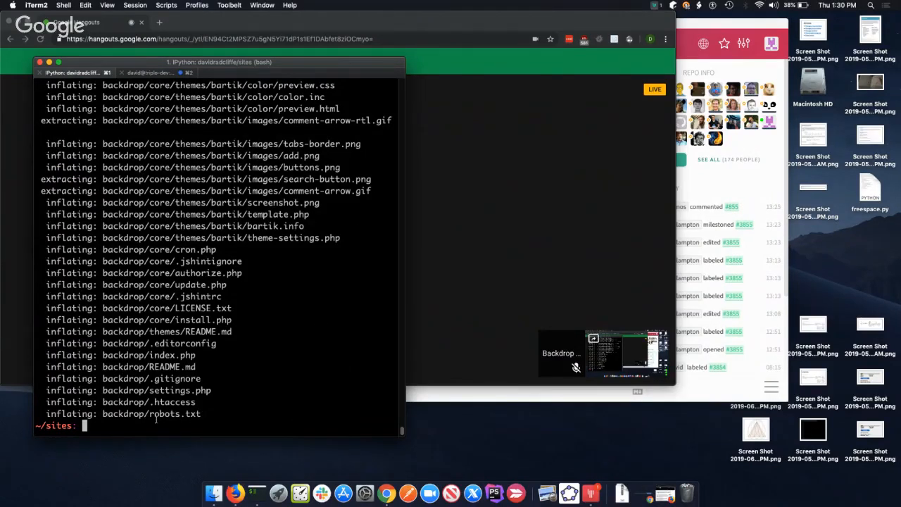
type("mysql")
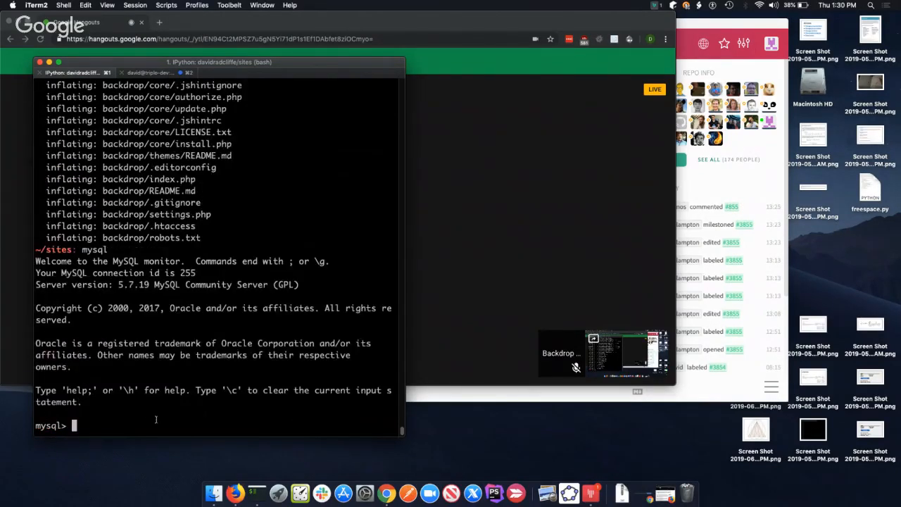
Create database backdrop, grant all on backdrop.* to backdrop@localhost with a password, then quit MySQL
type("create database backdrop;")
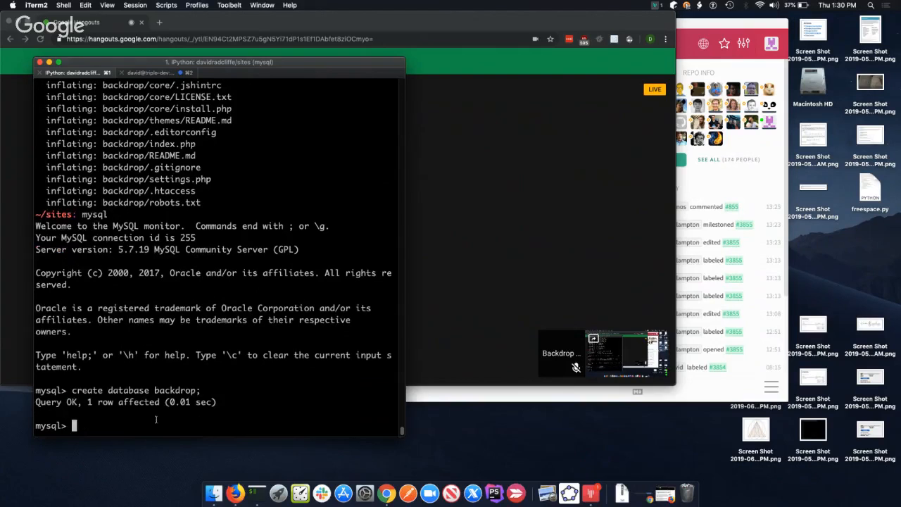
type("grant all")
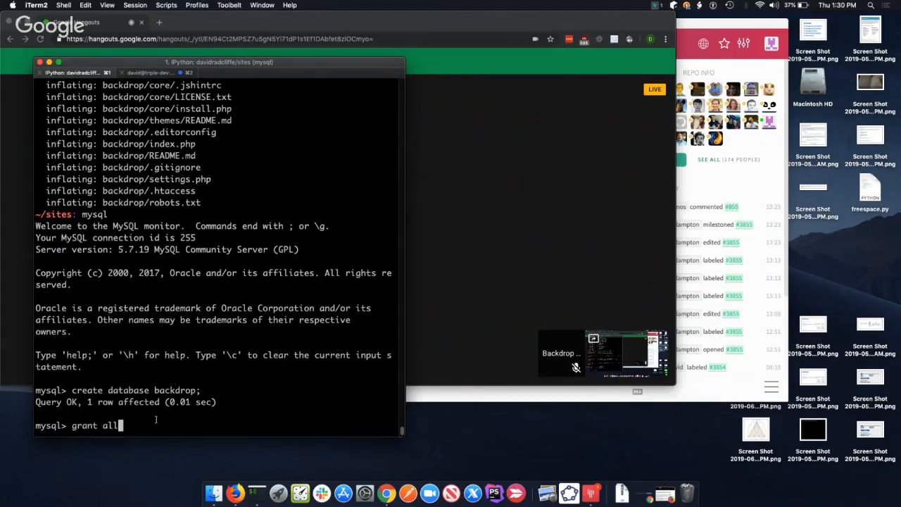
type("on backdrop.")
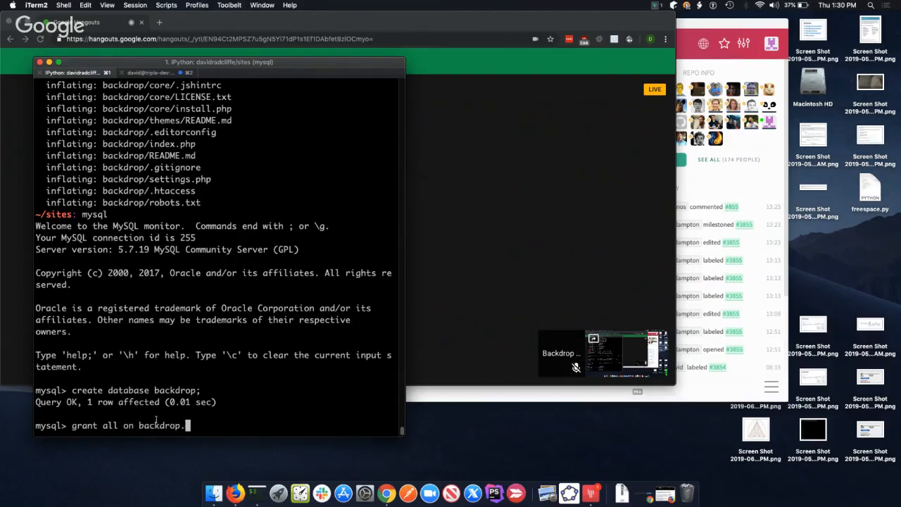
type("*")
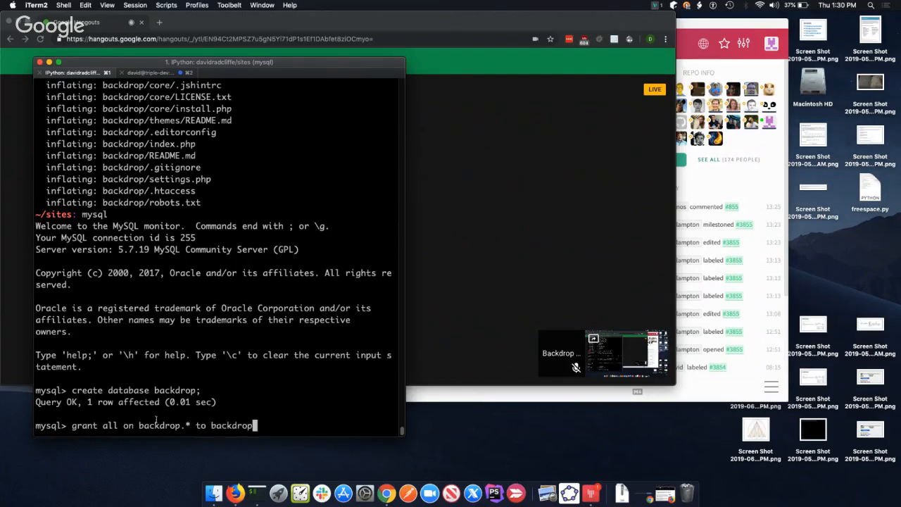
type("@localhost")
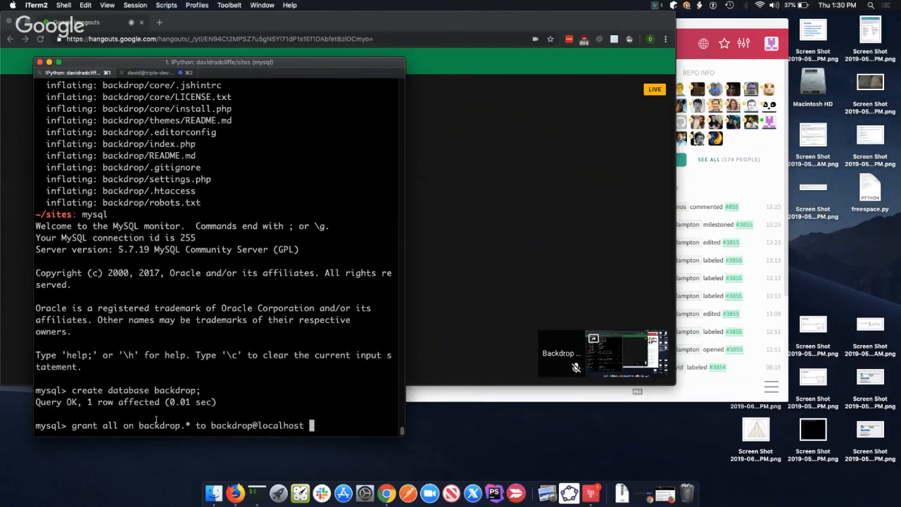
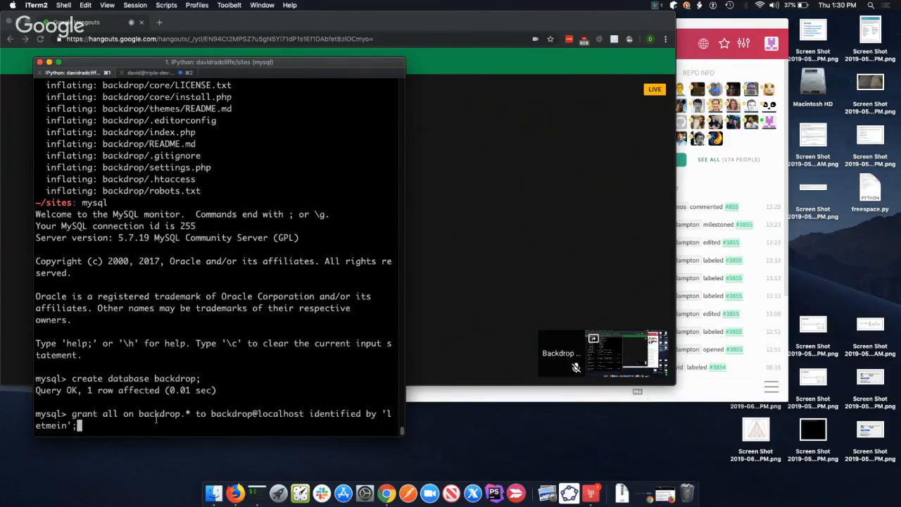
key("Return")
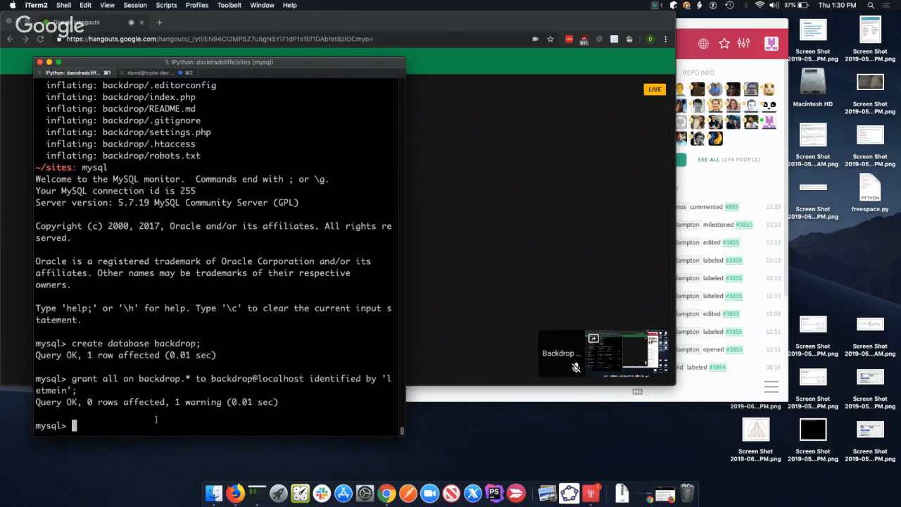
type("quit;")
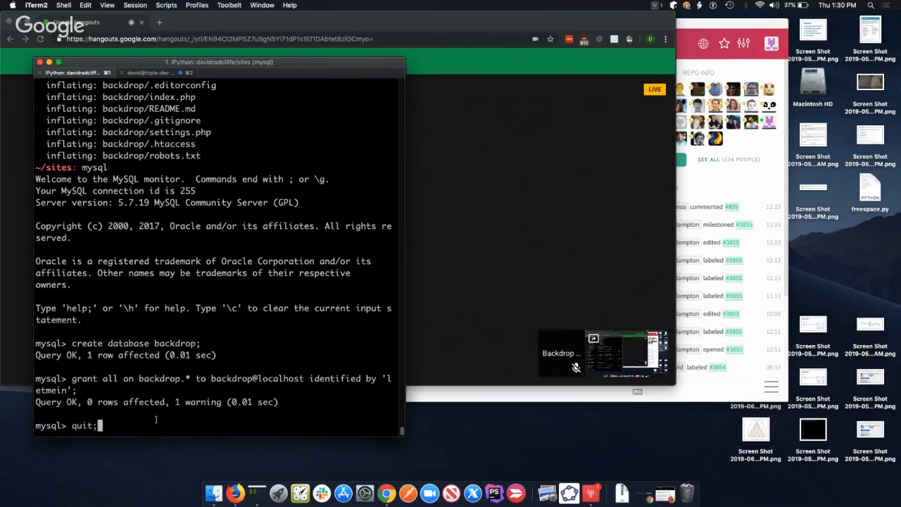
key("Return")
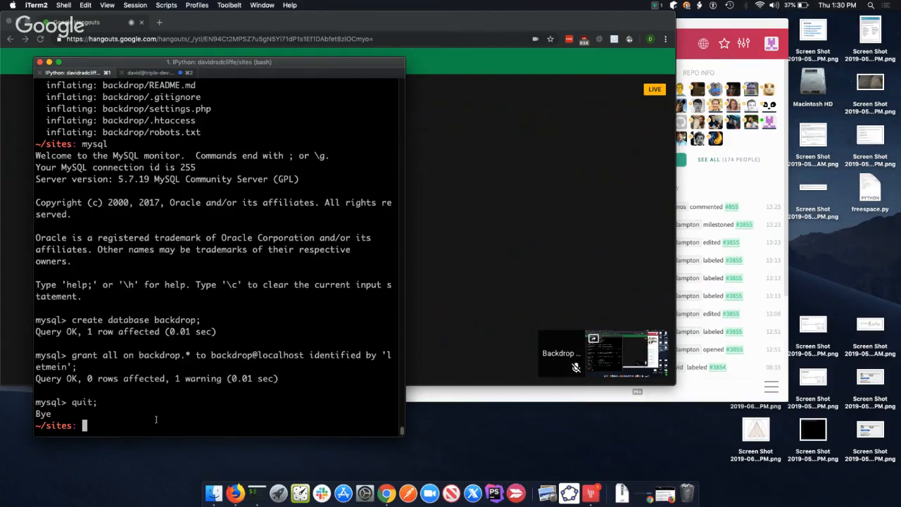
Copy legacy.d7/sites/default/files into the backdrop folder with cp -pr
type("cd")
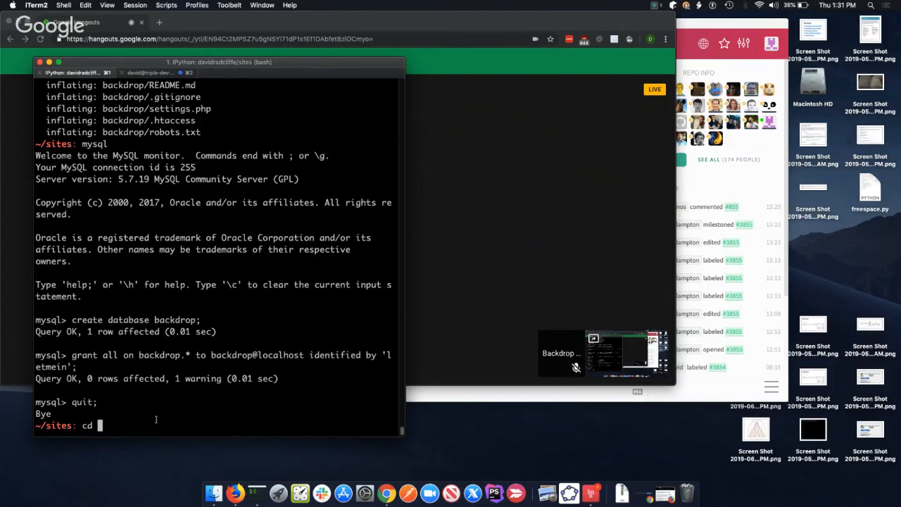
type("cp -p")
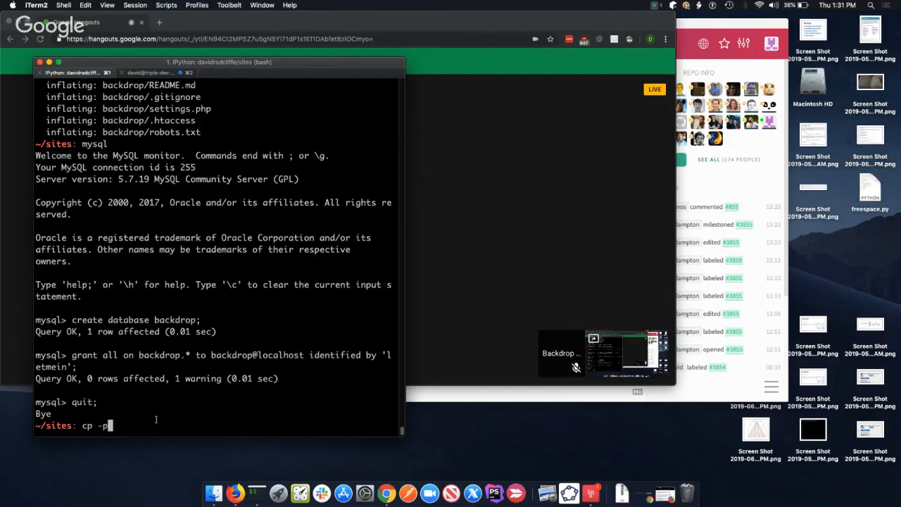
type("r")
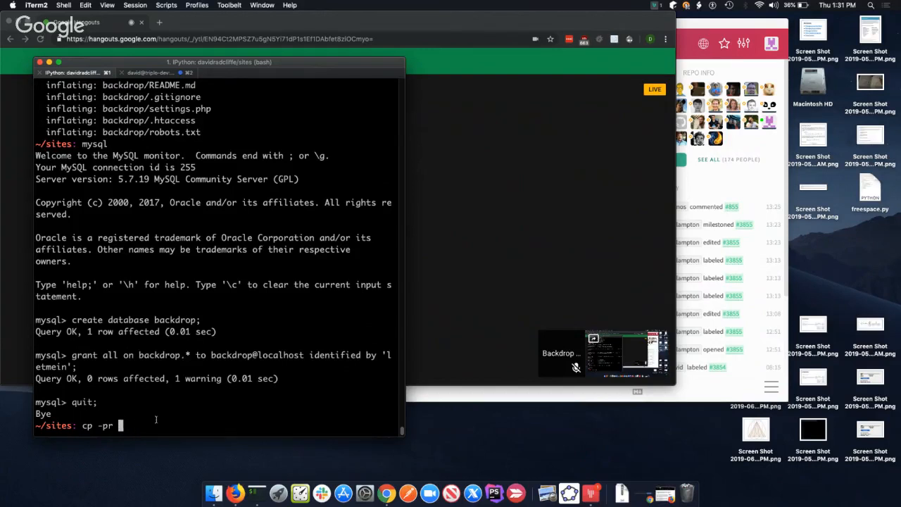
type("legacy.d7/sites/")
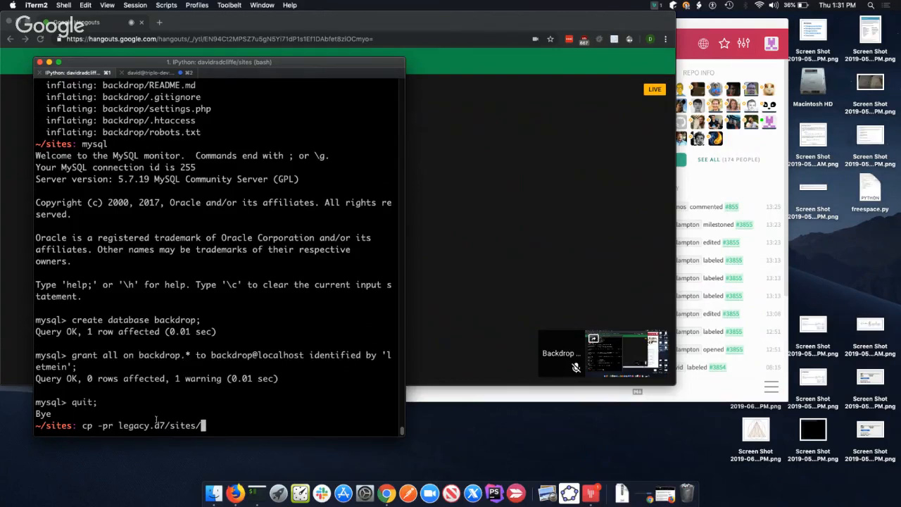
type("default/fil")
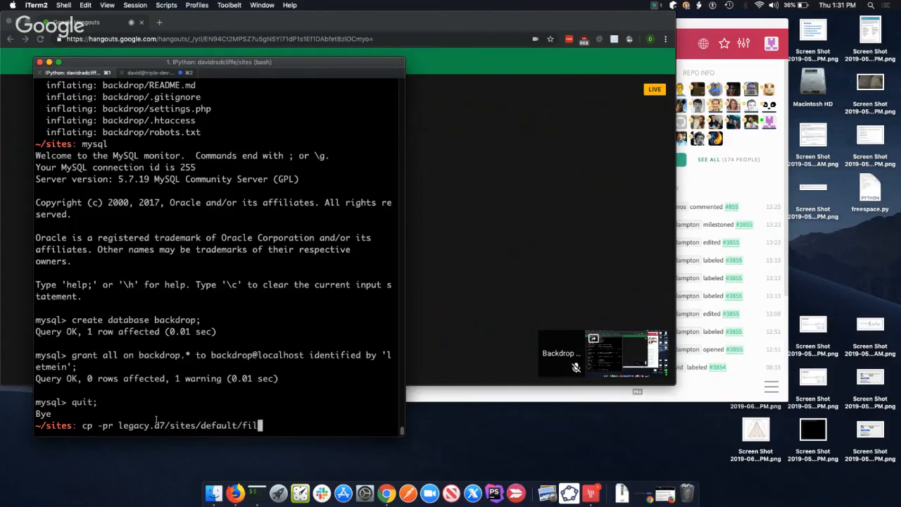
type("backdrop")
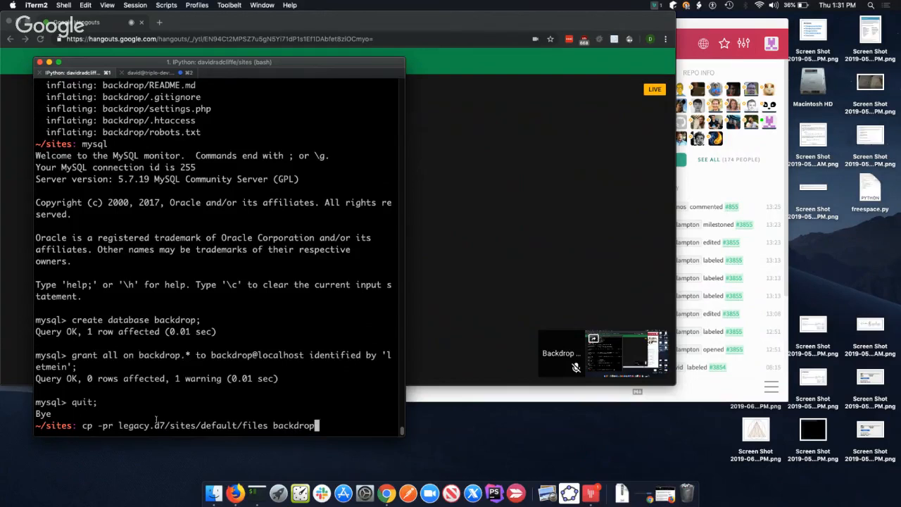
type("/")
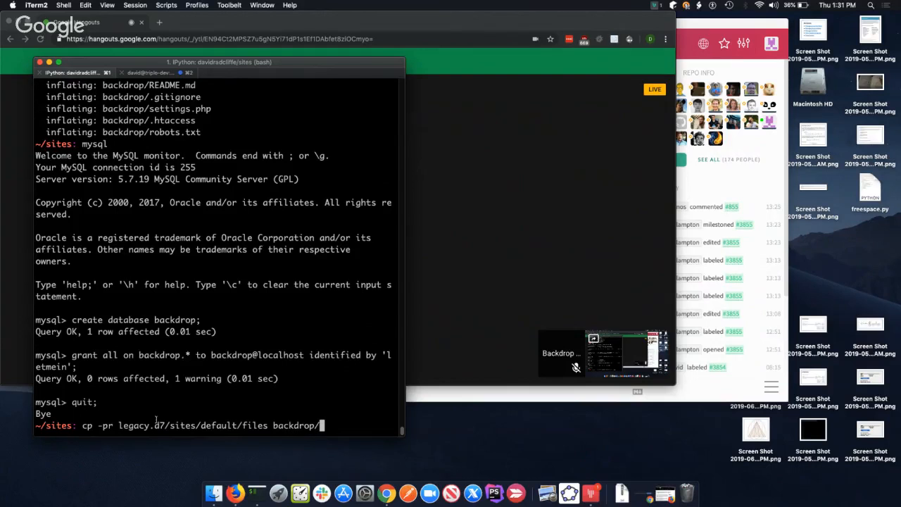
type("files")
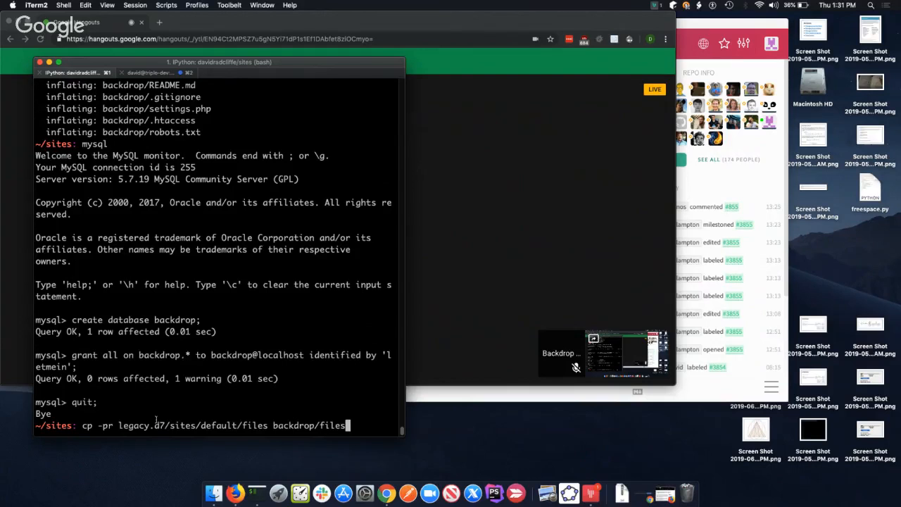
key("Return")
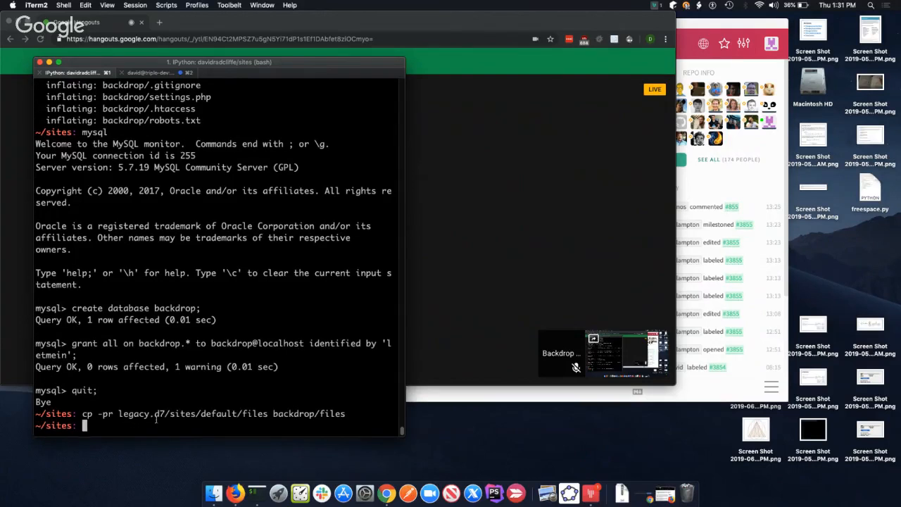
Inside backdrop, move the nested files contents up, remove the stray files folder, and return to sites
type("cd backdrop")
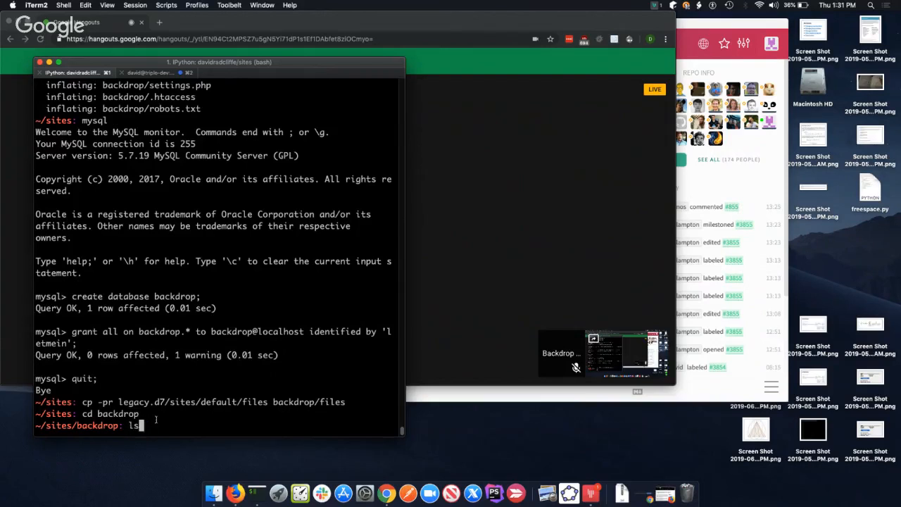
key("Return")
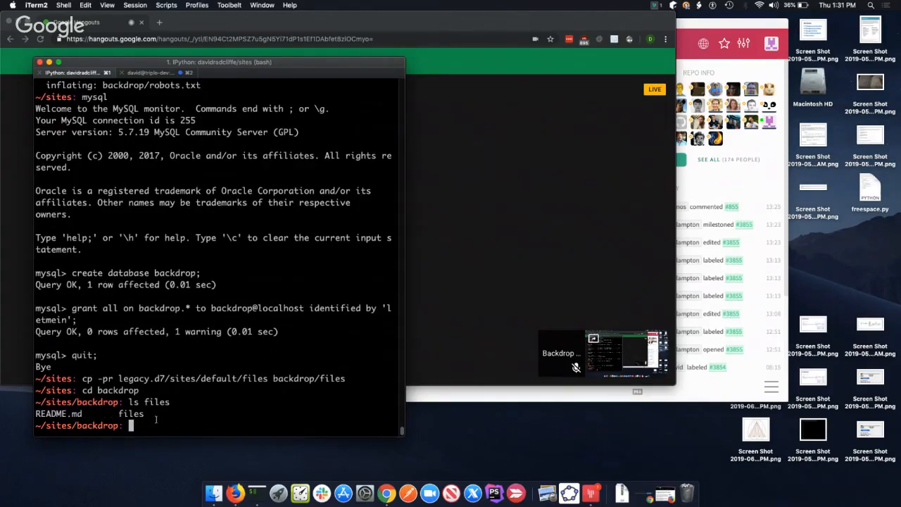
type("c")
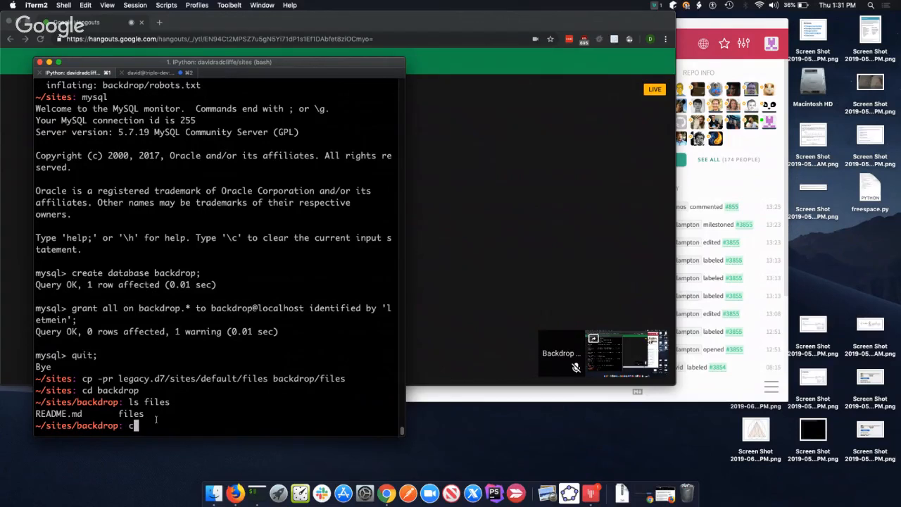
type("mv files")
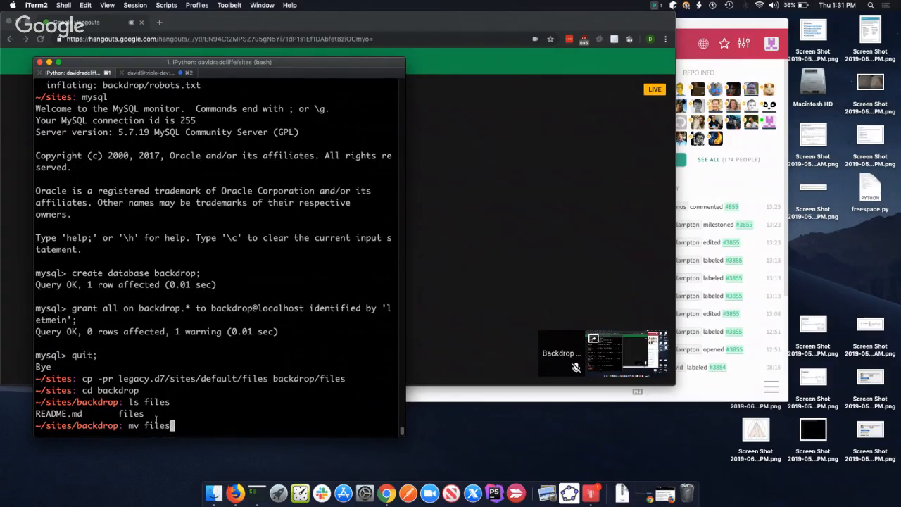
type("cp -pr")
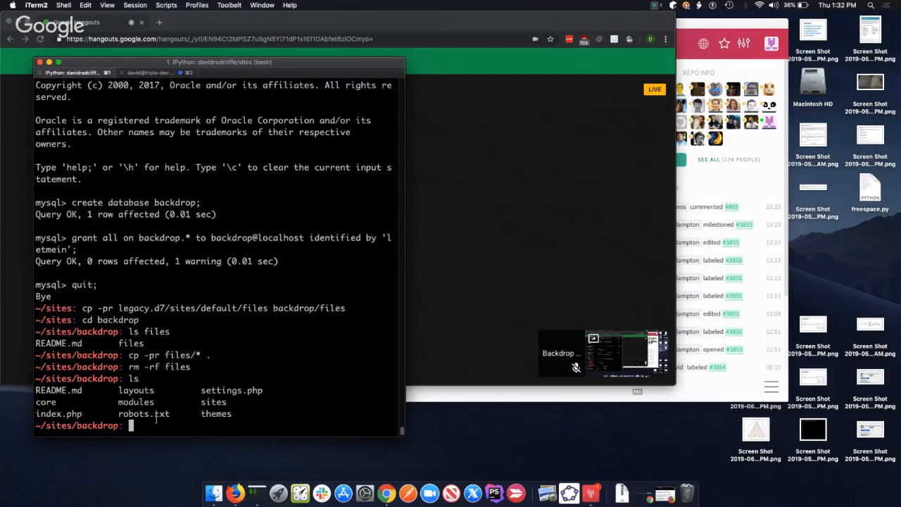
type("ls files")
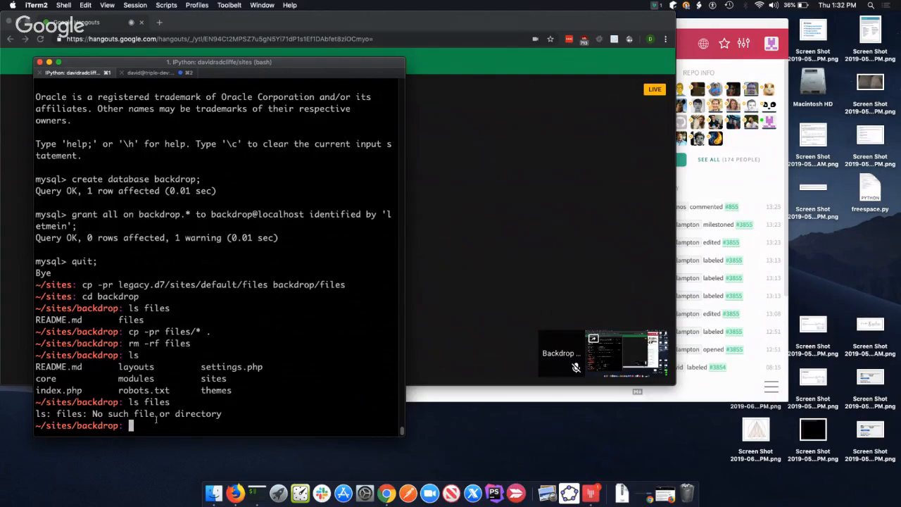
type("cd ..")
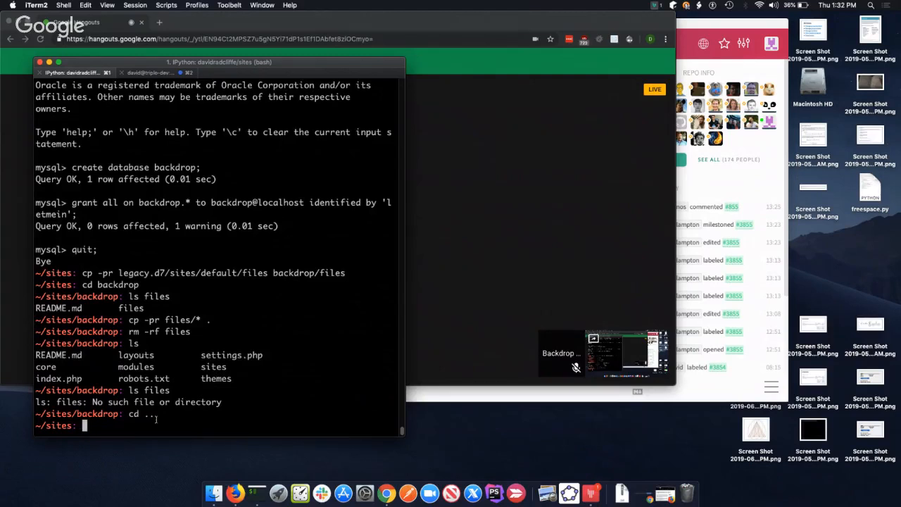
type("cp")
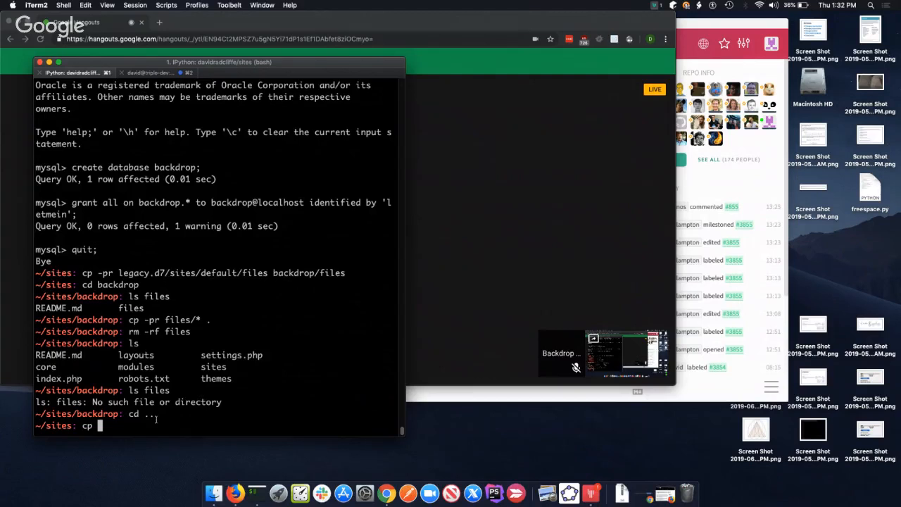
Copy legacy.d7/sites/default/files into backdrop/files with cp -pr and verify its folders are there
type("bac")
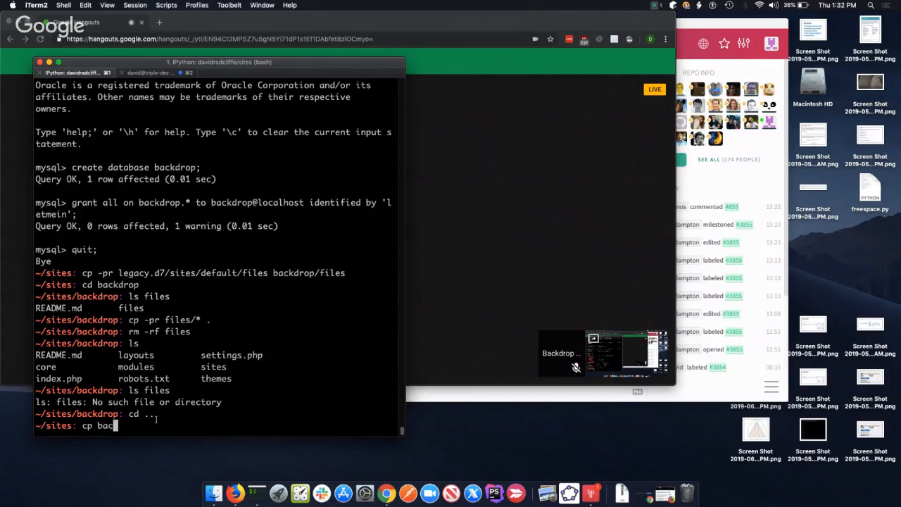
type("legacy.d7")
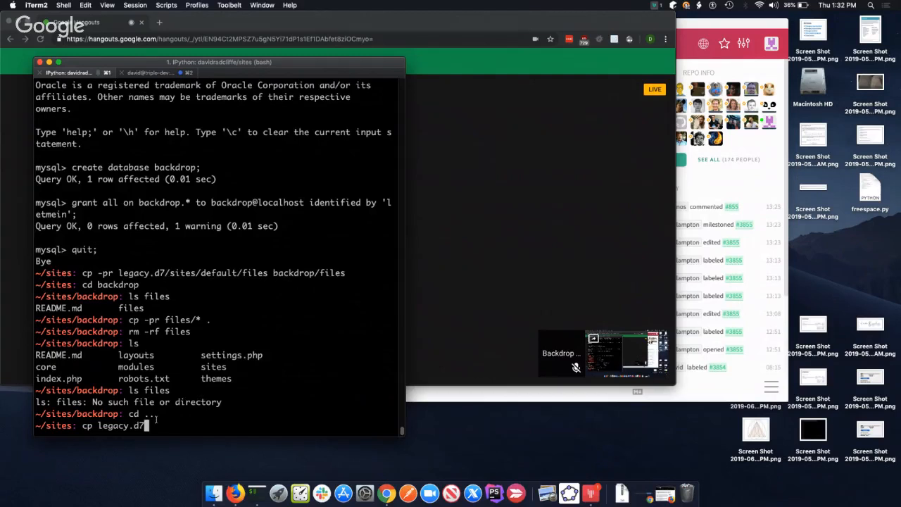
type("/sites/default/")
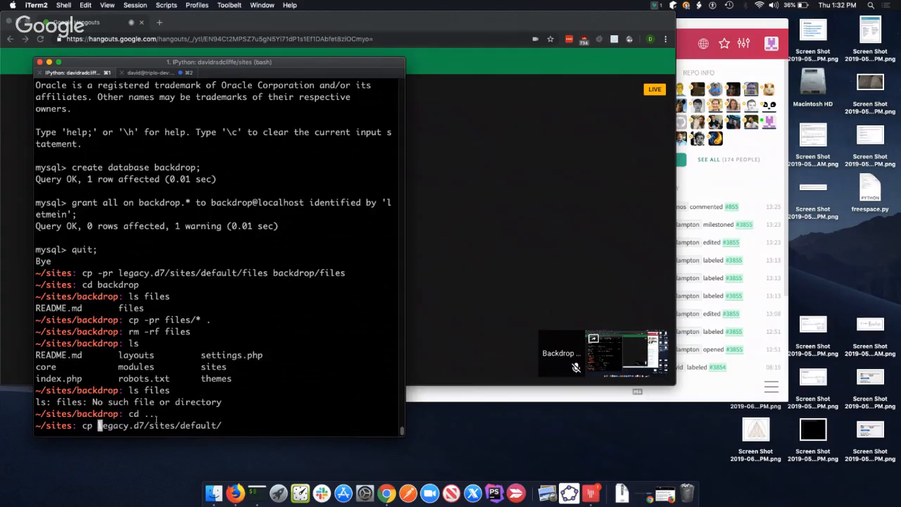
type("-pr")
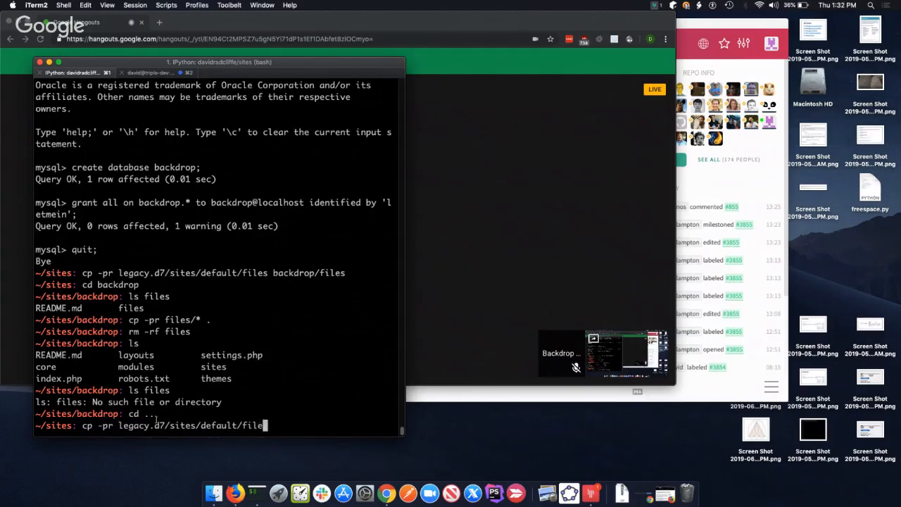
type("s")
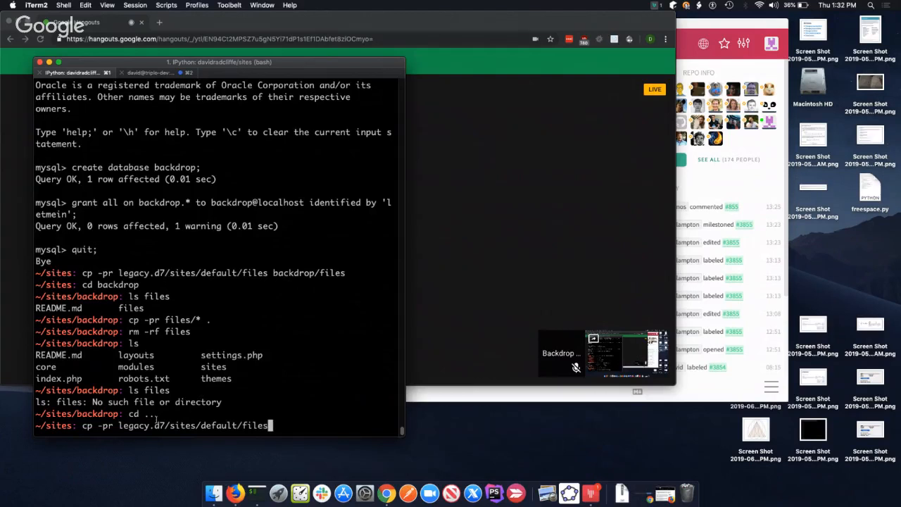
type("/")
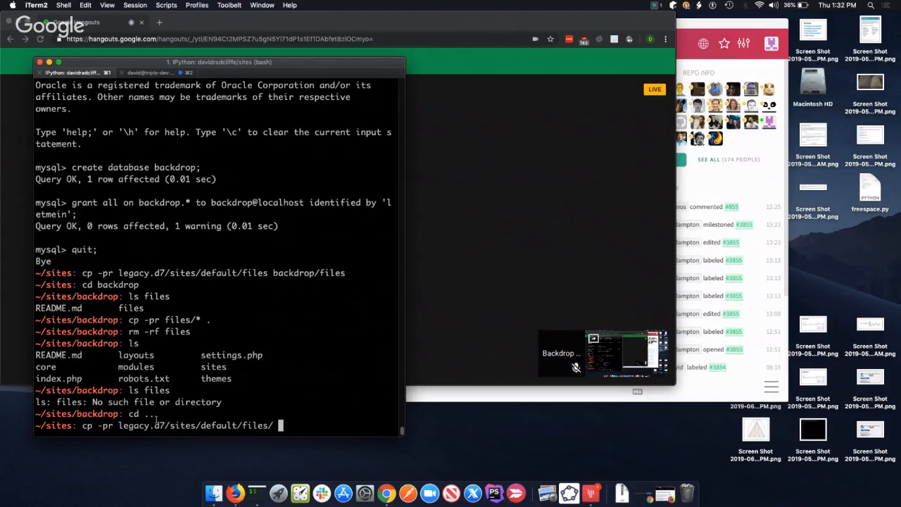
type("backdrop")
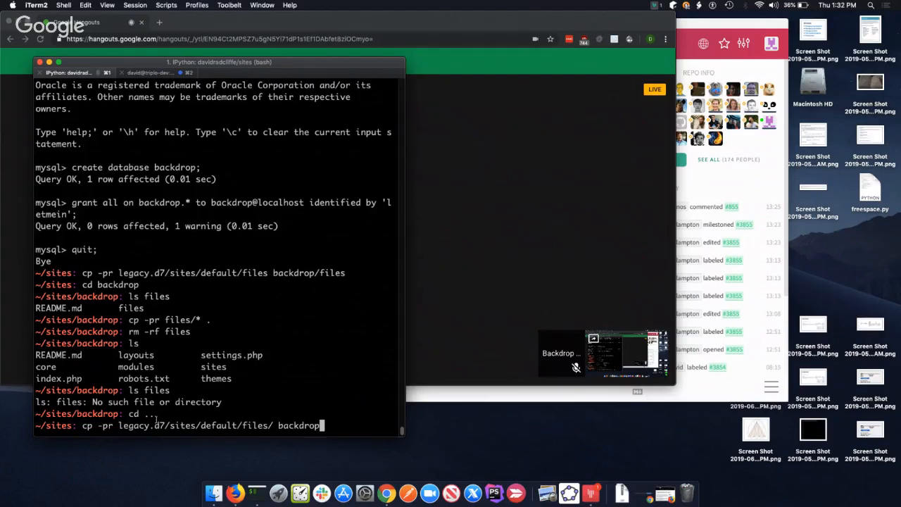
type("/files/")
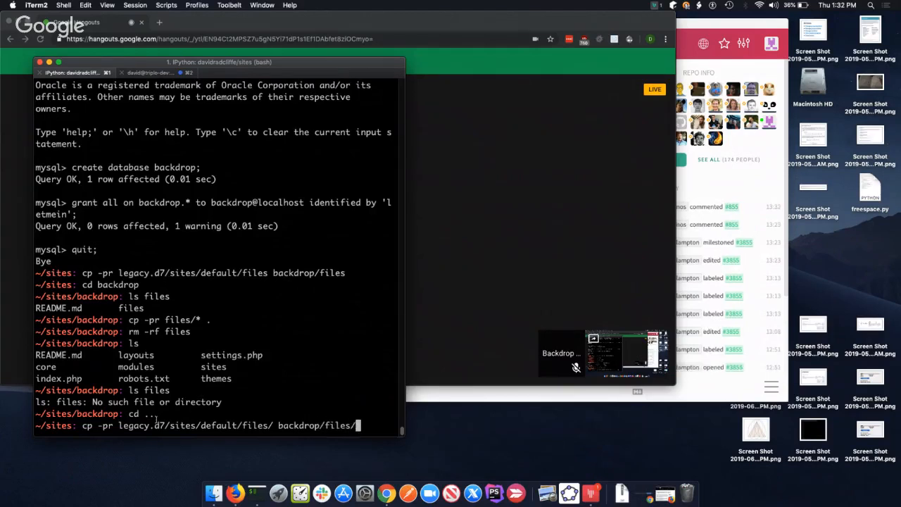
key("Backspace")
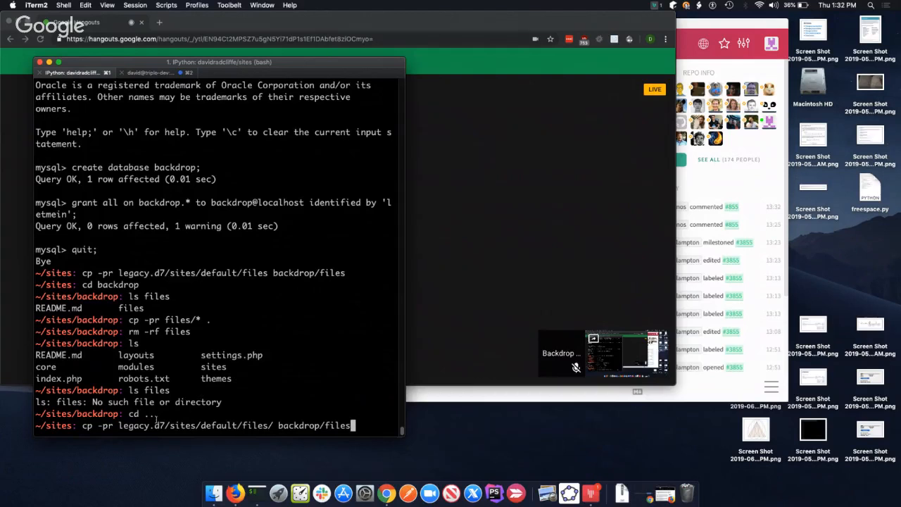
key("enter")
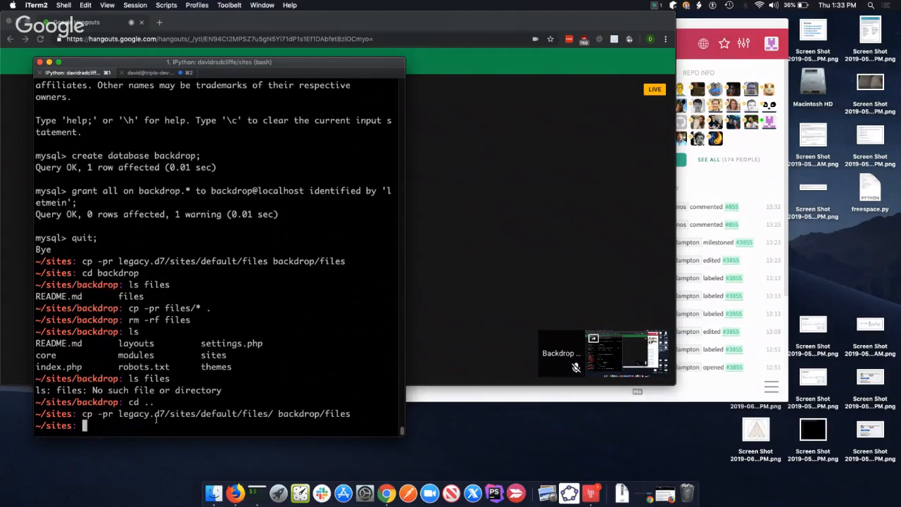
type("cd backdrop")
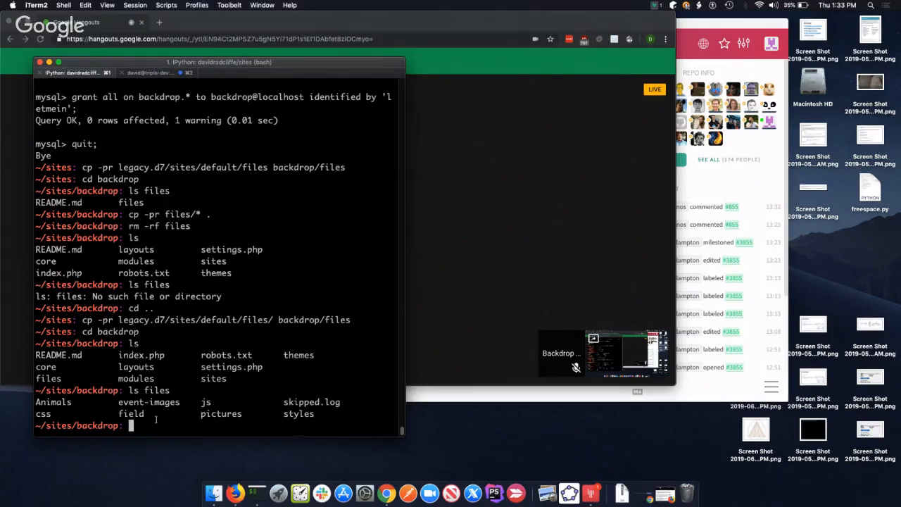
type("cd ..")
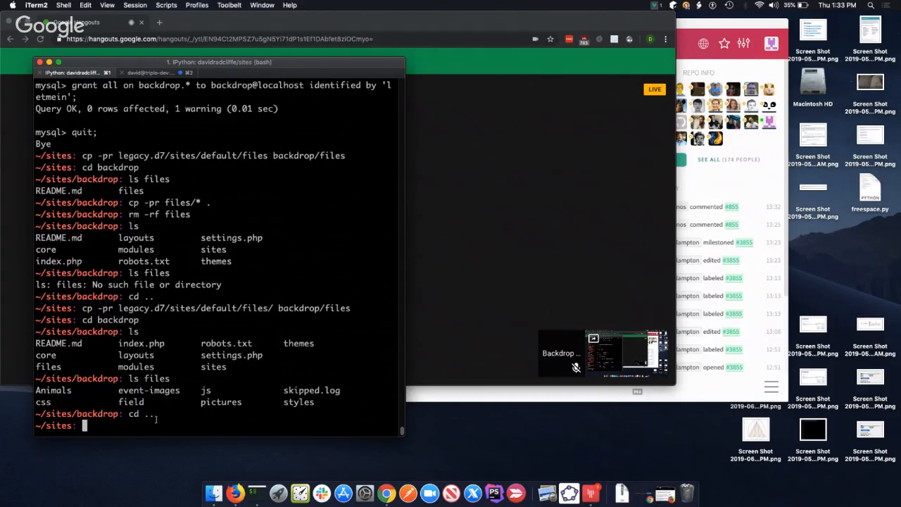
Import the dump with mysql backdrop < backdrop-ready.sql from the sites folder
type("mysql")
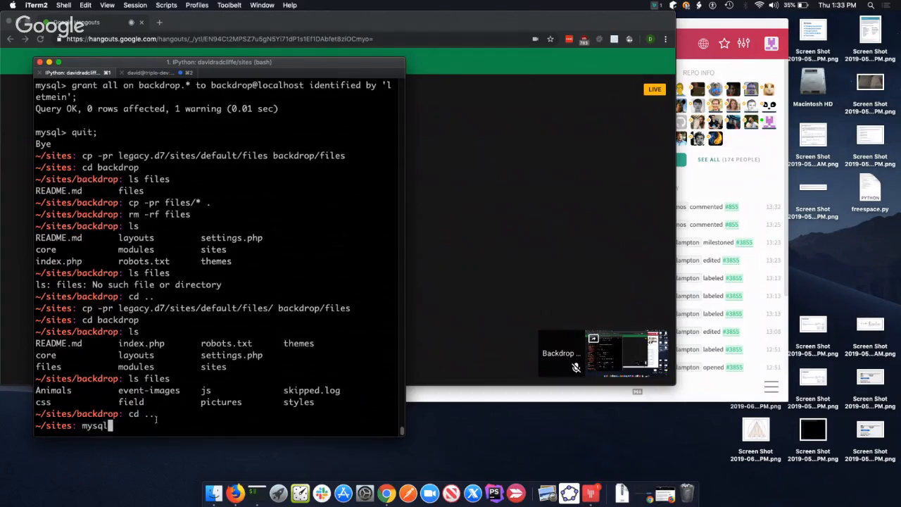
type("<")
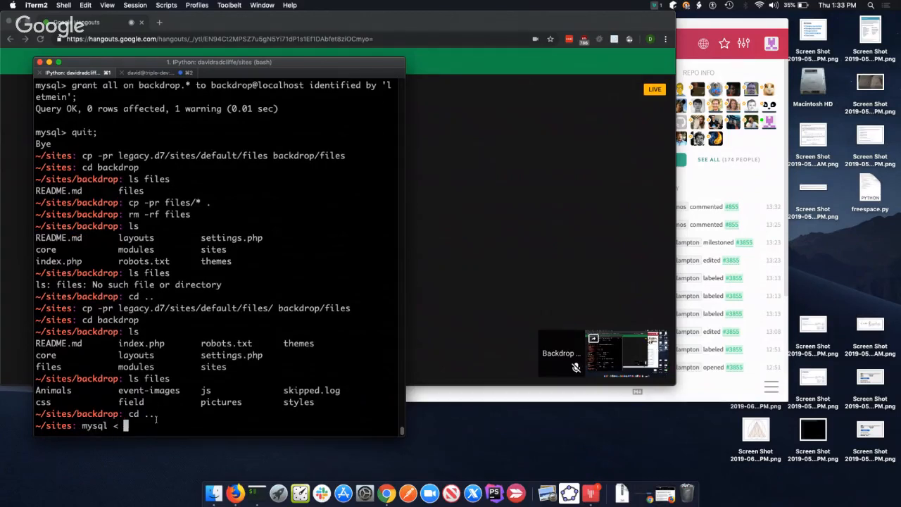
type("backdr")
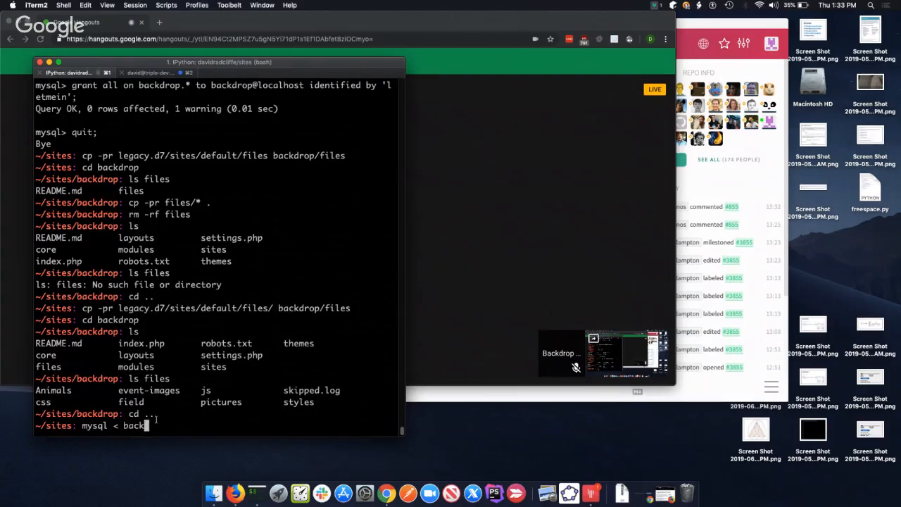
type("drop-ready.sql")
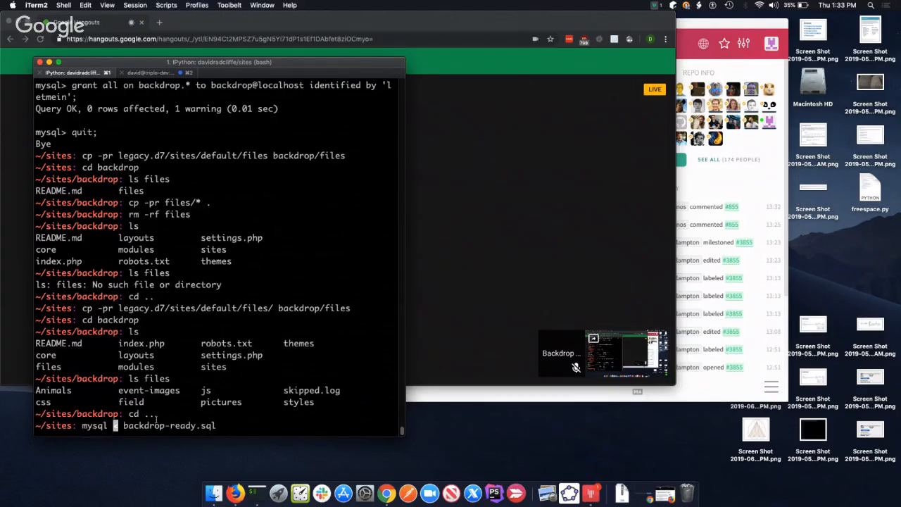
type("backdrop")
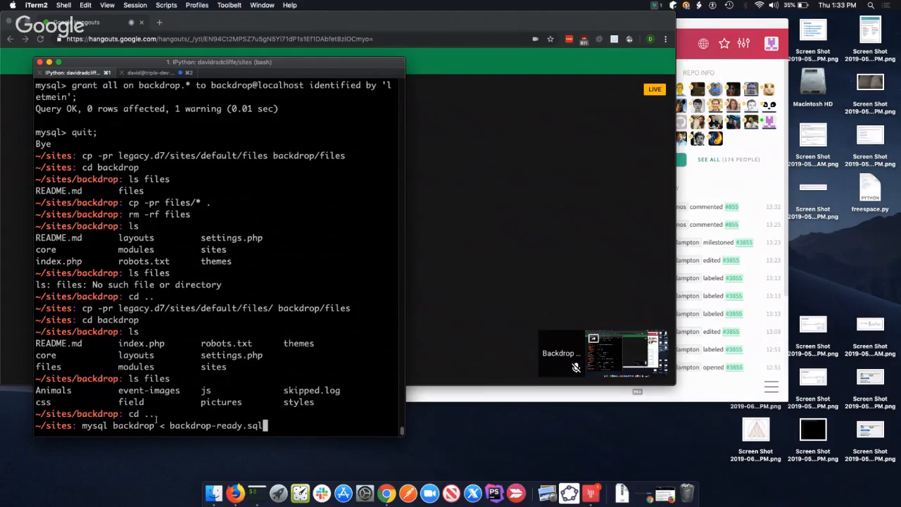
key("Return")
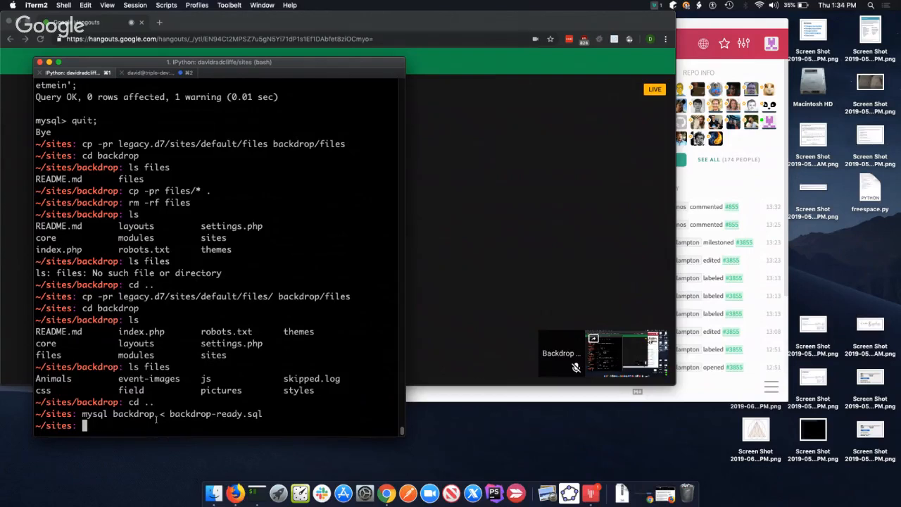
type("cd backdrop")
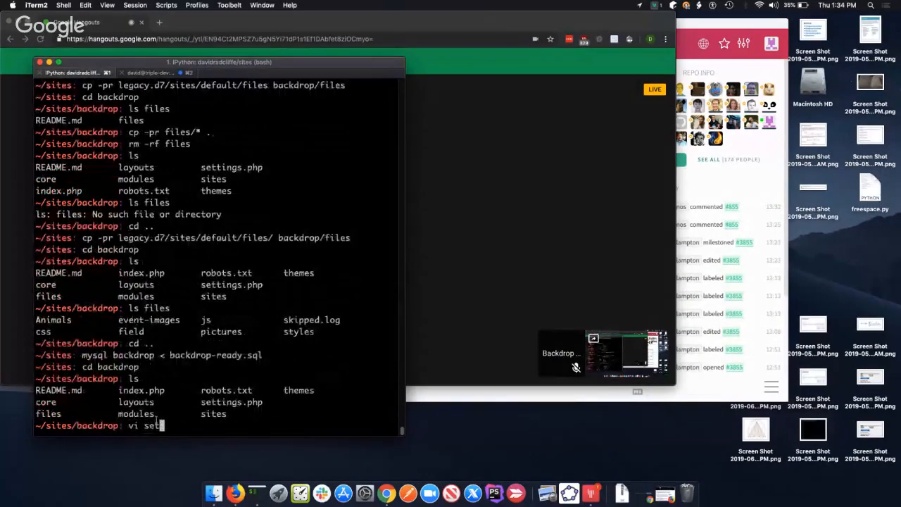
Edit settings.php so $database uses user backdrop, its password and database backdrop on localhost
key("enter")
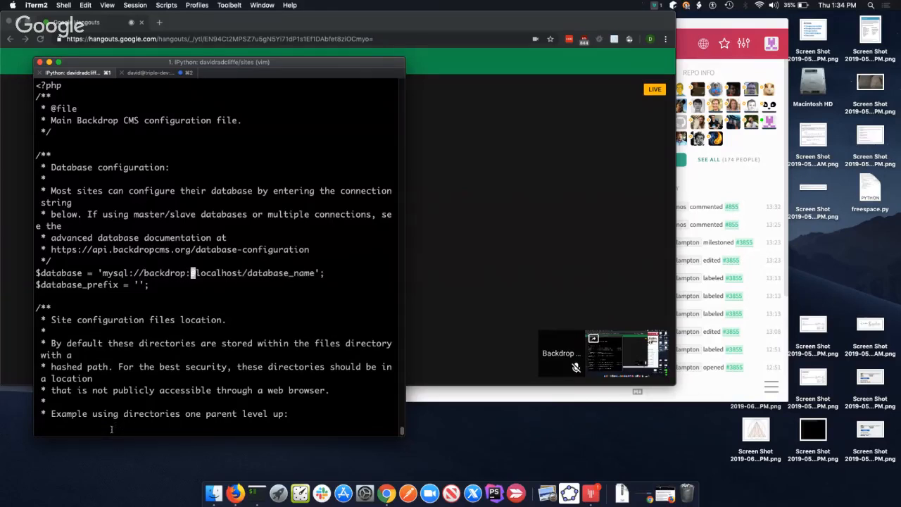
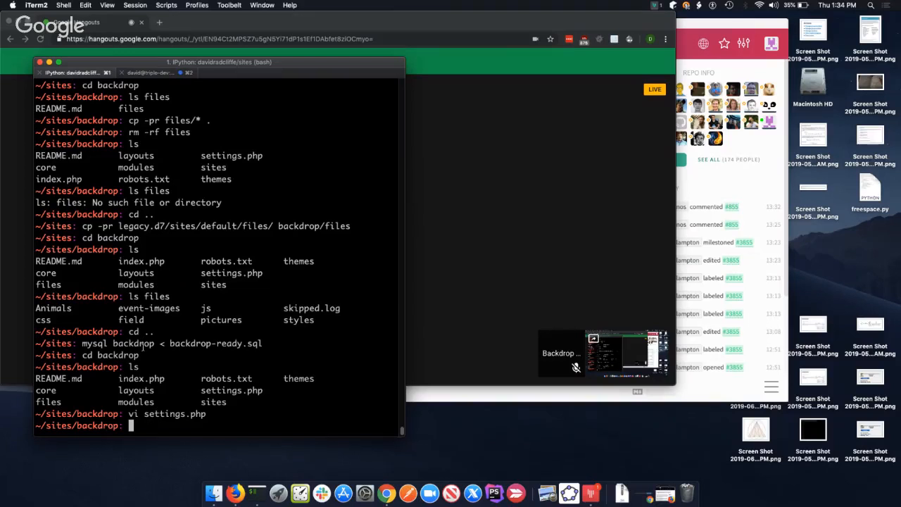
From legacy.d7, run drush pm-list --type=module to list the Drupal 7 site's modules
type("ls")
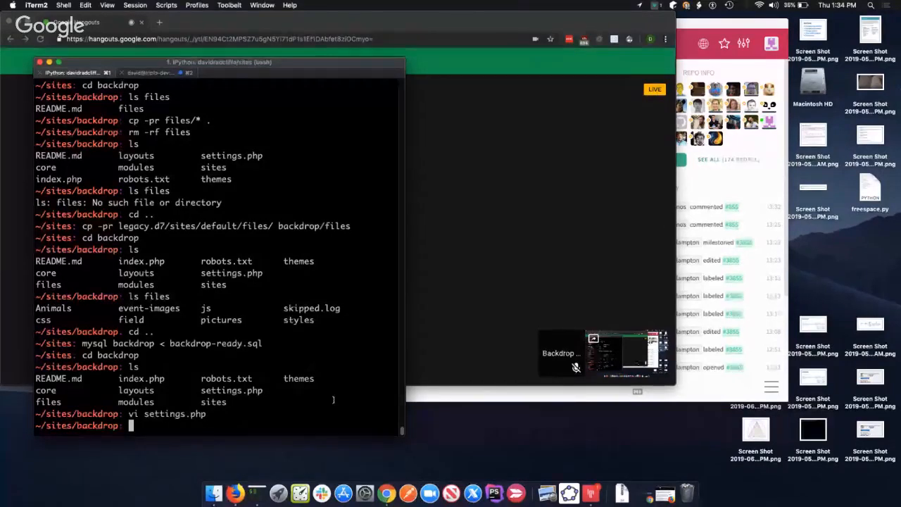
type("cd ../")
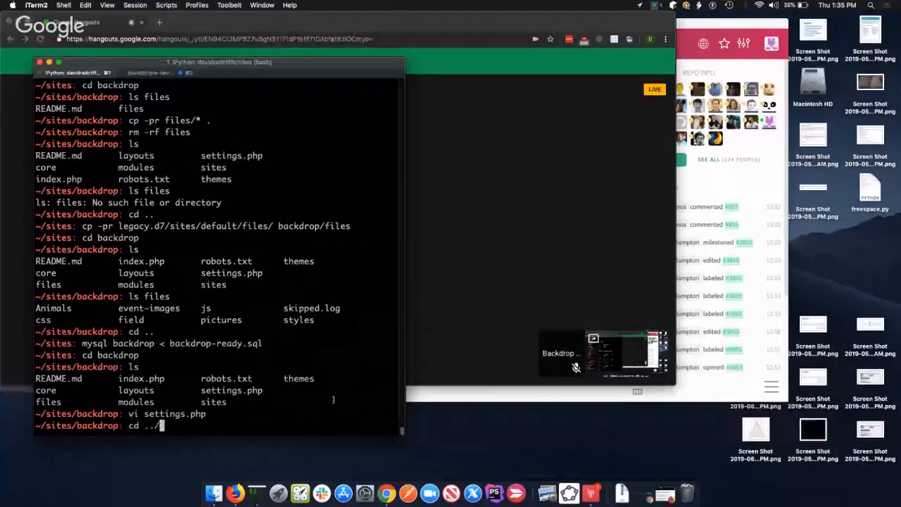
type("legacy.d7")
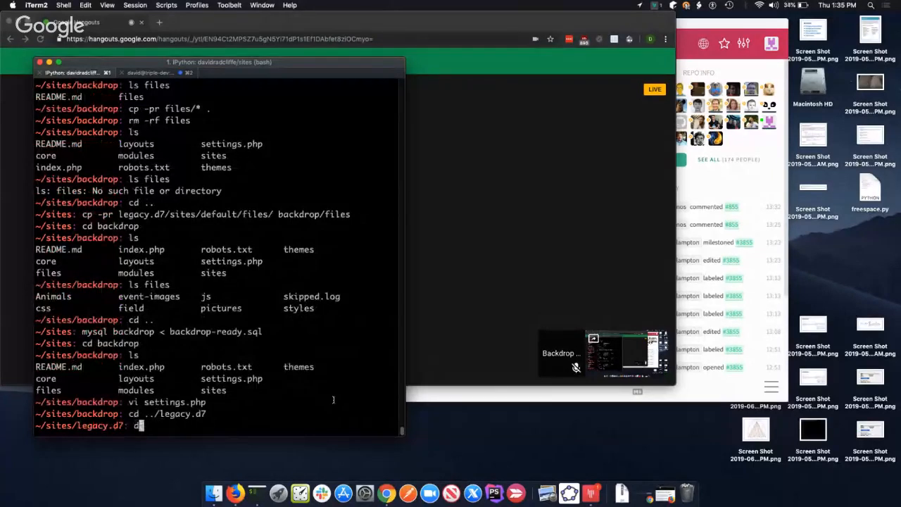
type("rush pm-list")
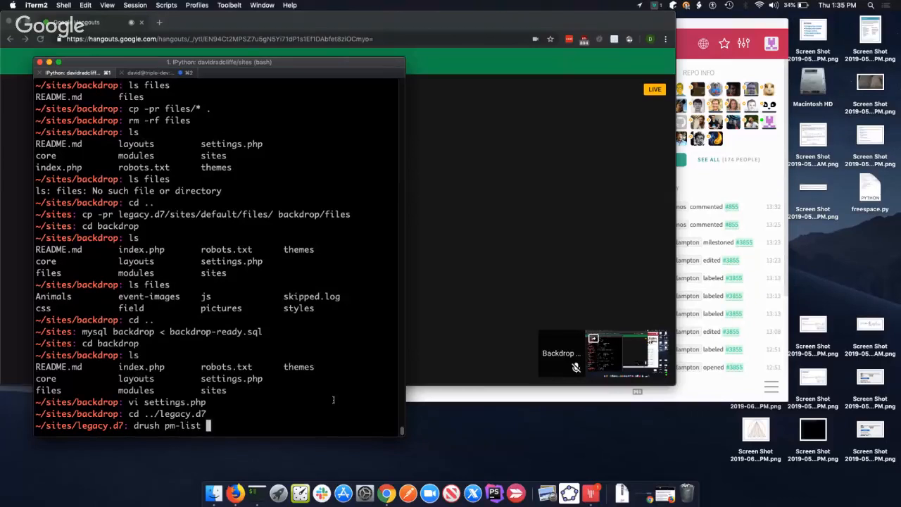
type("--type=module")
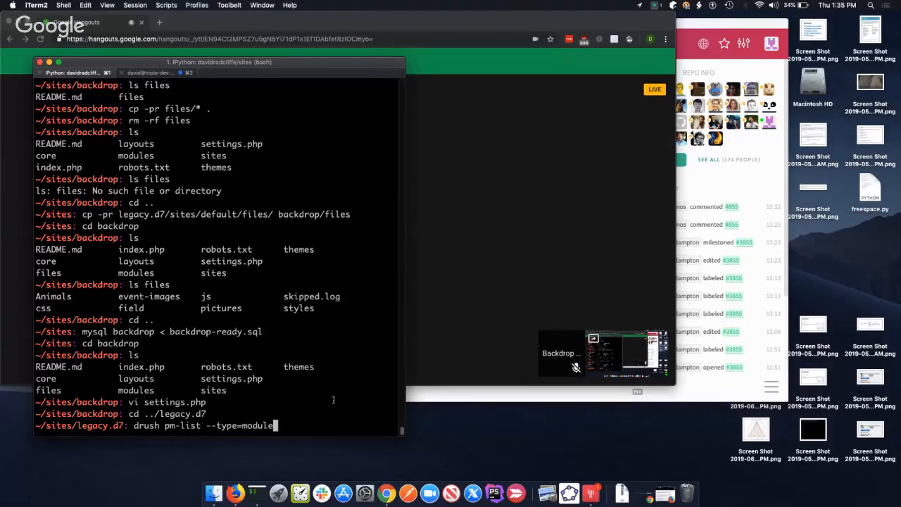
key("Return")
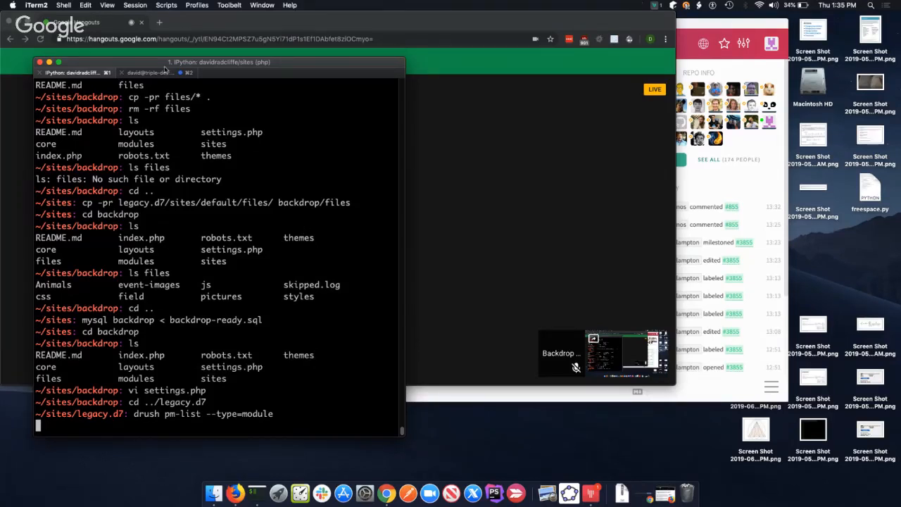
Scroll through the module list to review each module's status and version
key("Return")
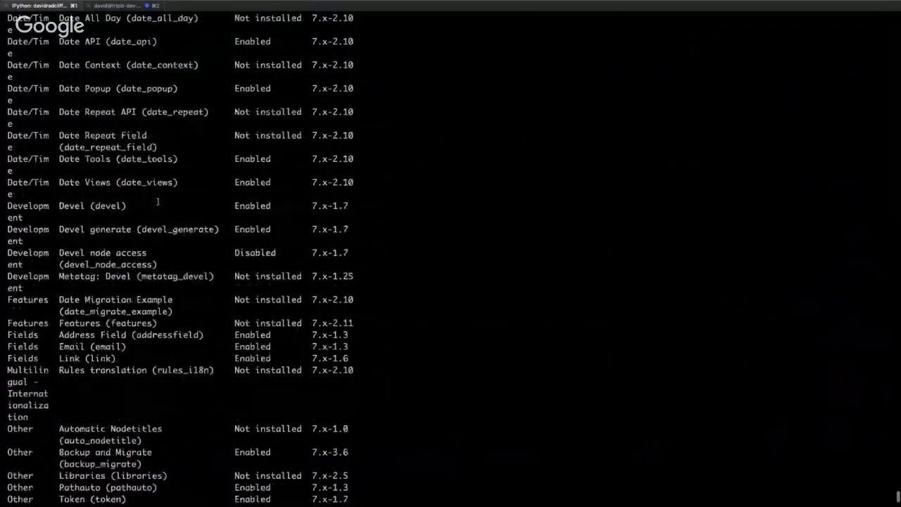
scroll("down", 3)
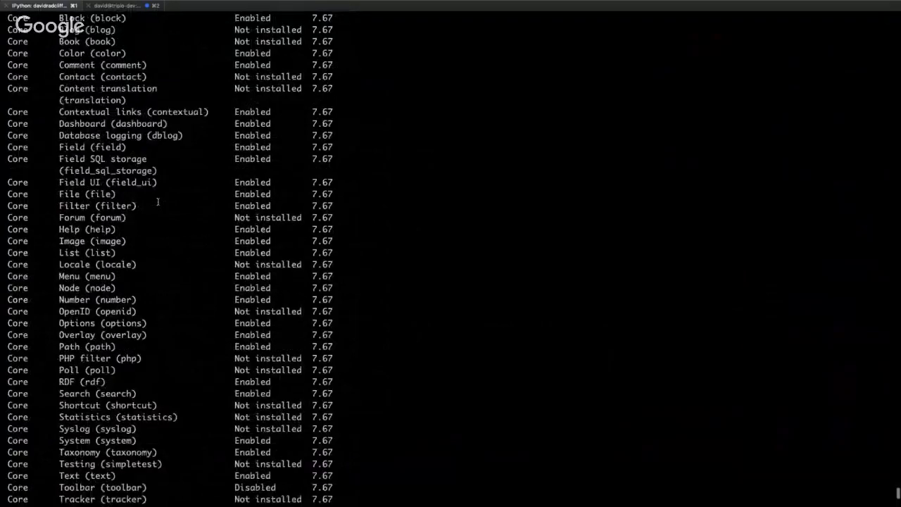
scroll("down", 3)
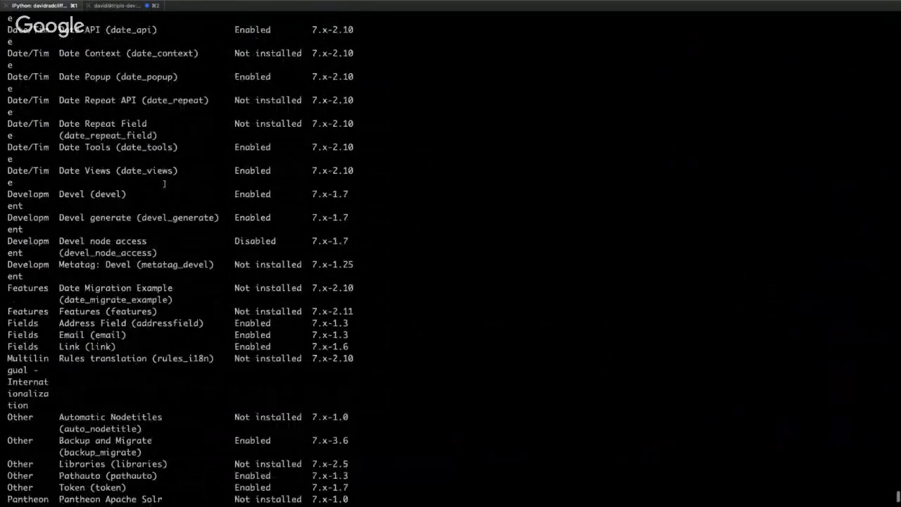
scroll("down", 3)
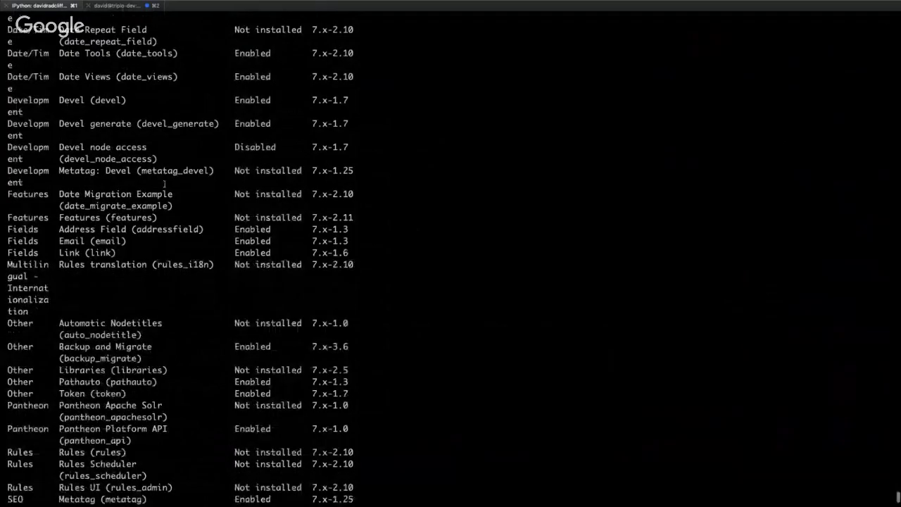
scroll("down", 3)
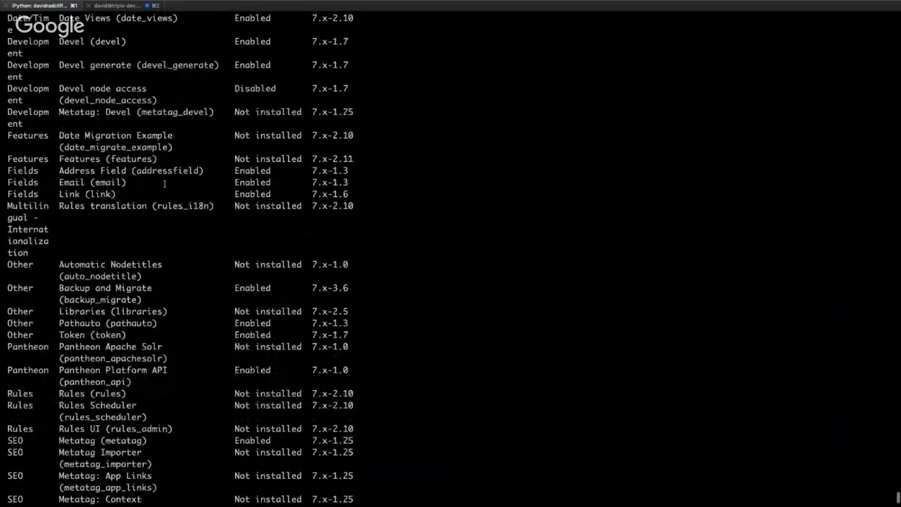
scroll("down", 3)
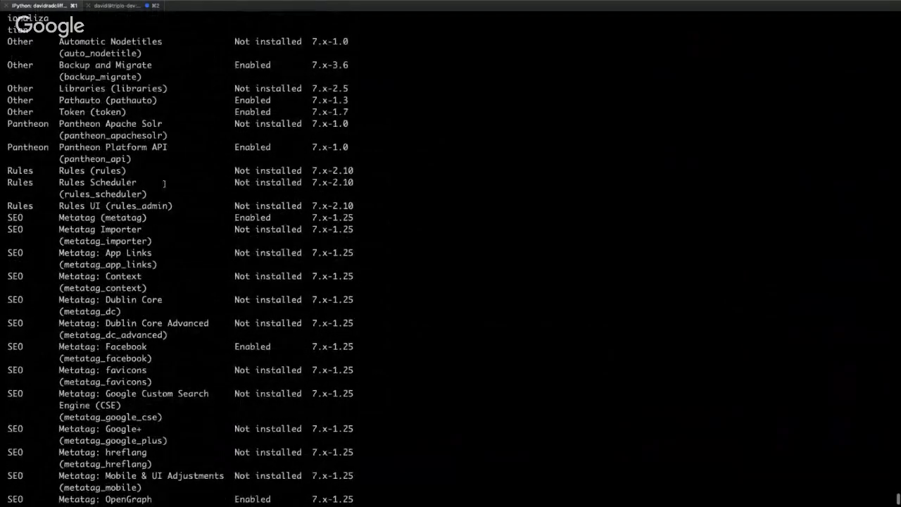
scroll("down", 3)
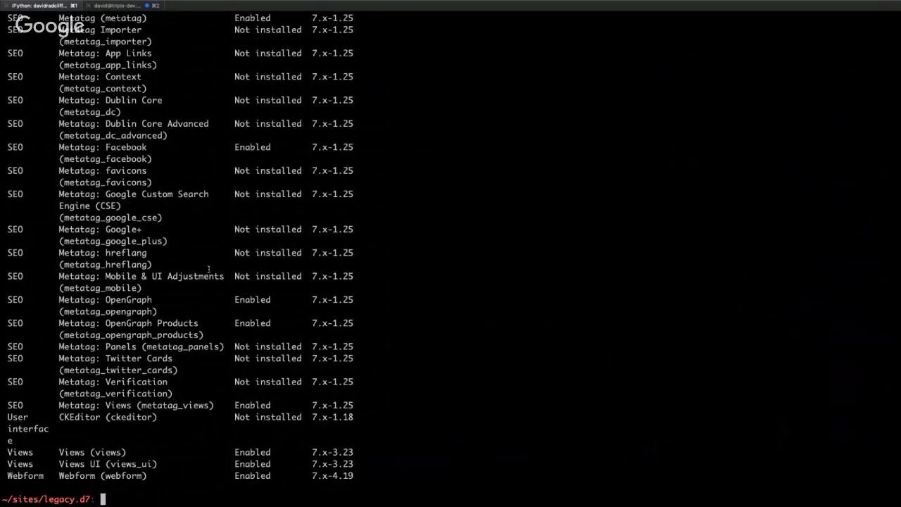
type("drush dl me")
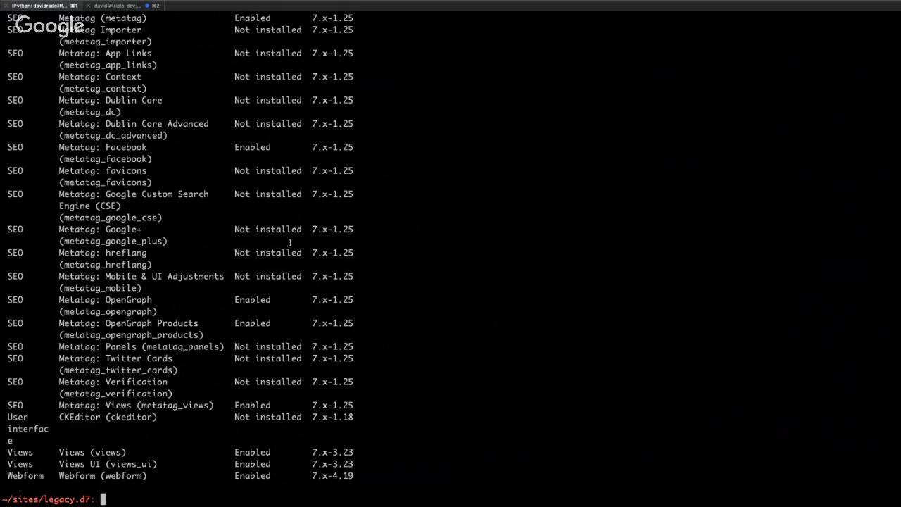
scroll("up", 3)
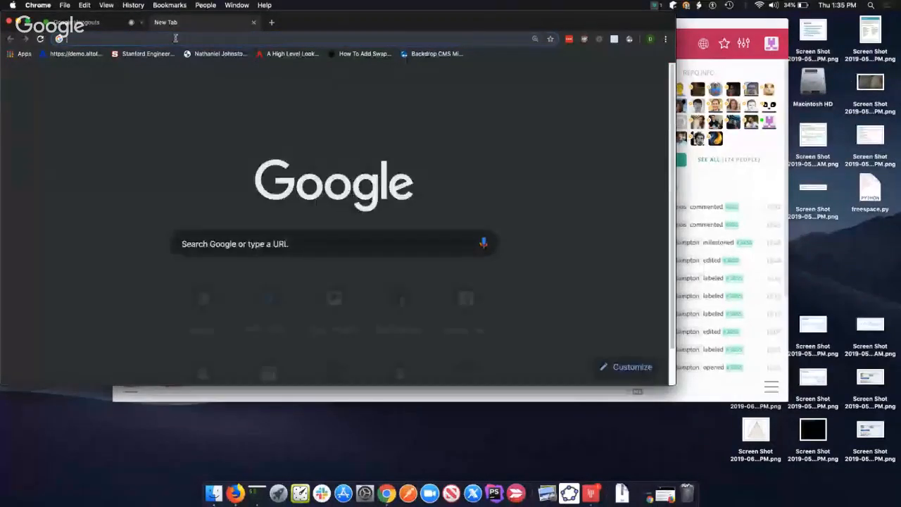
In the Backdrop Add-ons > Modules directory, search for addressfield and review the results
type("backdrop.local/")
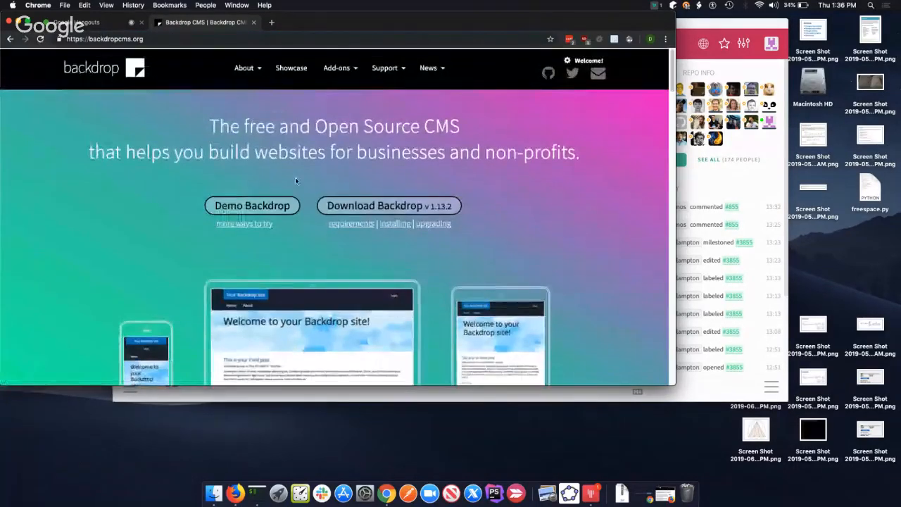
left_click(337, 68)
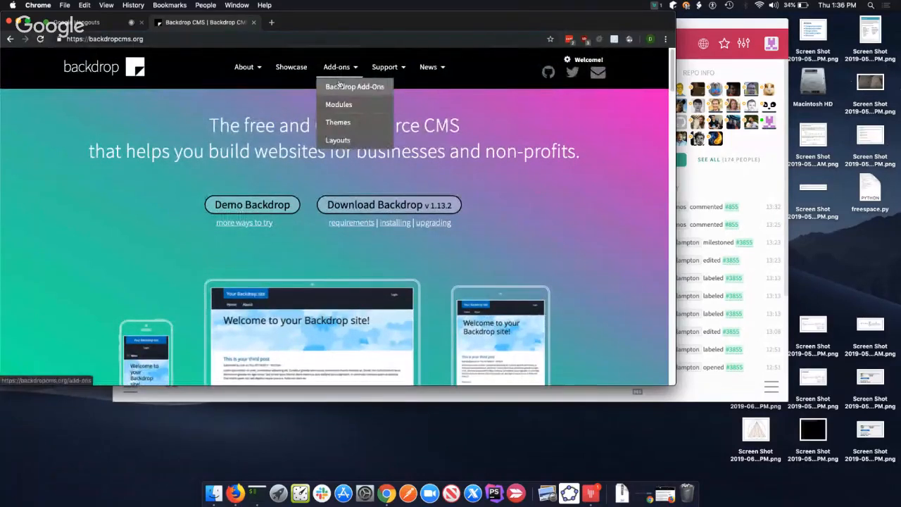
left_click(338, 104)
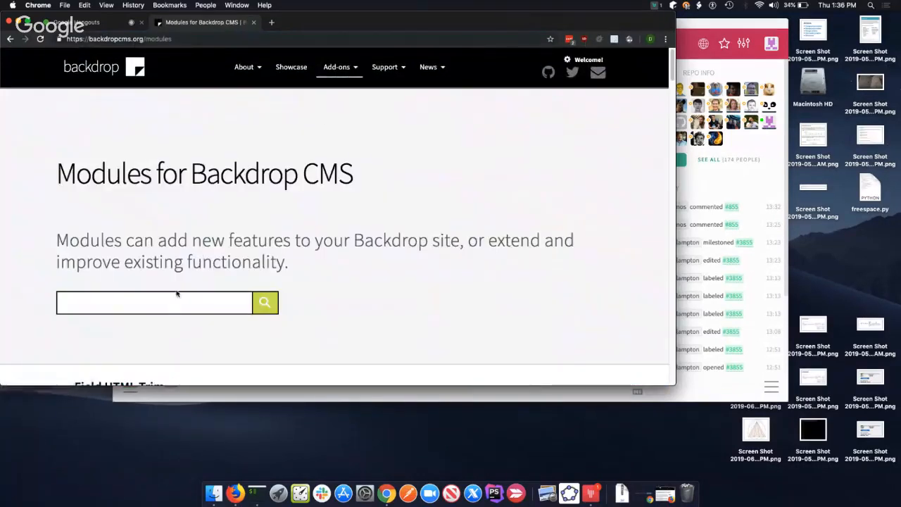
type("a")
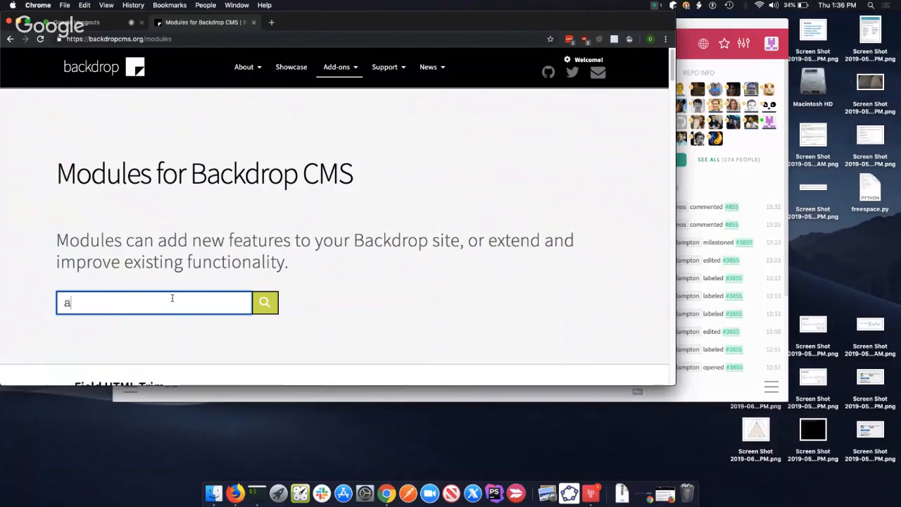
type("ddressfield")
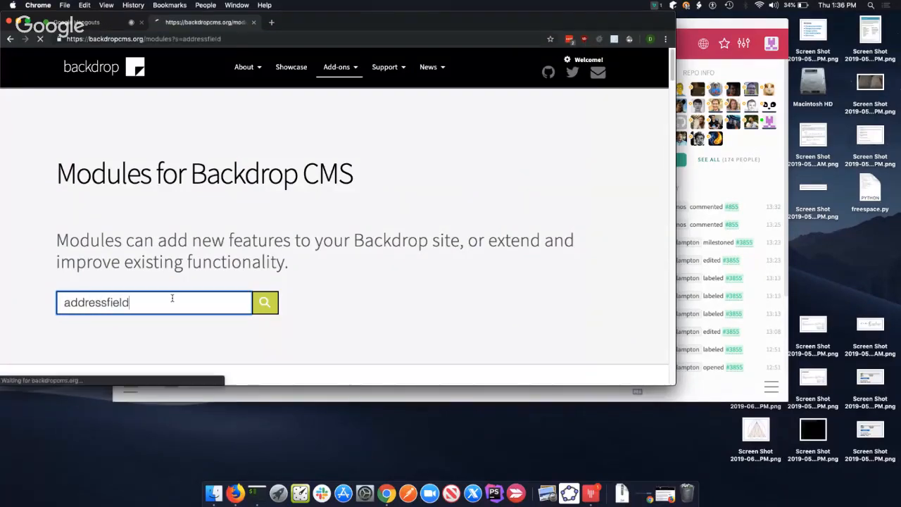
left_click(265, 301)
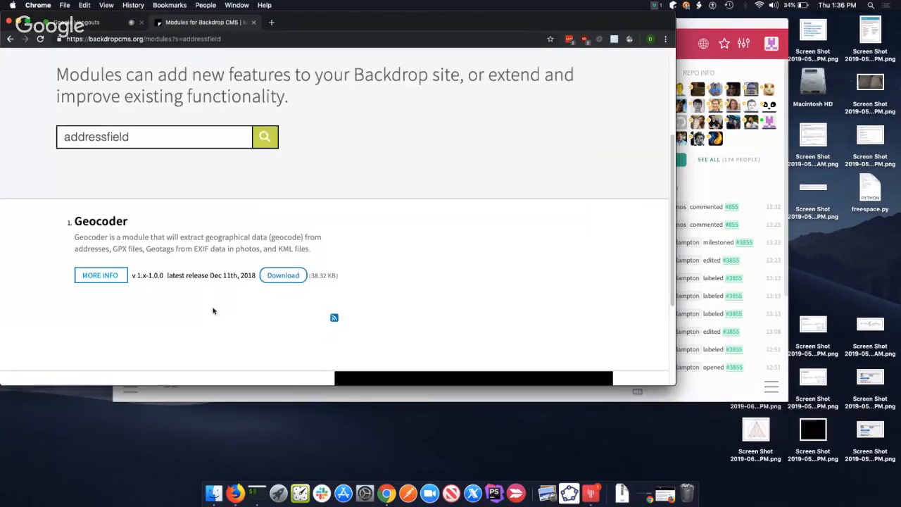
scroll("down", 3)
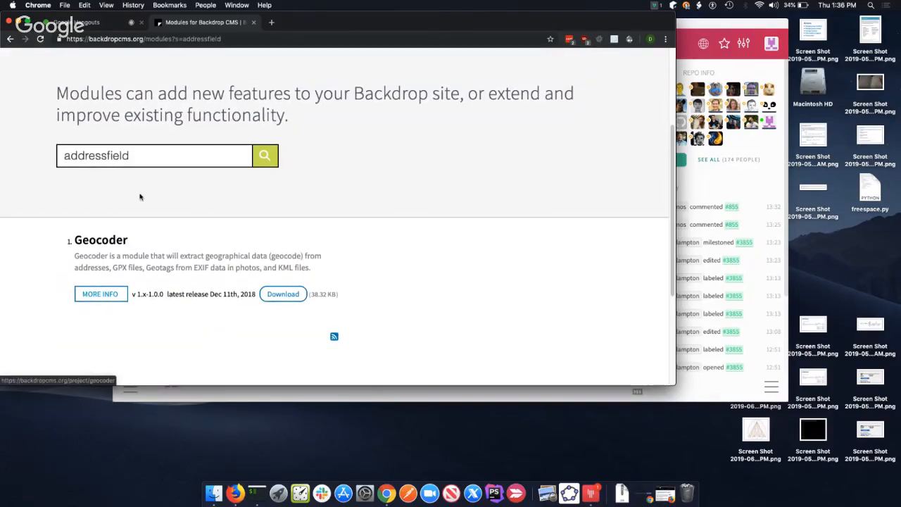
Search the modules directory for metatag and download the Metatag module
left_click(155, 155)
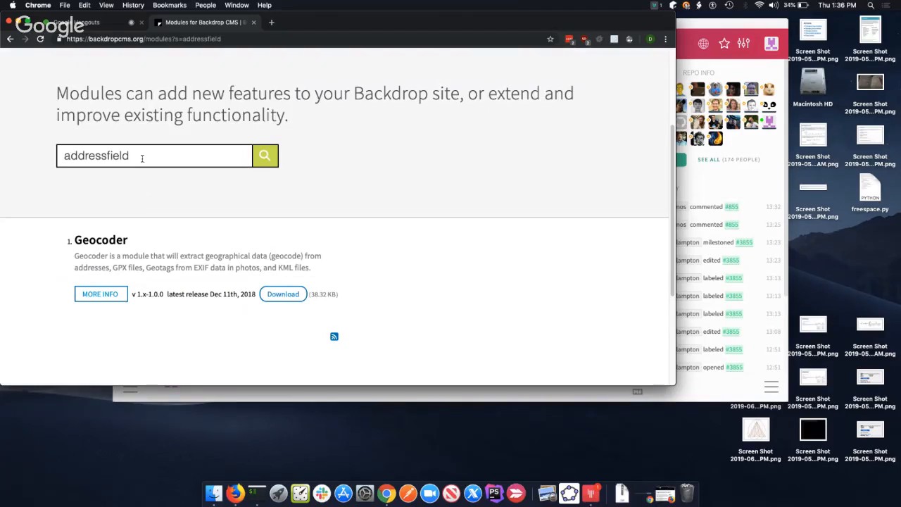
double_click(96, 155)
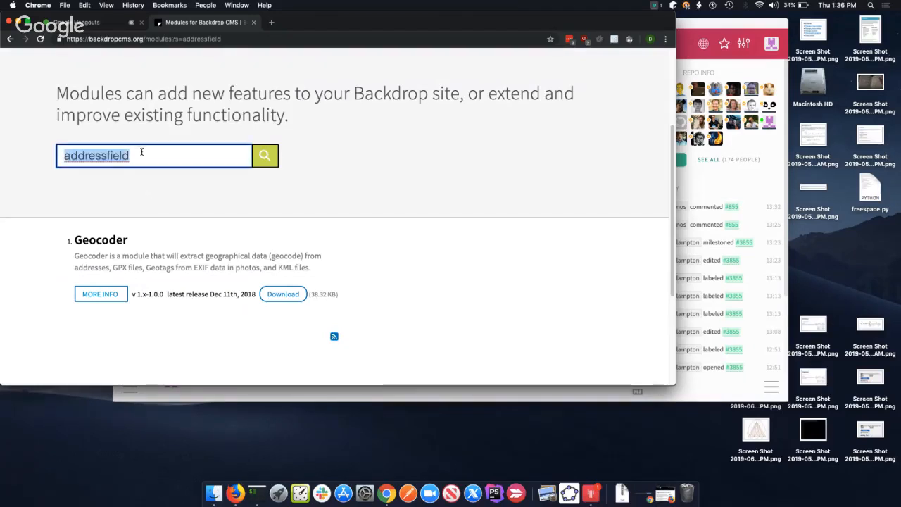
type("metatag")
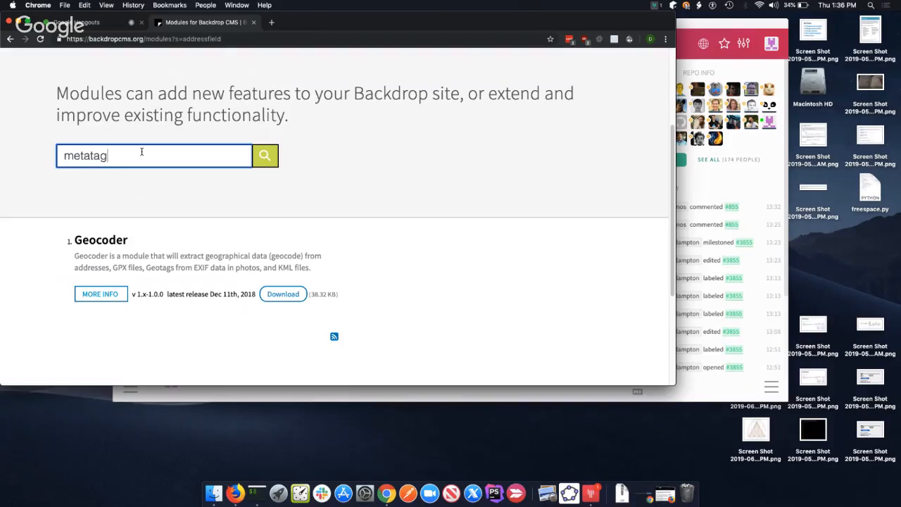
left_click(264, 154)
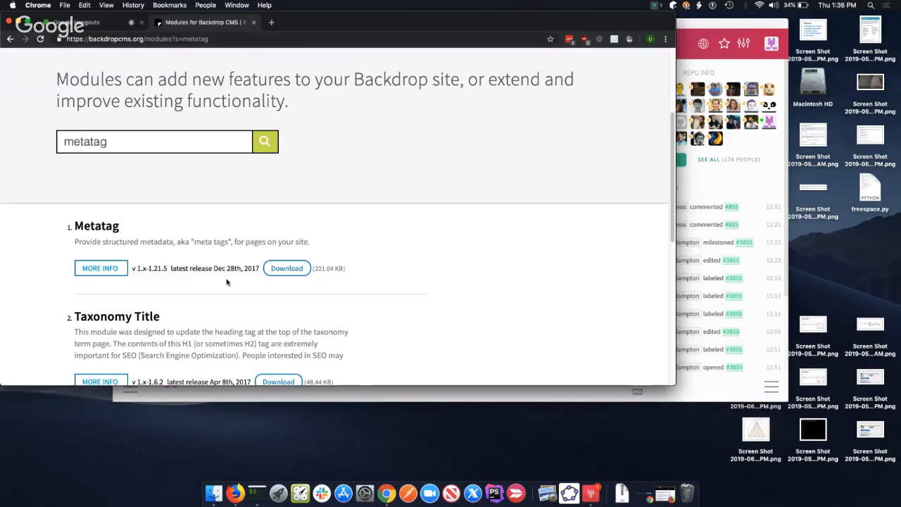
left_click(288, 268)
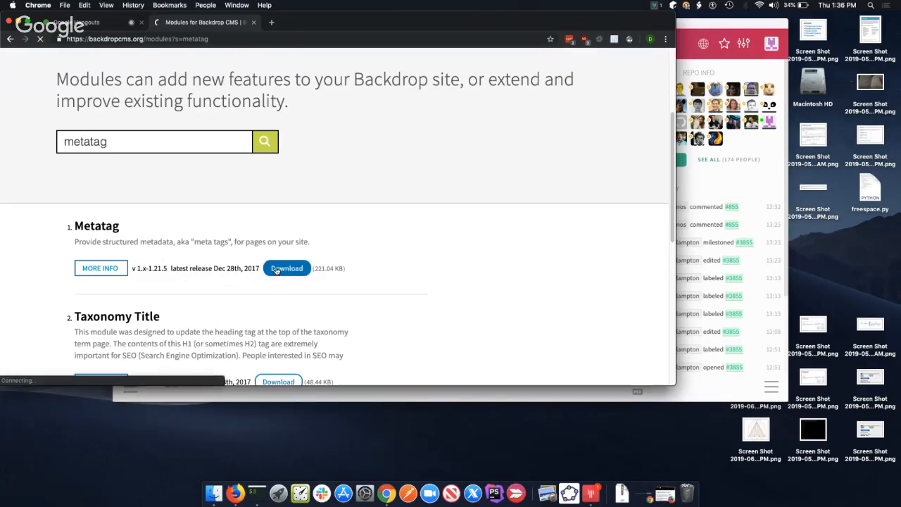
left_click(287, 267)
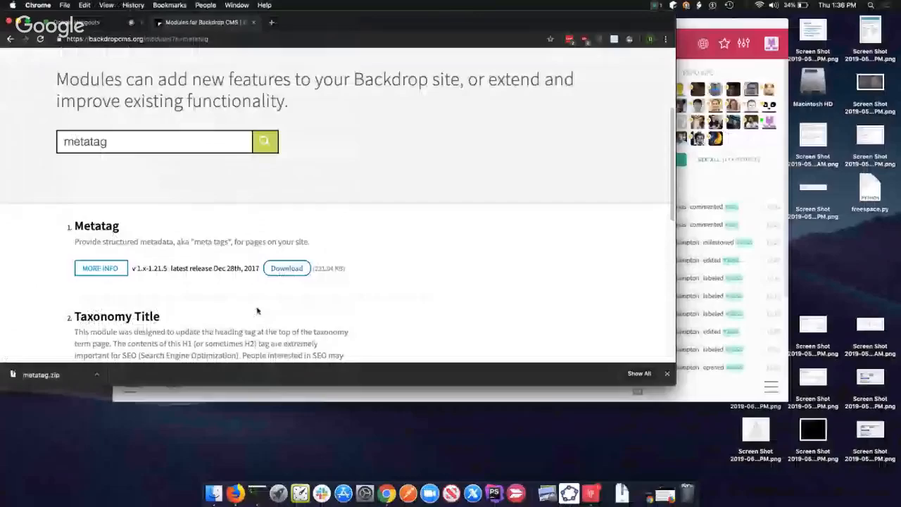
Search the modules directory for addressfield again and scan the results
left_click(155, 141)
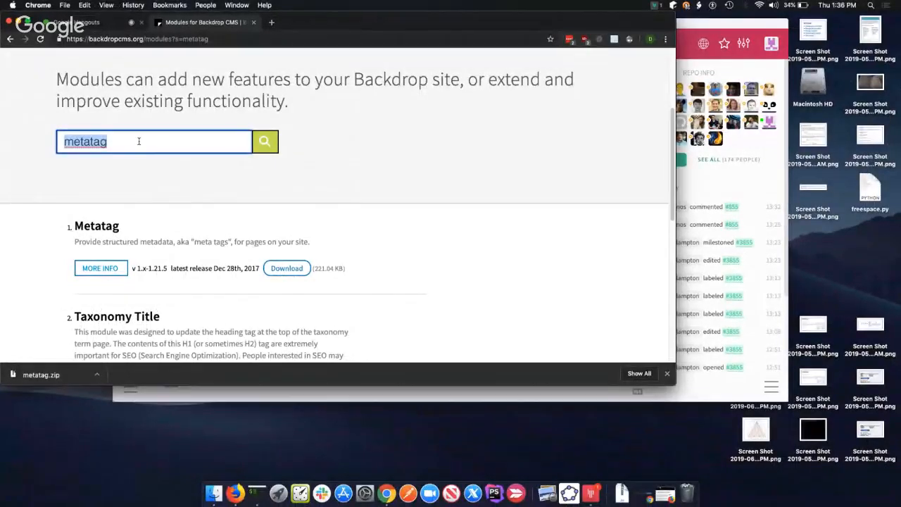
type("addressfield")
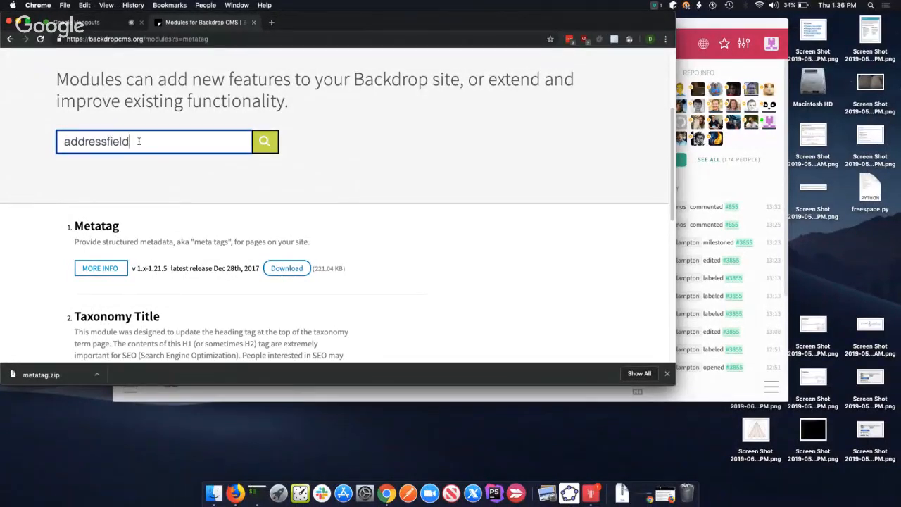
left_click(265, 140)
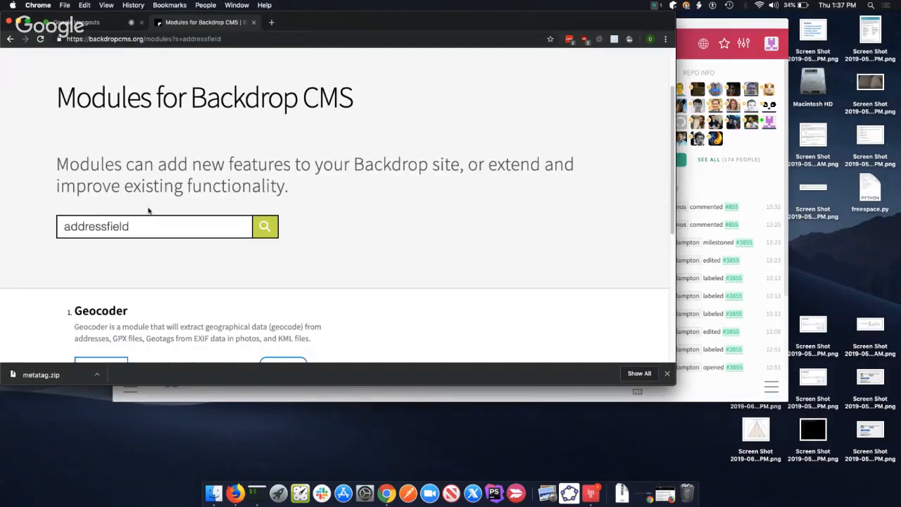
scroll("down", 3)
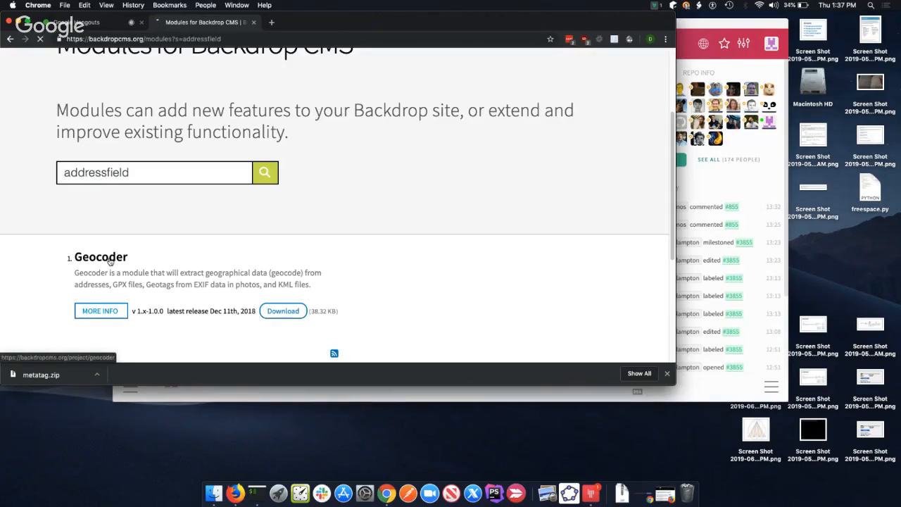
Find the Address Field project page via site search and download its 1.x-1.3.0 release
left_click(101, 256)
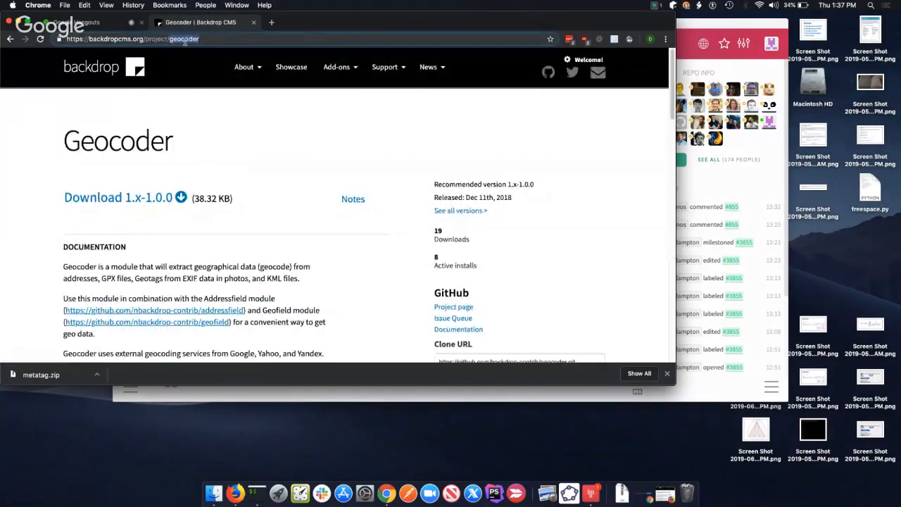
type("addressfiel")
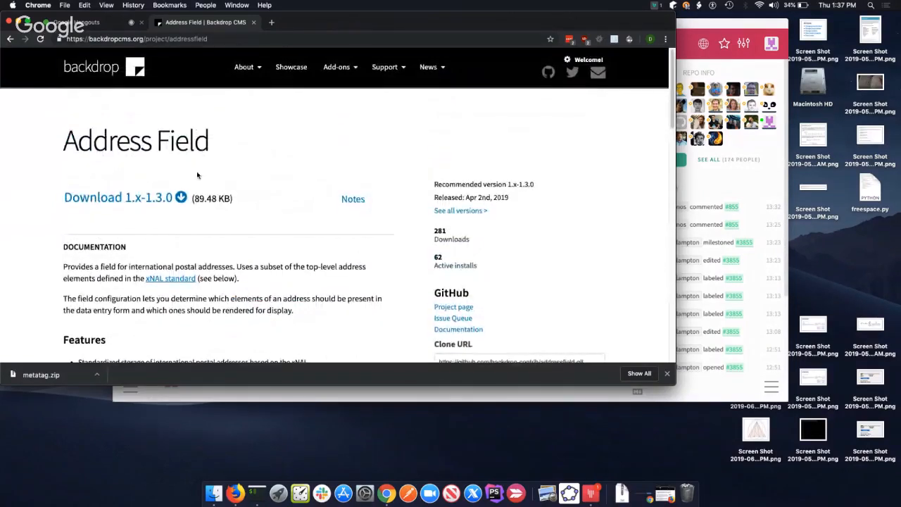
mouse_move(205, 189)
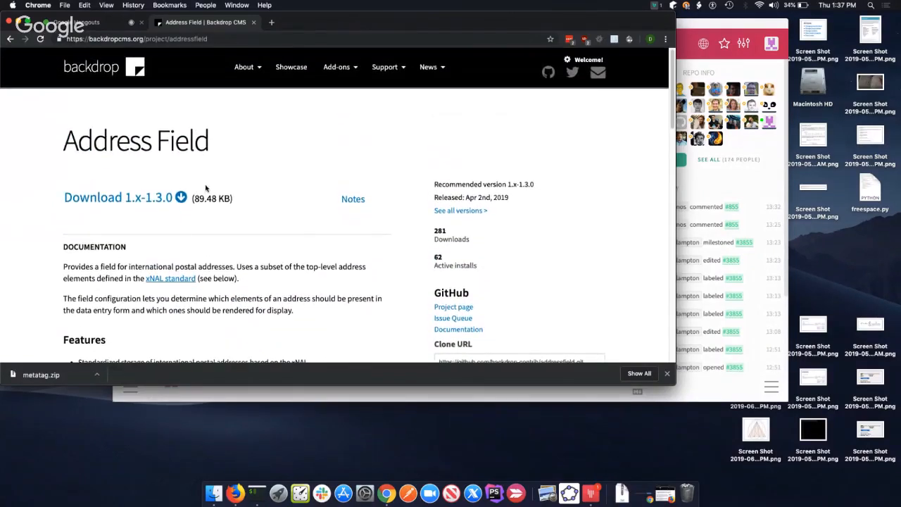
scroll("down", 3)
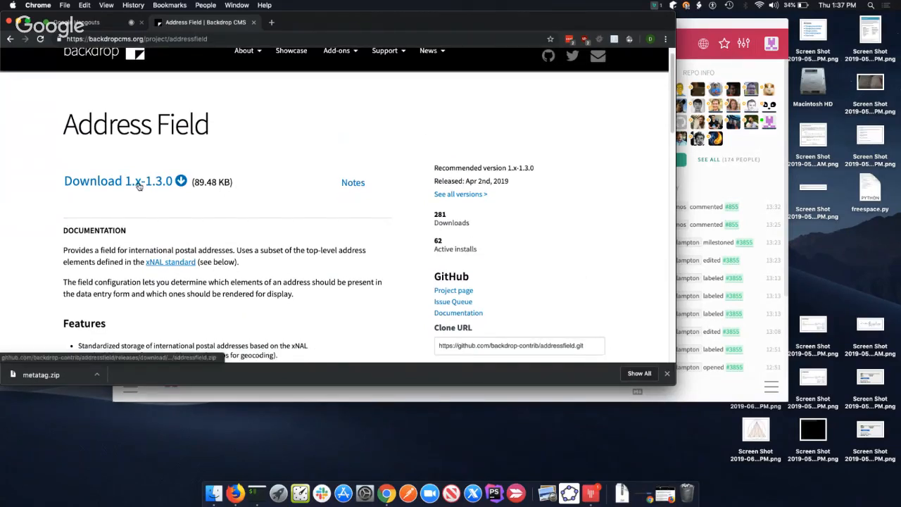
left_click(119, 180)
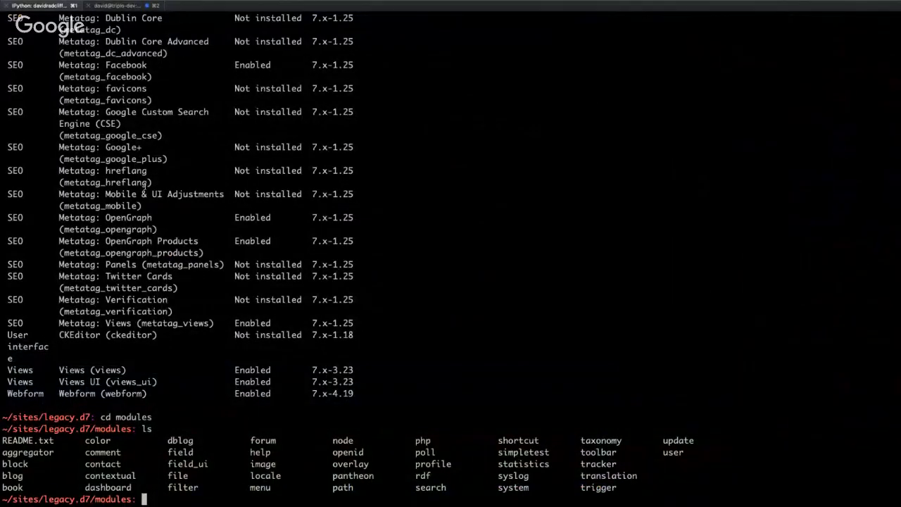
Unzip the addressfield.zip and metatag.zip archives in the modules folder
type("cd c")
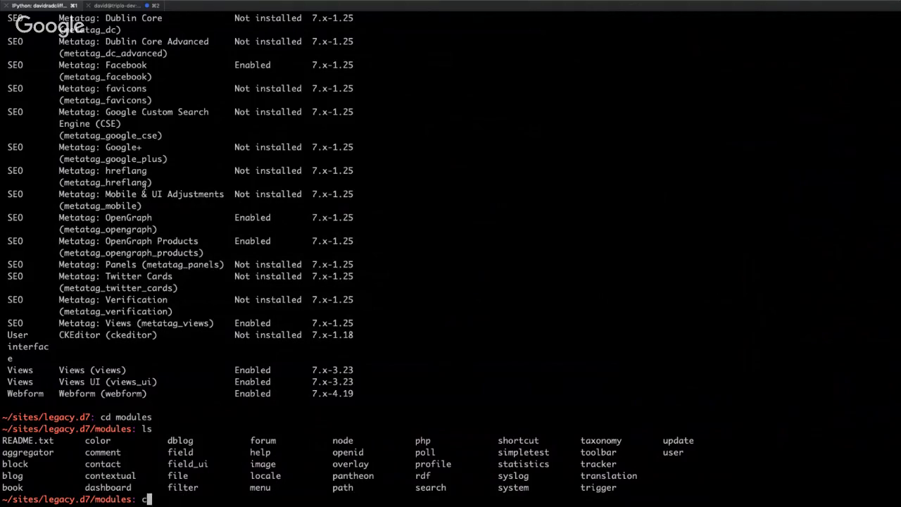
type("op s2")
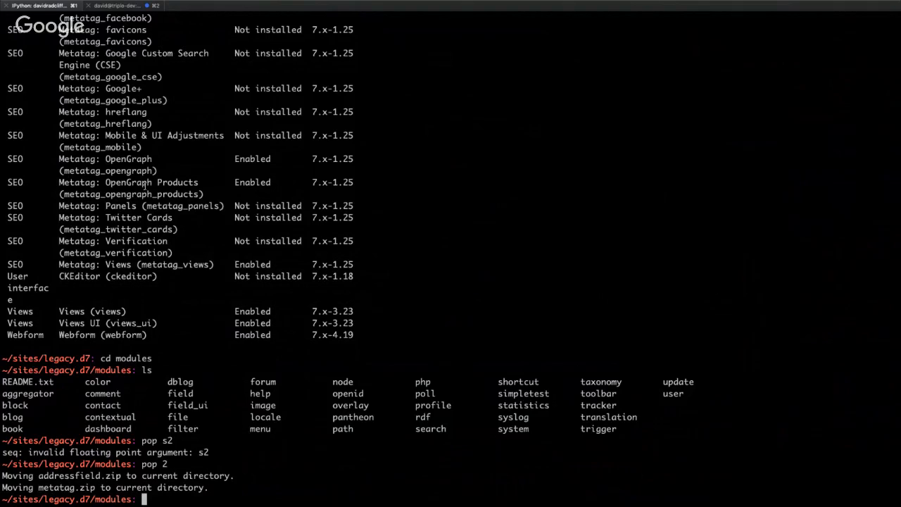
type("unzip addressfield.zip")
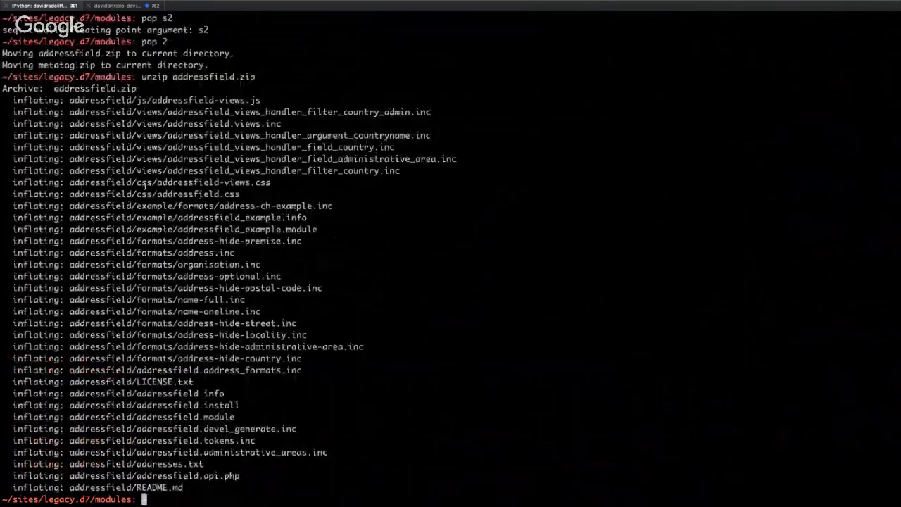
type("unzip metatag")
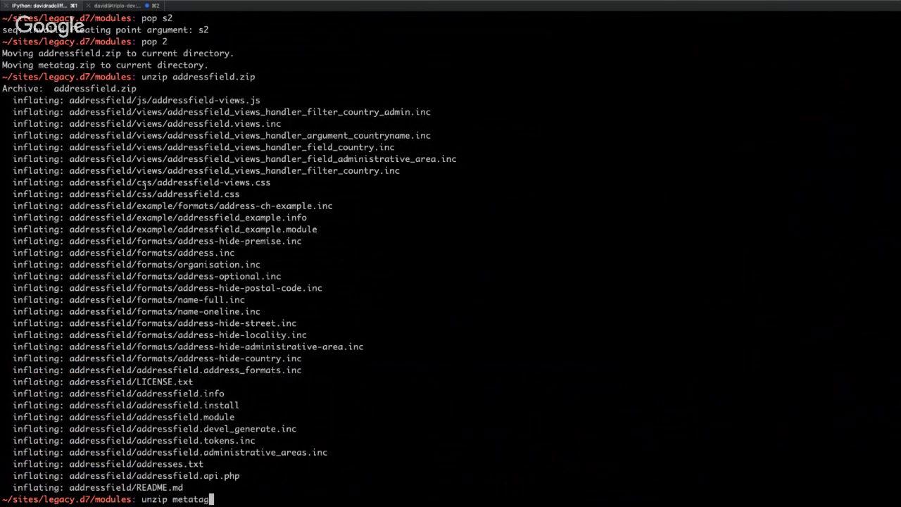
key("Return")
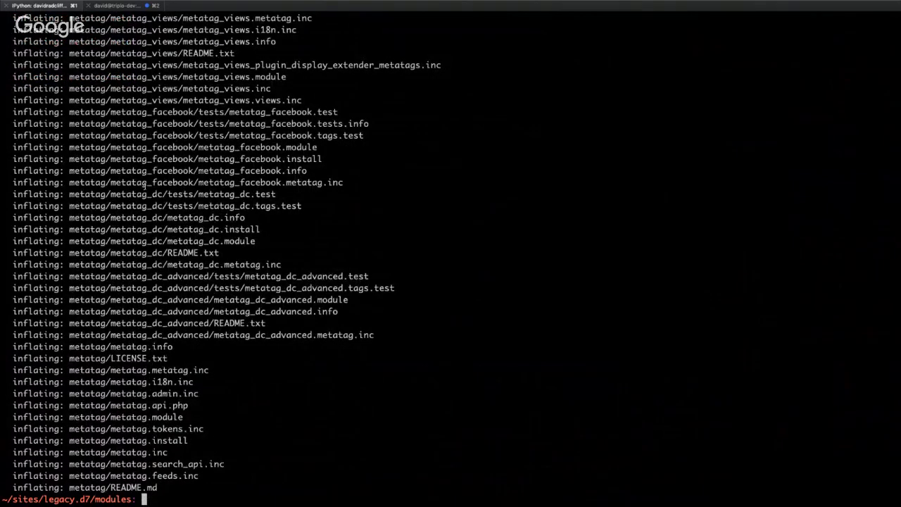
Move the addressfield and metatag folders into ~/sites/backdrop/modules/
type("cd ~/si")
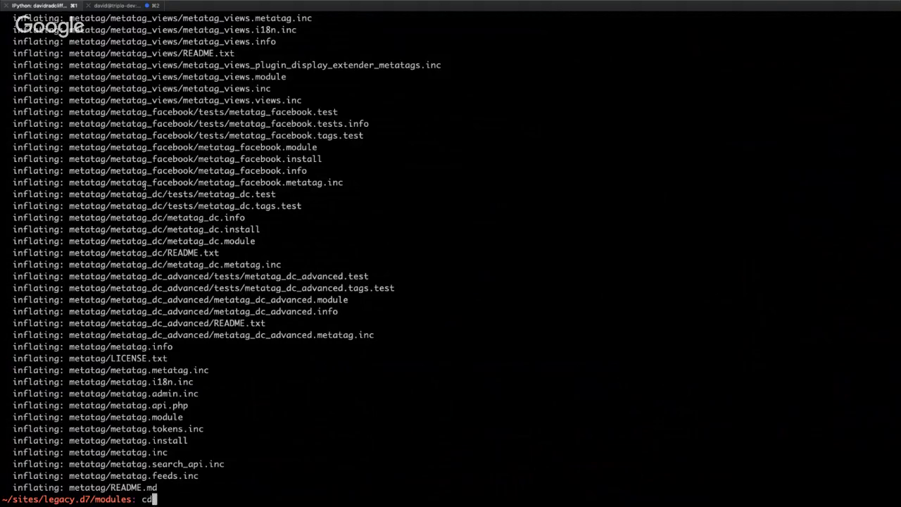
type("mv addressfield")
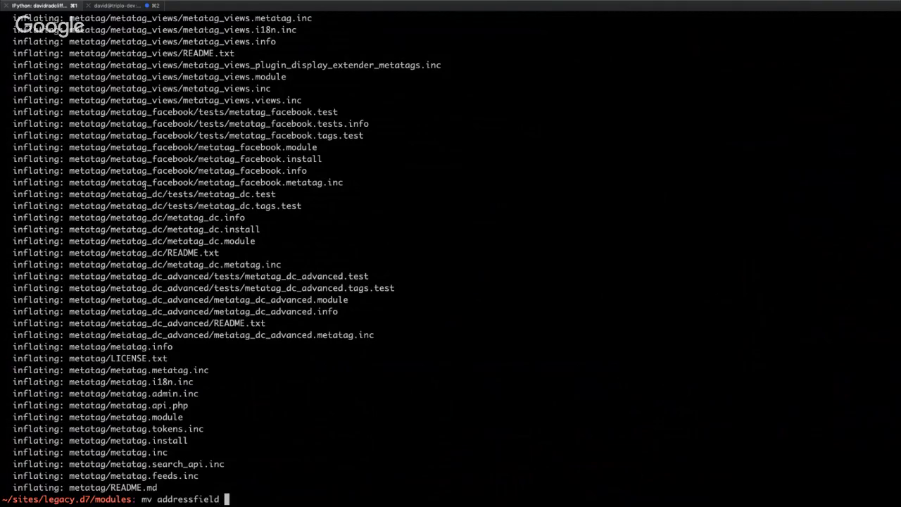
type("~/sites/")
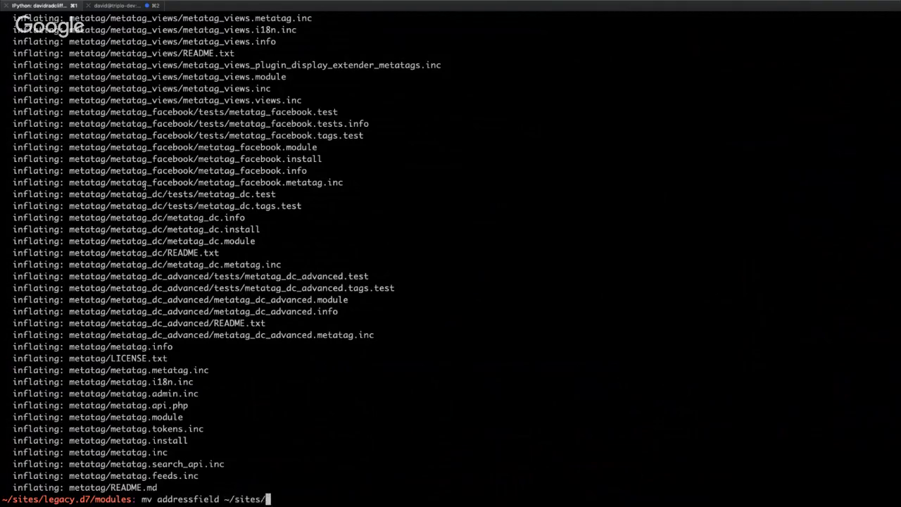
type("back")
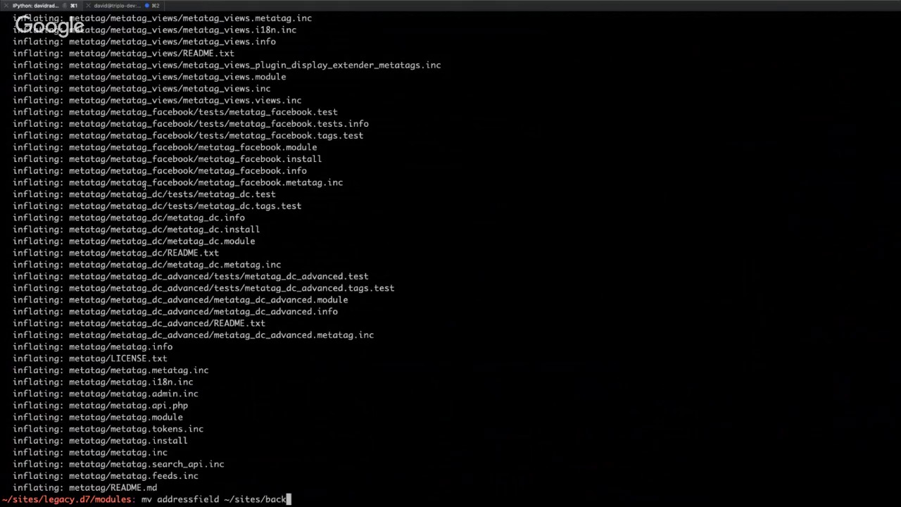
type("drop")
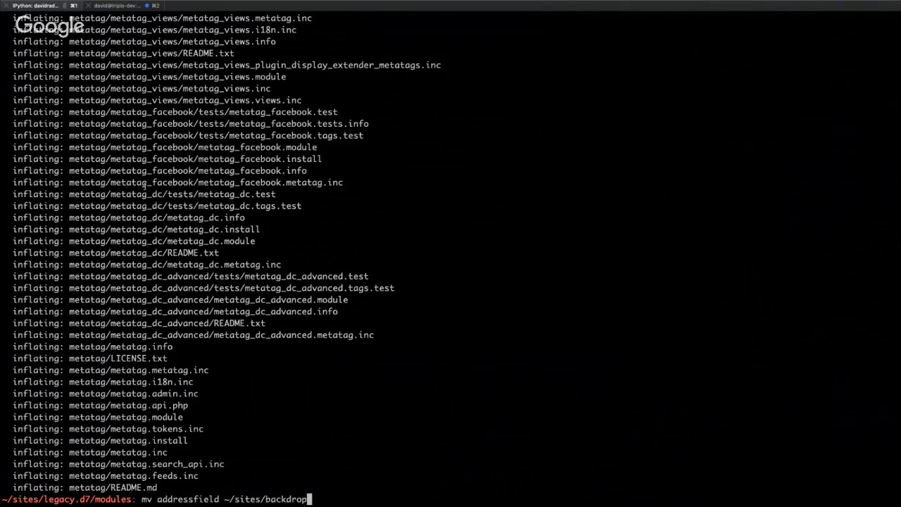
type("modules/")
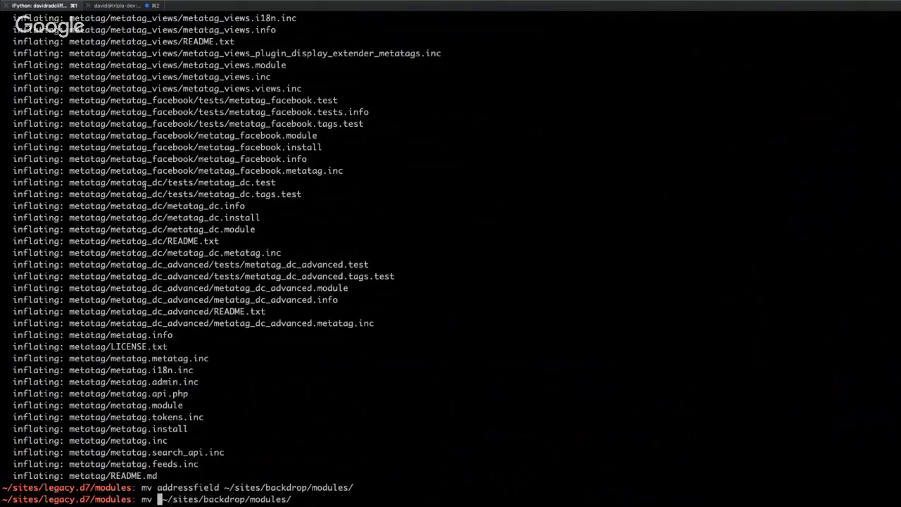
type("metatag")
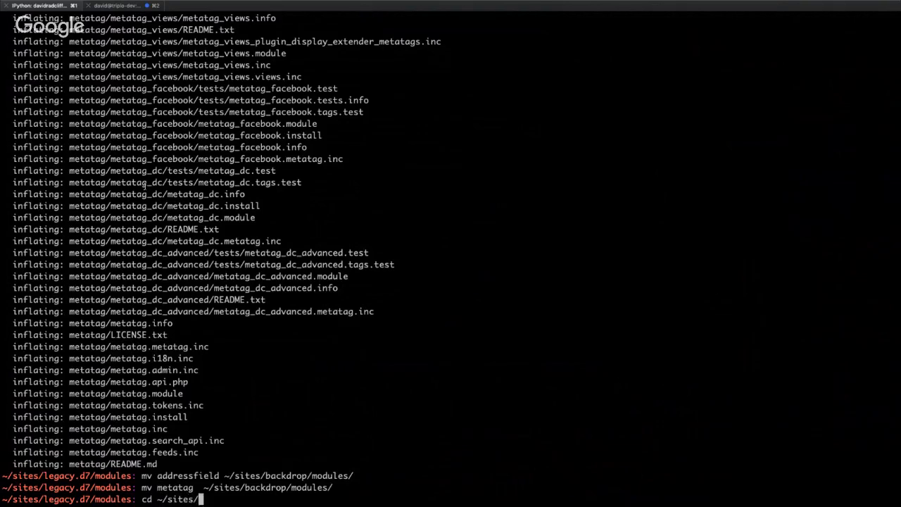
In Backdrop's modules folder, create a contrib subfolder and move everything into it
type("backdrop/nid")
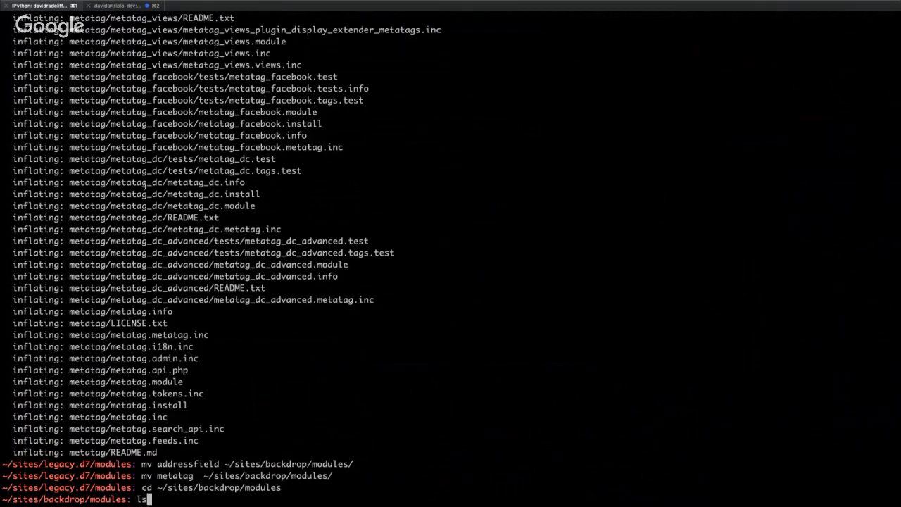
type("ls")
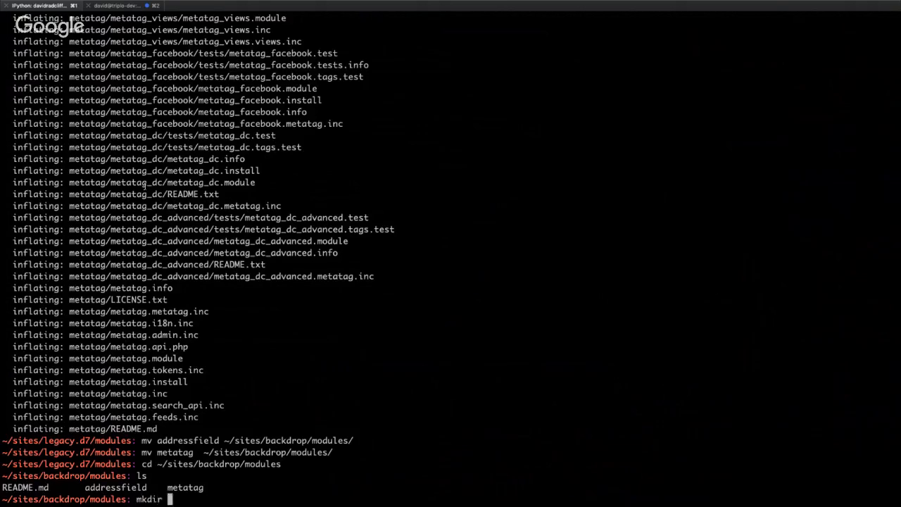
type("contrib")
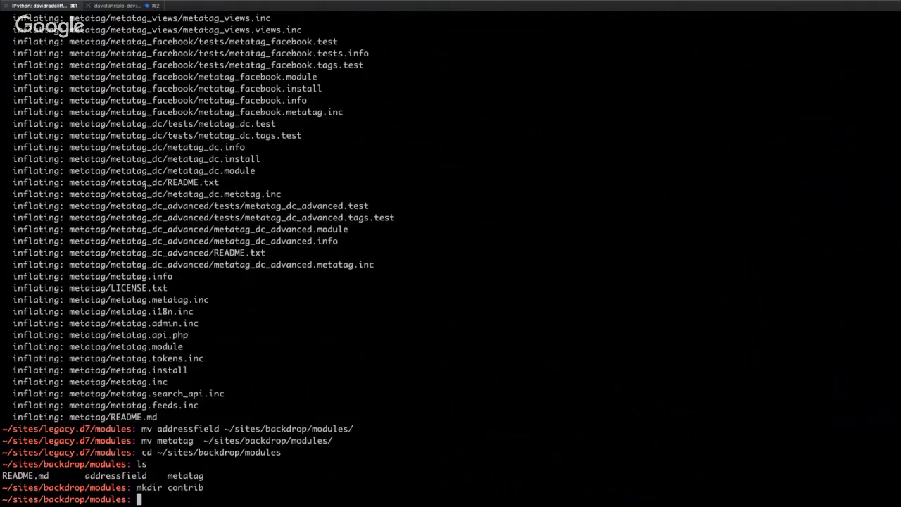
type("mv * cont")
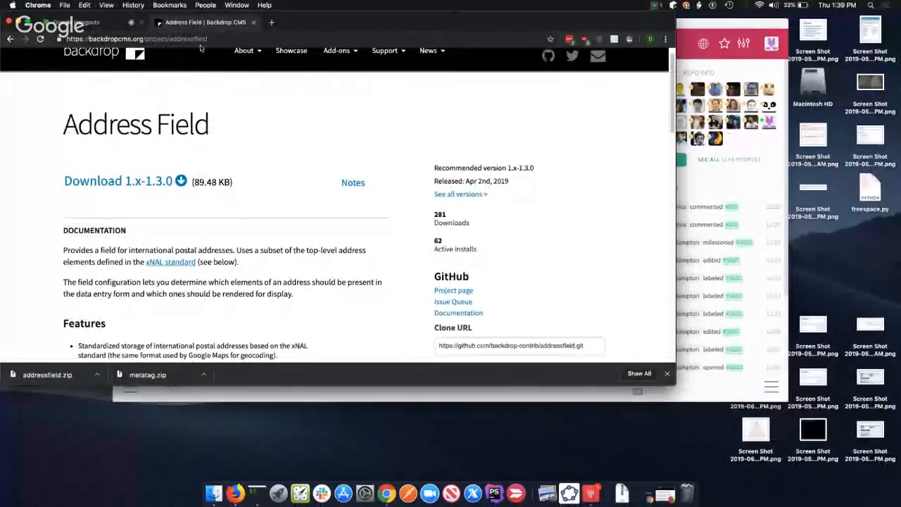
Load backdrop.local/core/update.php, which returns Access denied until update_free_access is enabled
left_click(138, 39)
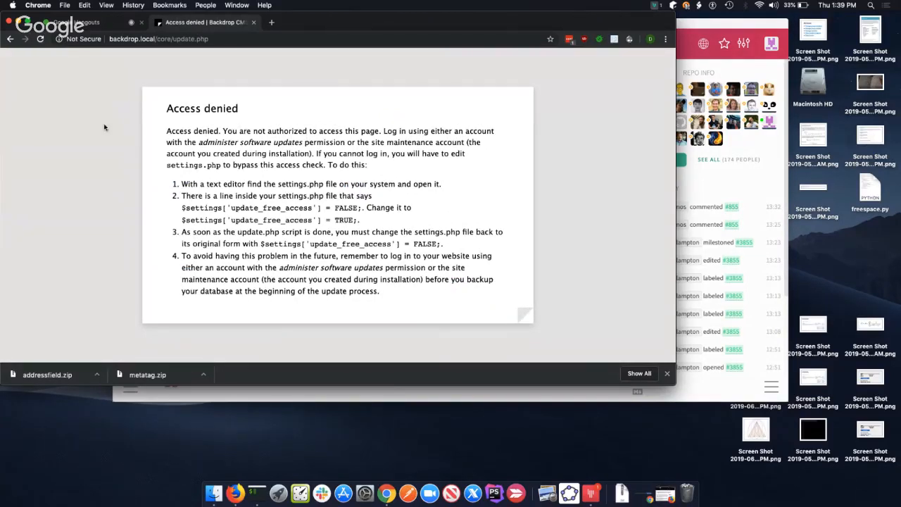
double_click(200, 208)
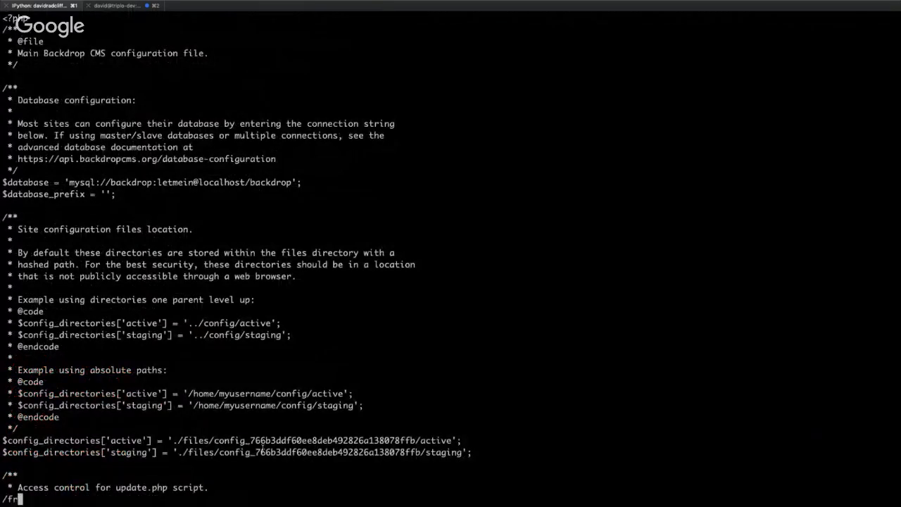
Set $settings['update_free_access'] to TRUE in settings.php
scroll("down", 3)
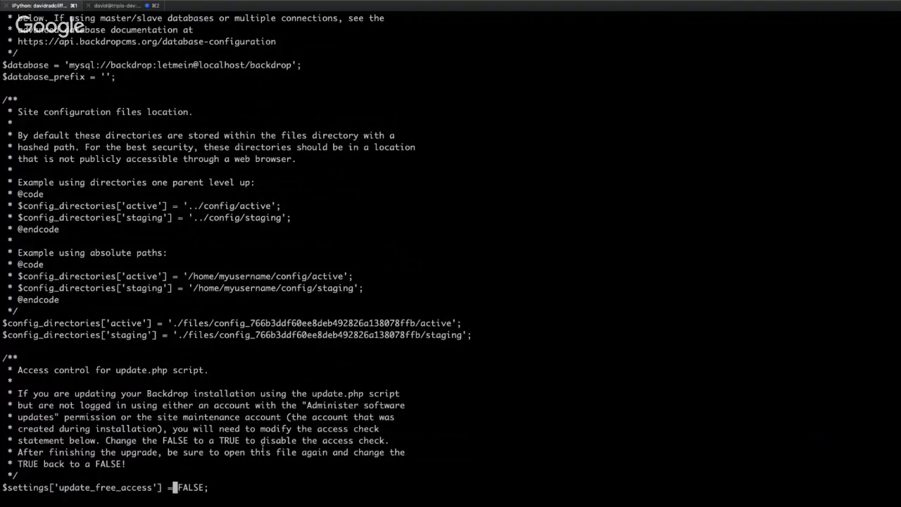
type("TRUE")
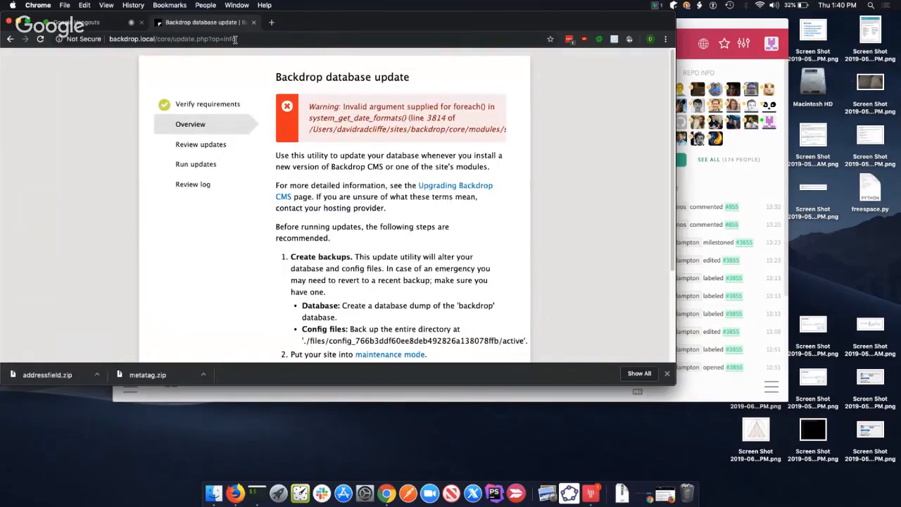
Continue past the update overview and apply the 179 pending database updates
scroll("down", 3)
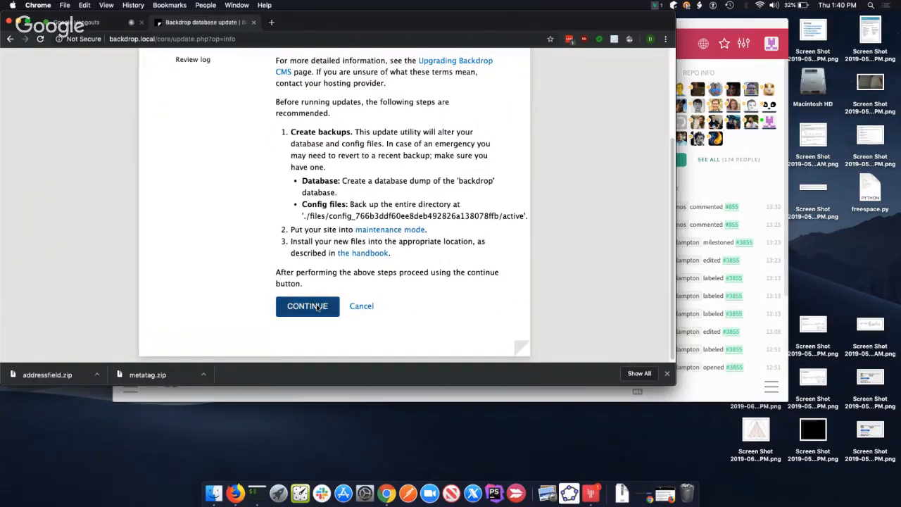
left_click(307, 306)
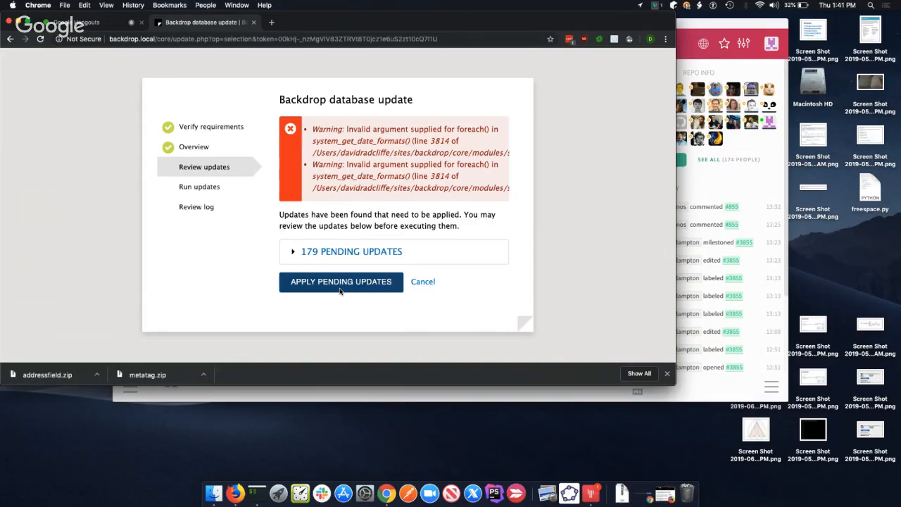
left_click(340, 281)
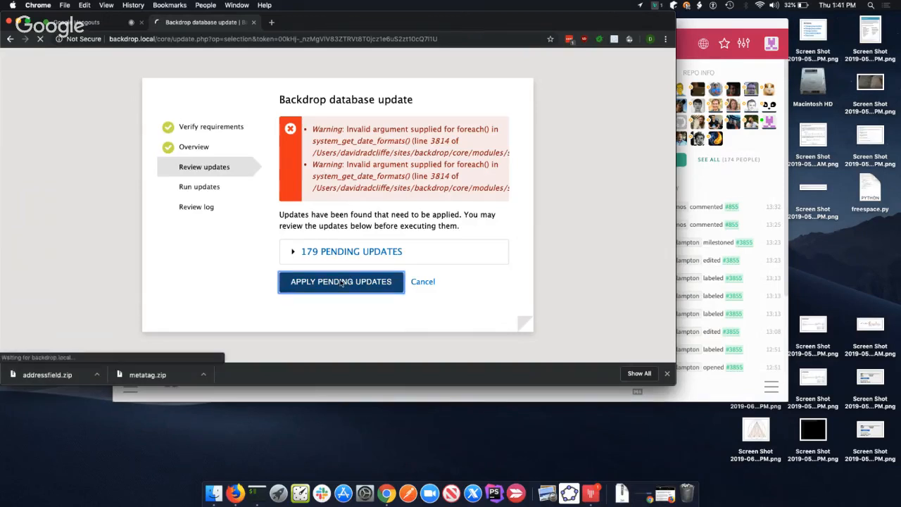
left_click(341, 281)
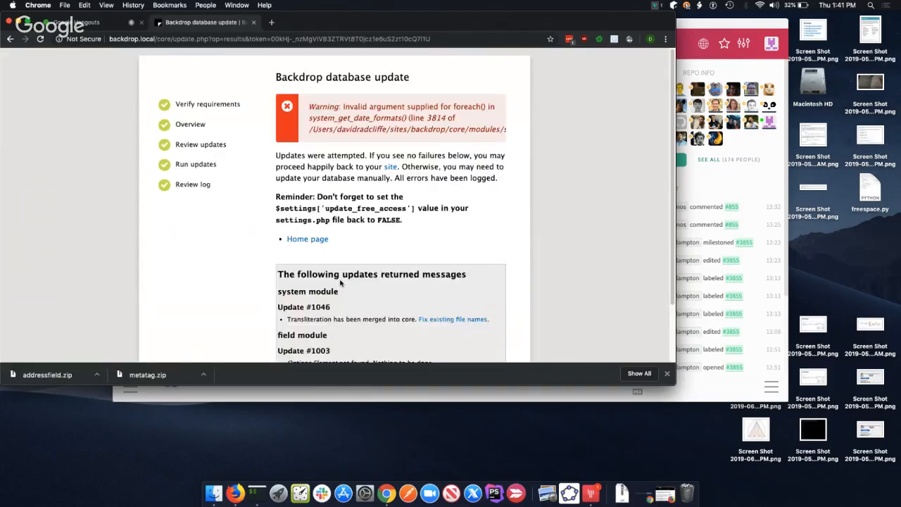
mouse_move(347, 240)
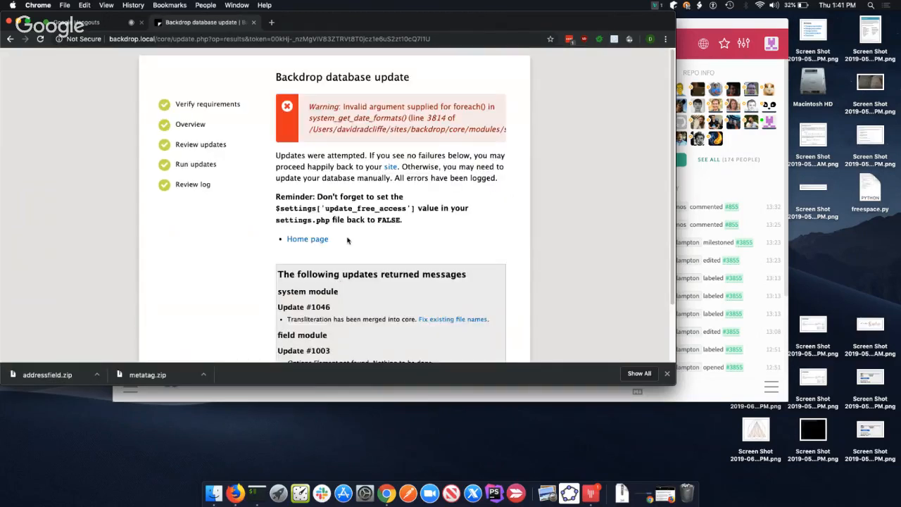
key("cmd+tab")
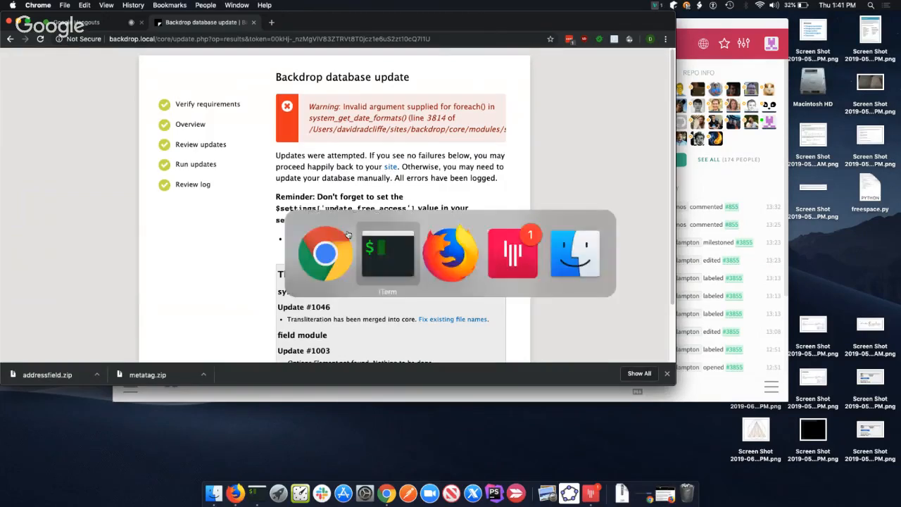
Set $settings['update_free_access'] back to FALSE in settings.php
left_click(388, 252)
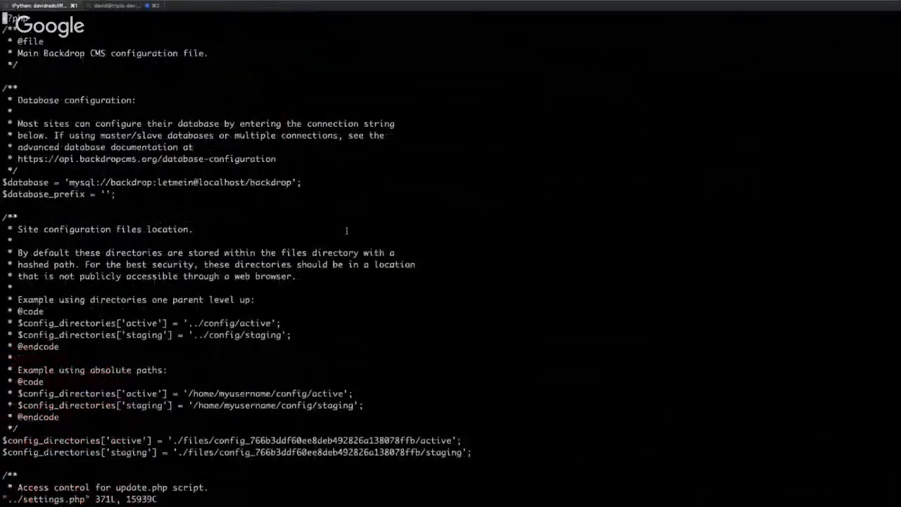
scroll("down", 3)
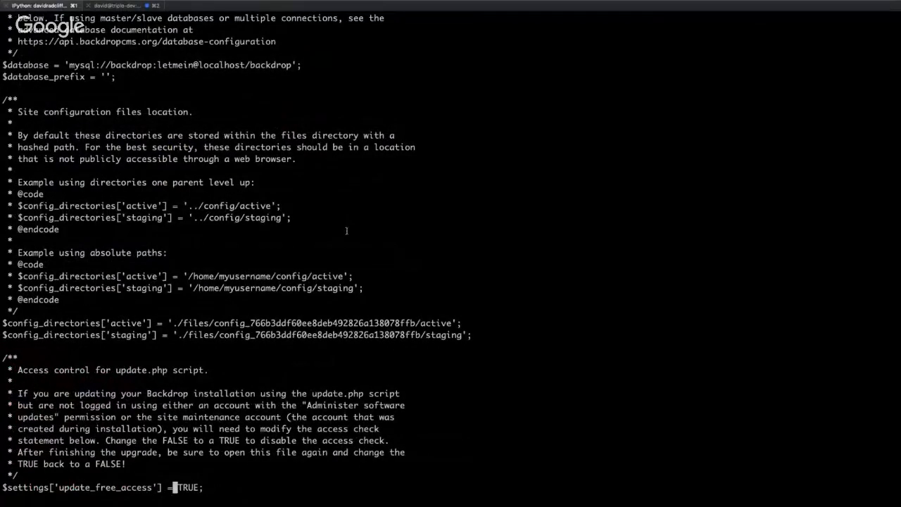
type("FALSE")
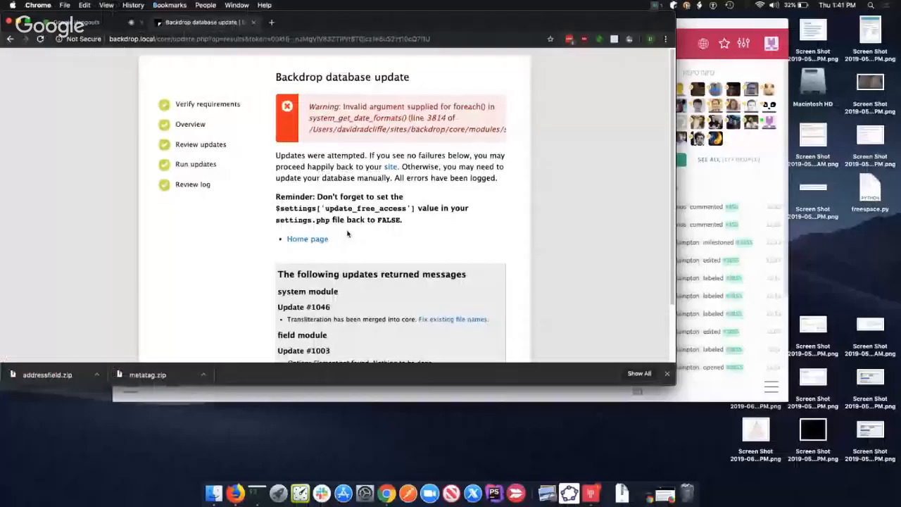
Return from the update results page to the site's front page
scroll("down", 3)
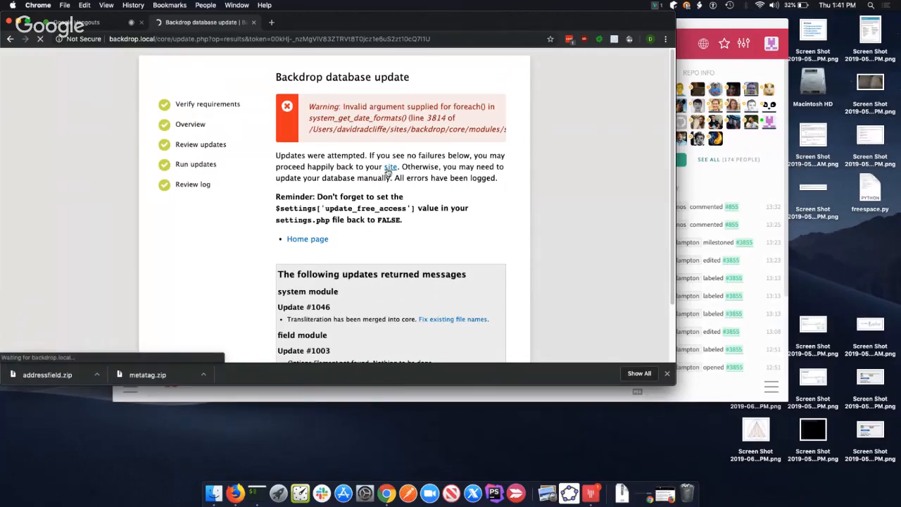
left_click(307, 239)
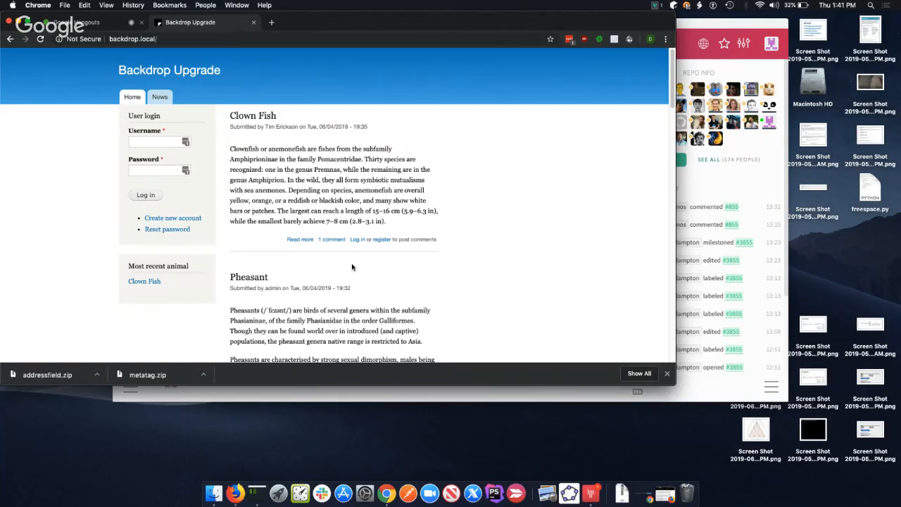
Log in as admin through the User login block
left_click(156, 141)
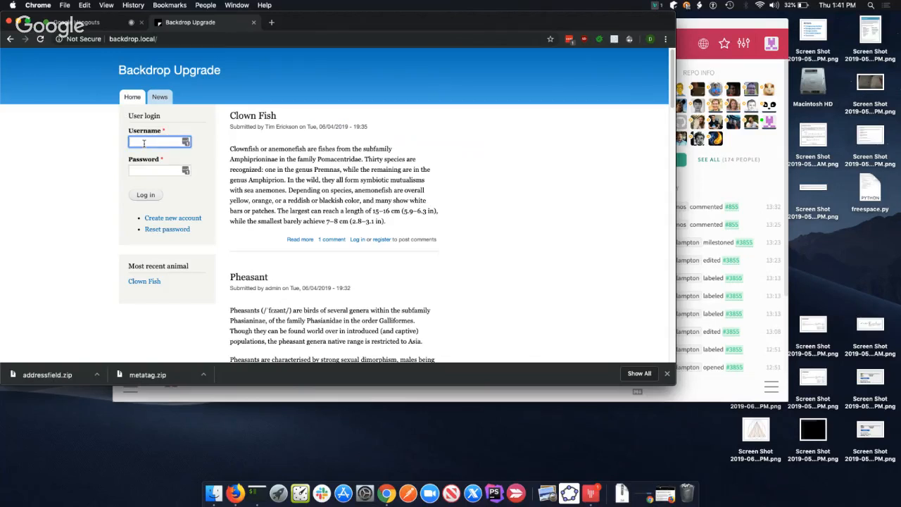
type("•••")
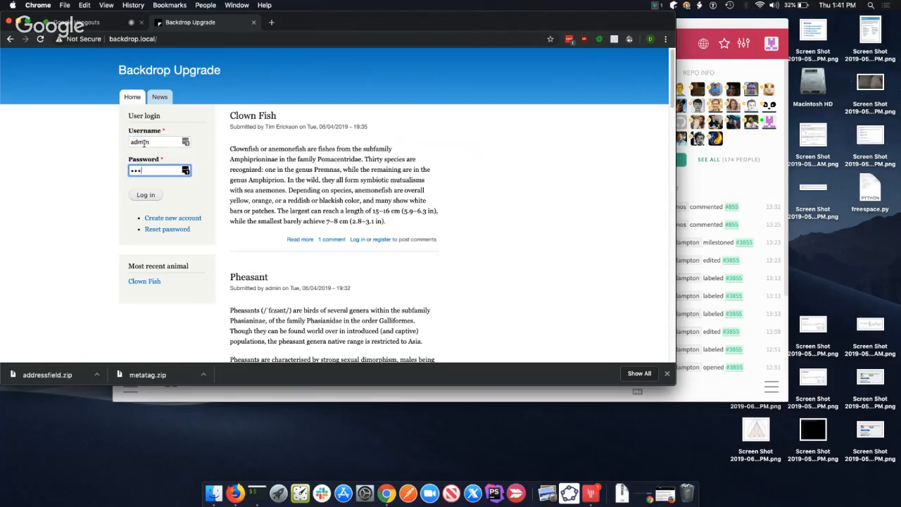
type("•")
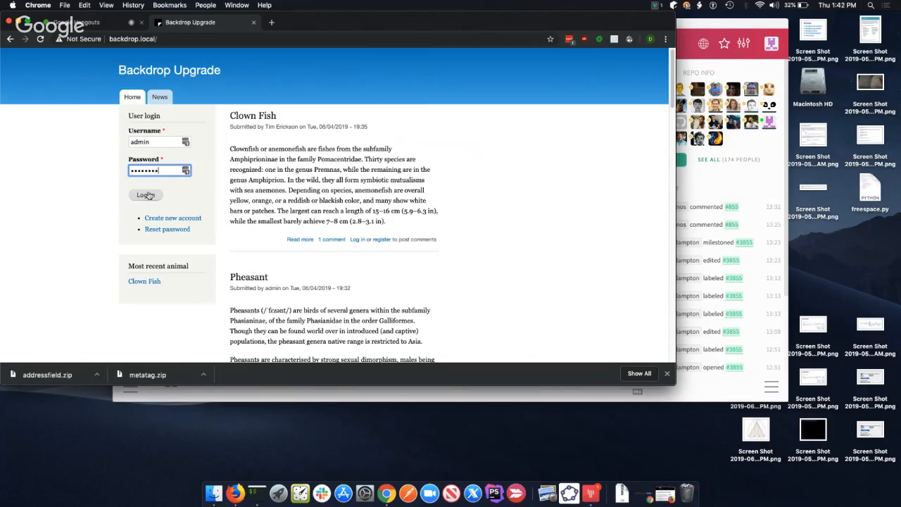
left_click(147, 195)
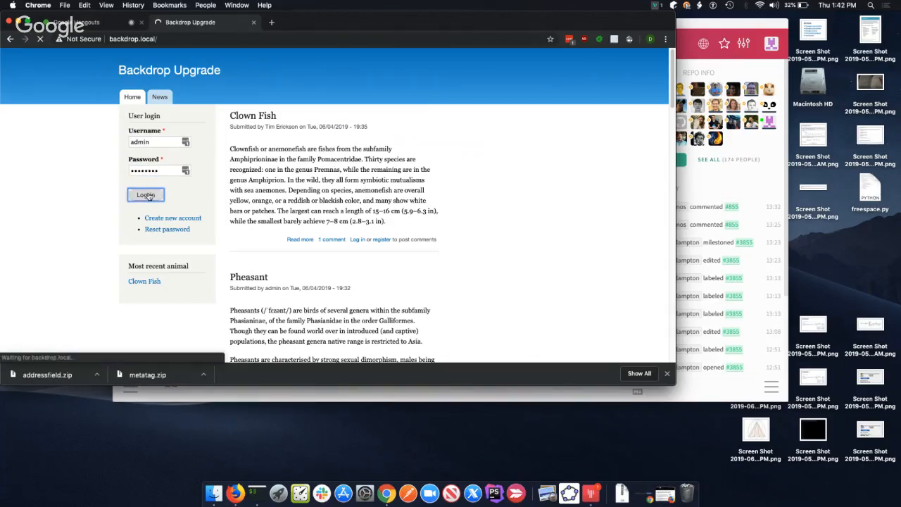
left_click(146, 194)
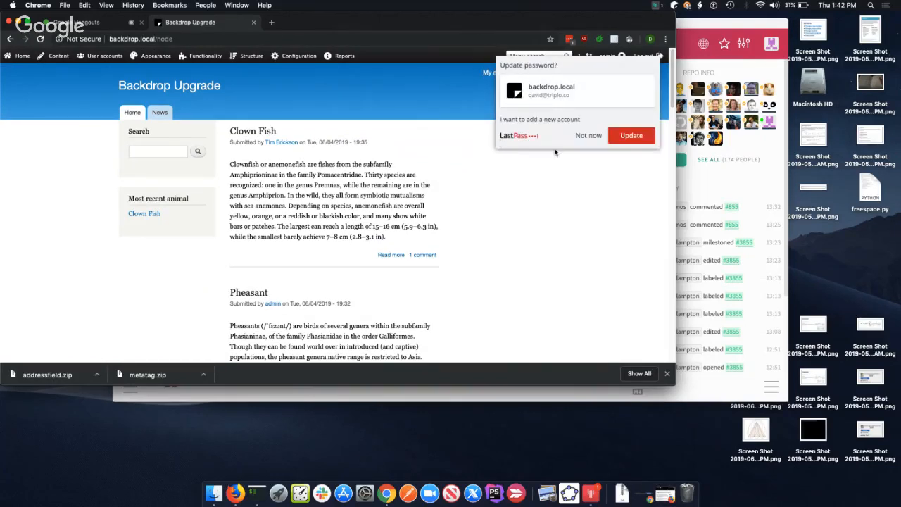
Set the public file system path to 'files', save the configuration and return home
left_click(298, 56)
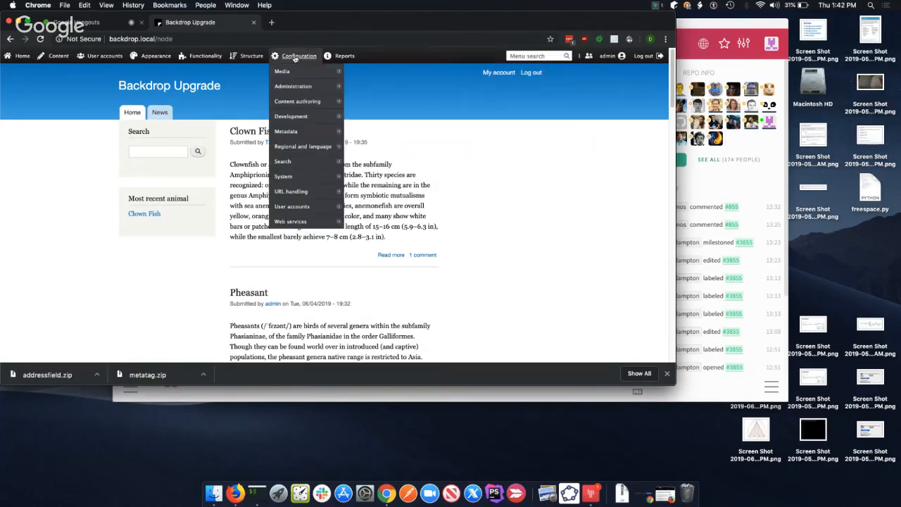
mouse_move(290, 115)
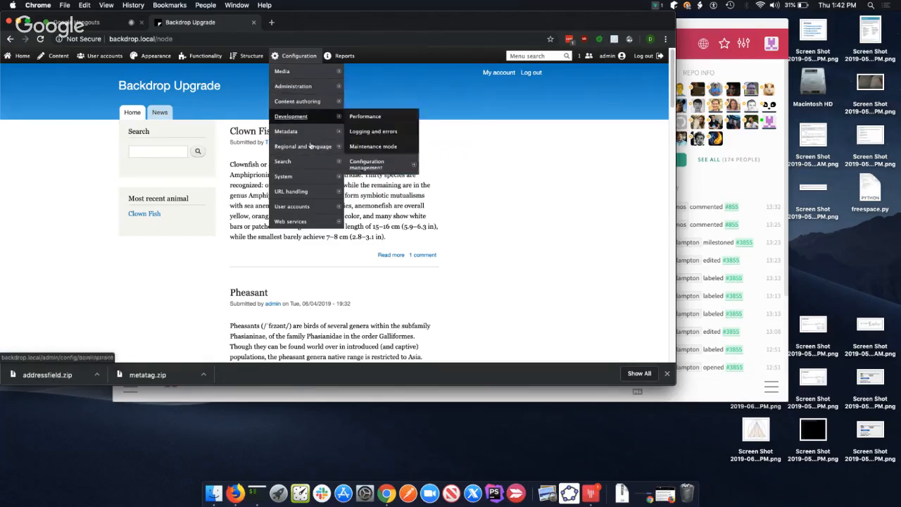
mouse_move(293, 86)
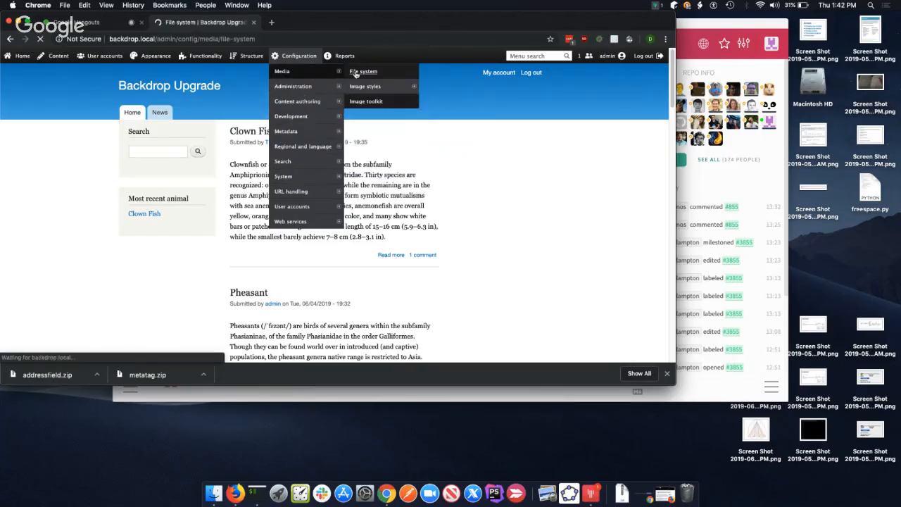
left_click(363, 70)
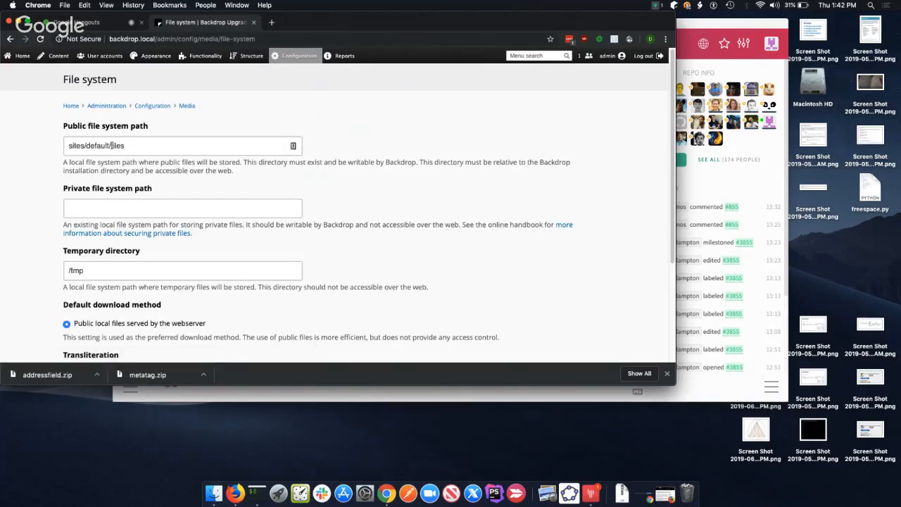
double_click(87, 145)
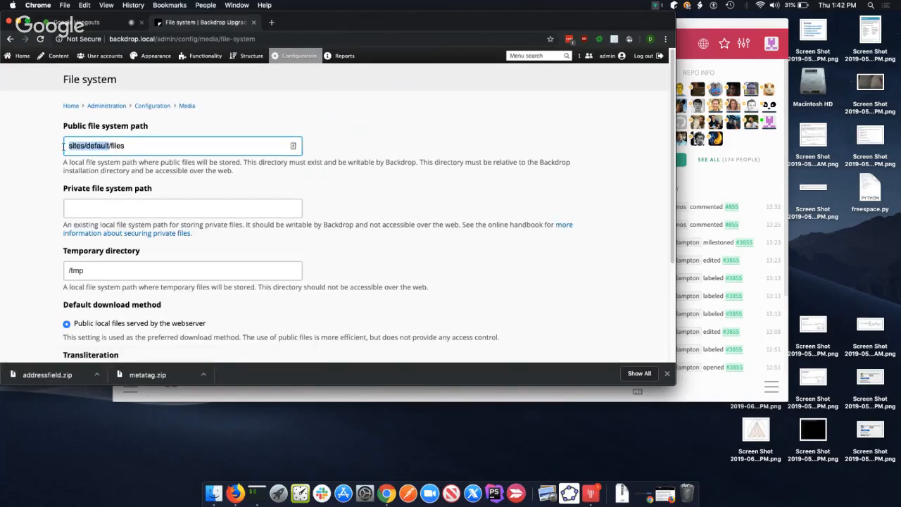
type("files")
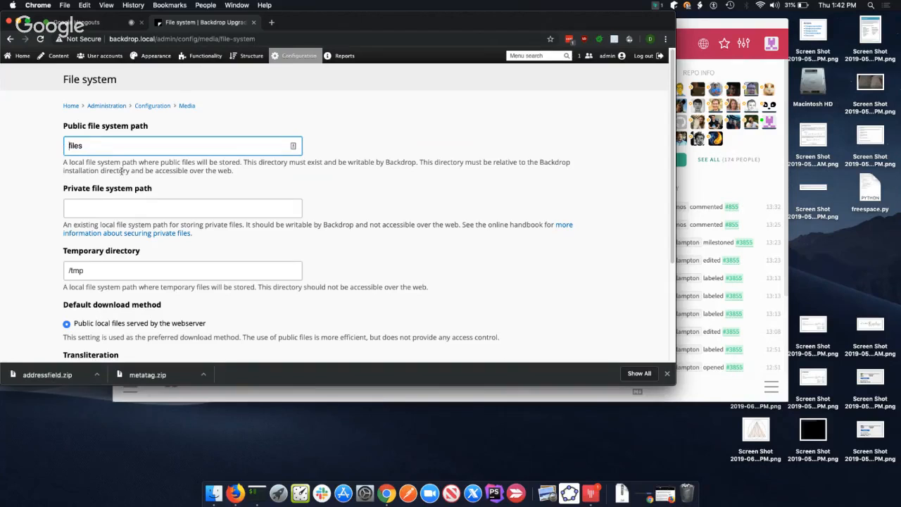
scroll("down", 3)
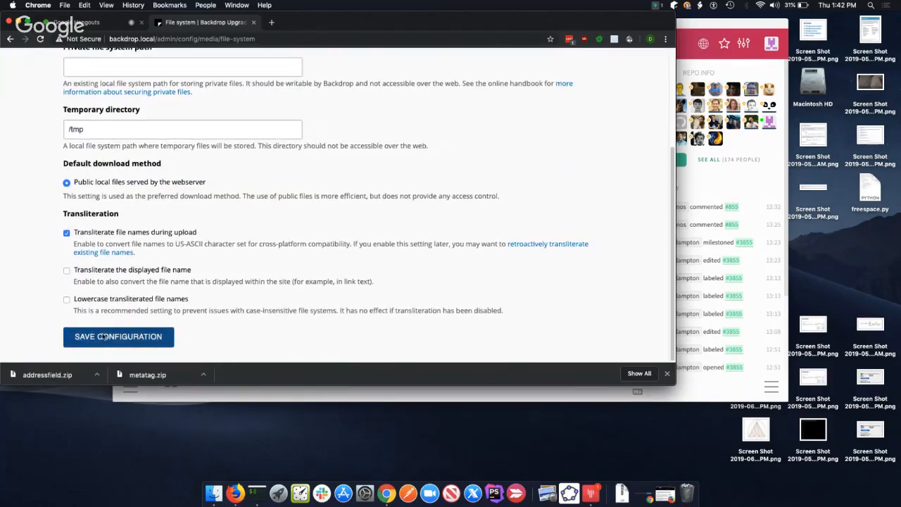
left_click(118, 336)
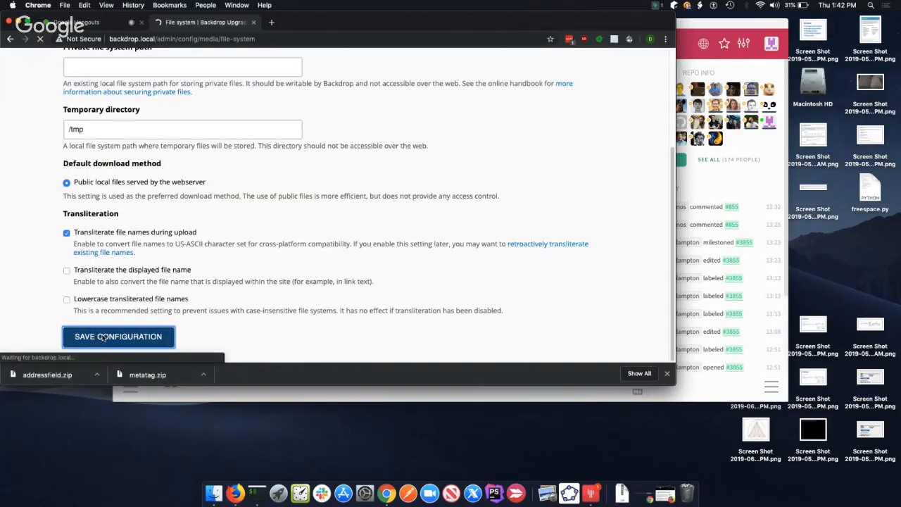
left_click(119, 335)
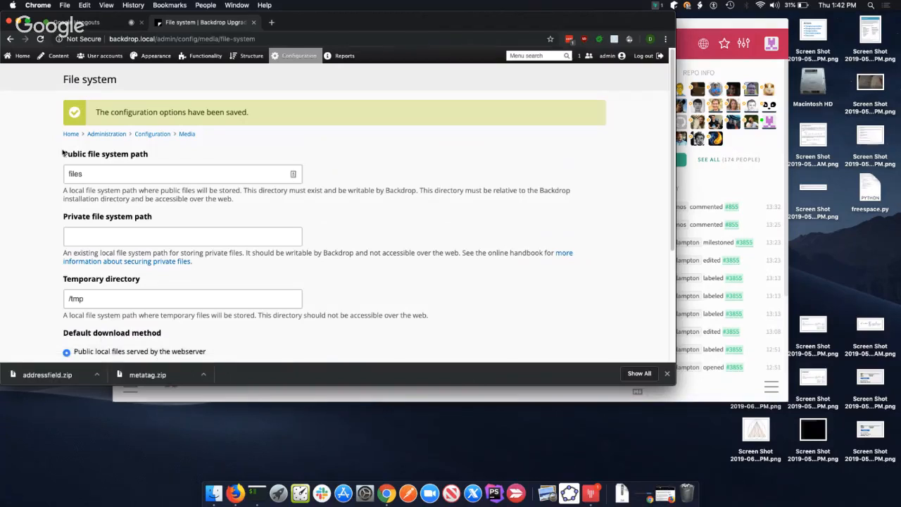
left_click(22, 56)
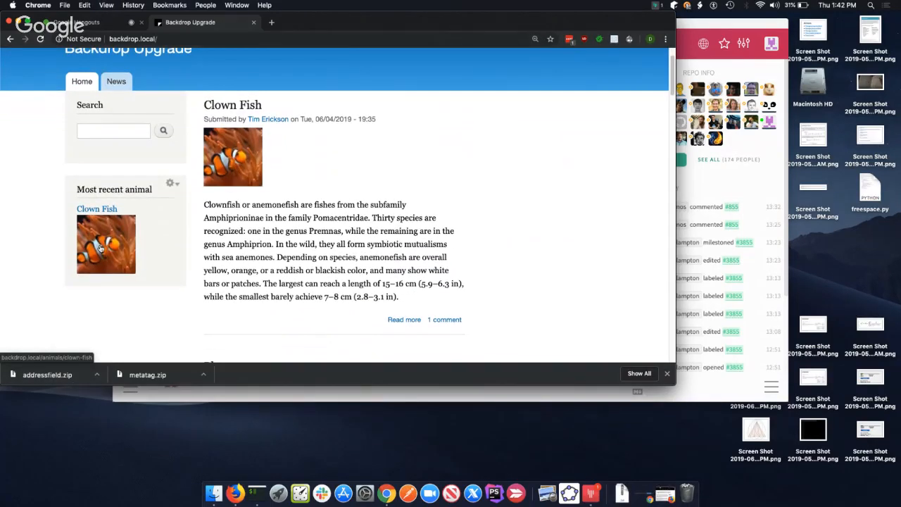
Scroll the home page to verify the animal images now load
scroll("down", 3)
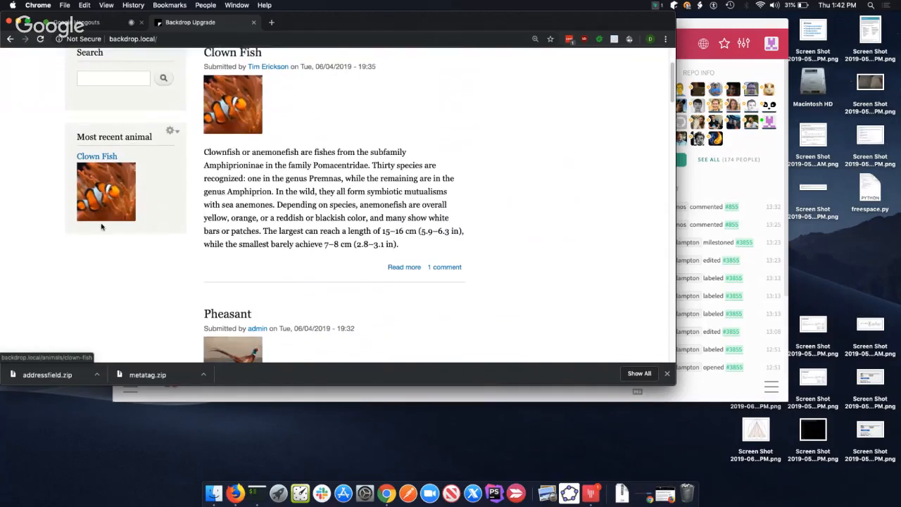
scroll("down", 3)
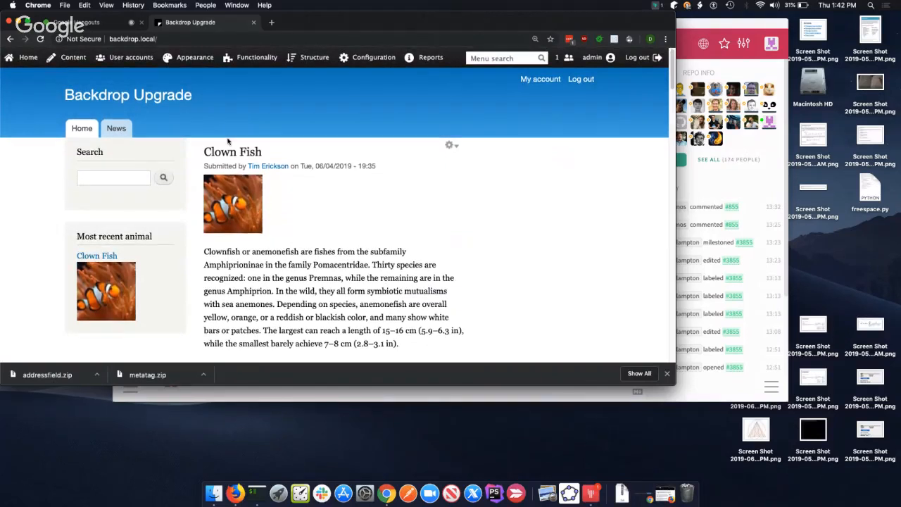
left_click(131, 56)
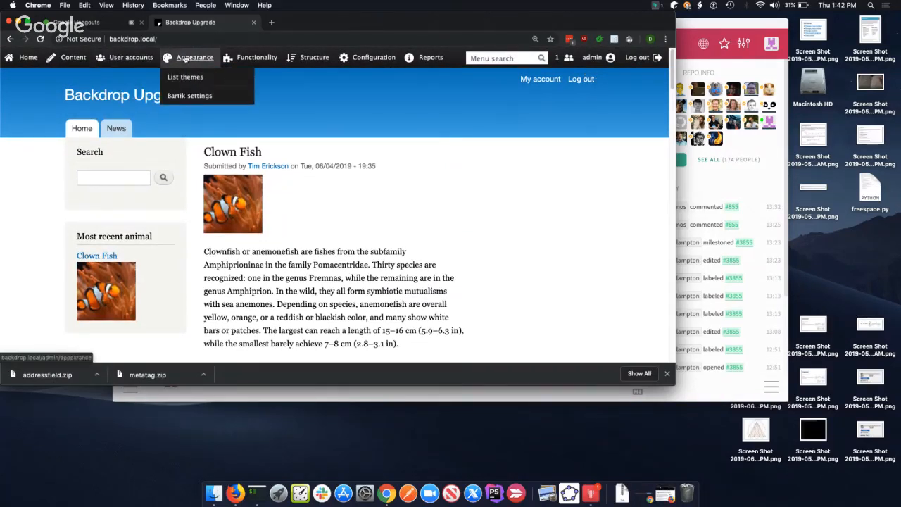
Go to Structure > Taxonomy and list the Animal Types vocabulary's terms
left_click(314, 56)
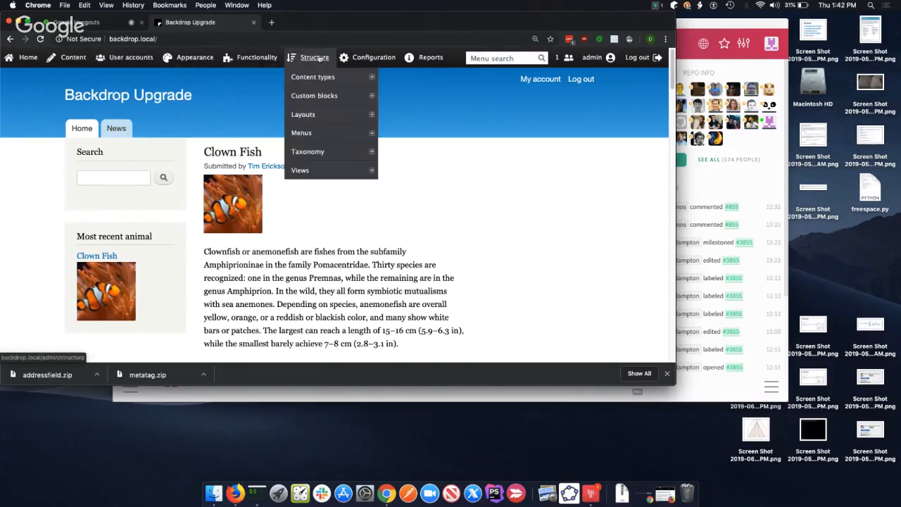
mouse_move(307, 152)
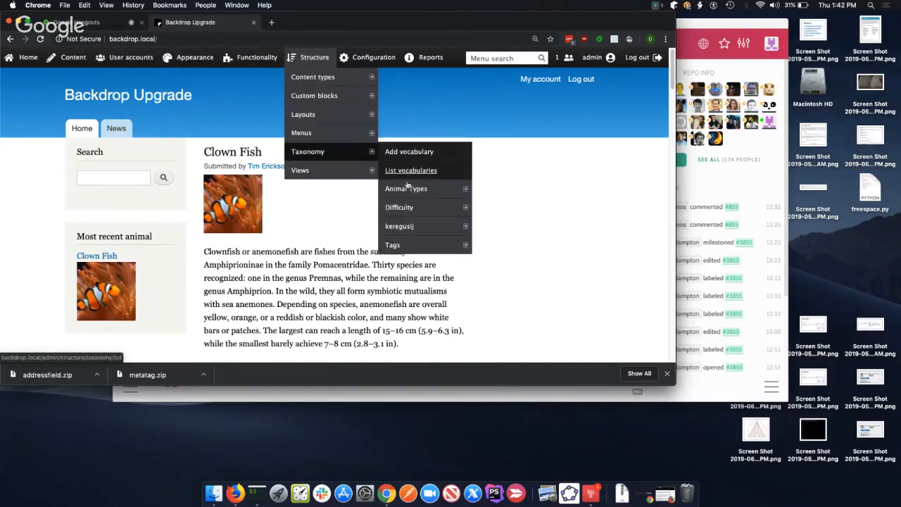
left_click(405, 189)
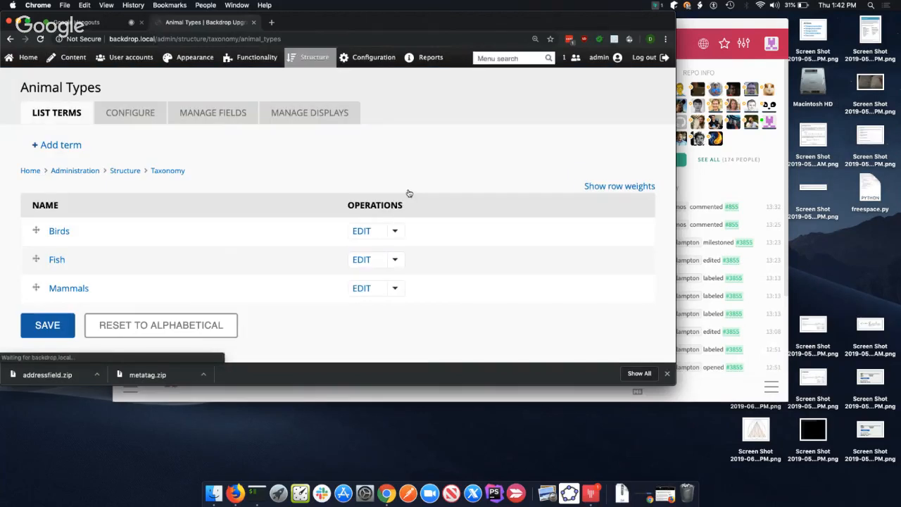